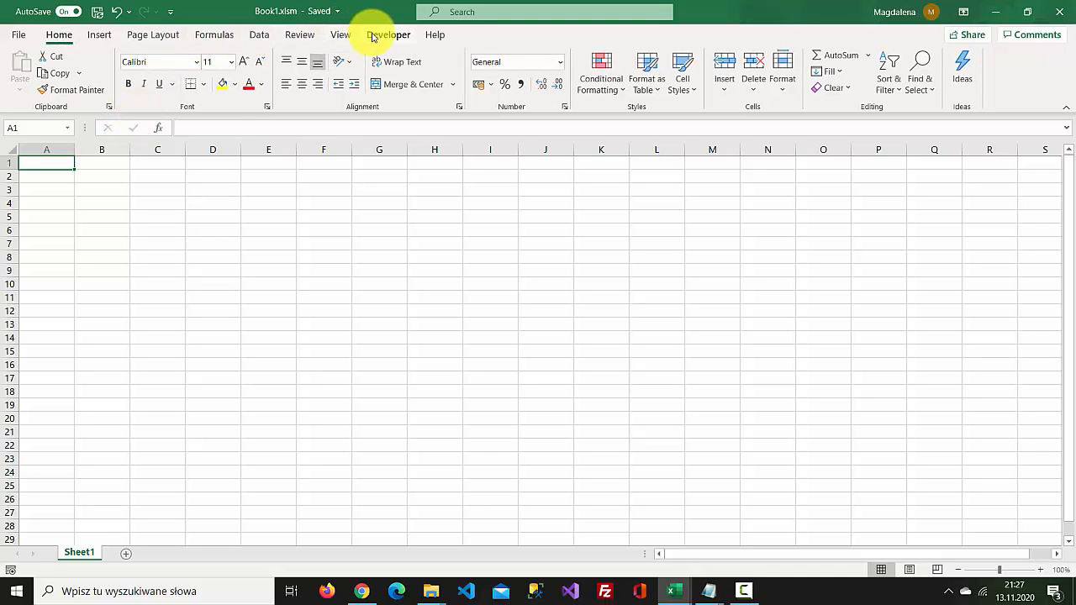
Open the Visual Basic editor from the Developer tab and bring up Book1's project menu
click(388, 35)
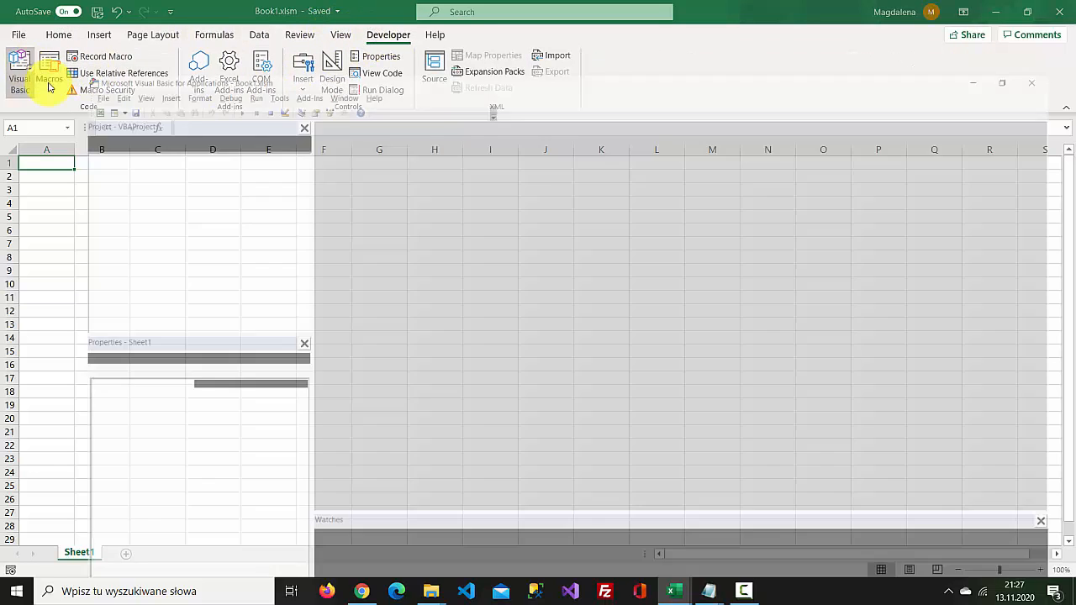
click(18, 71)
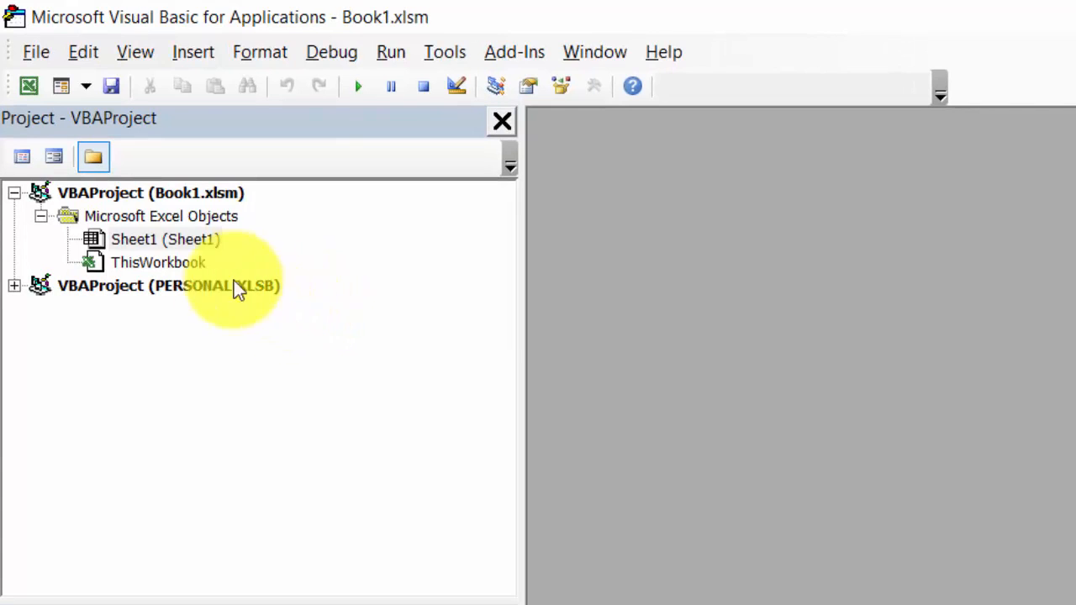
right_click(150, 193)
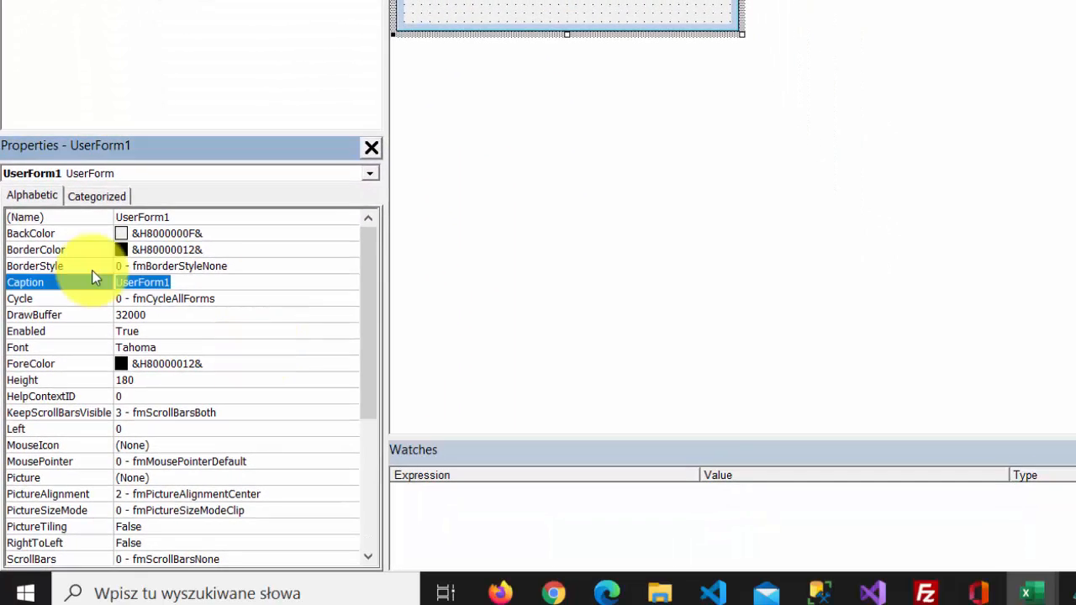
Set UserForm1's Caption property to 'Progress Indicator'
text(Progress Indica)
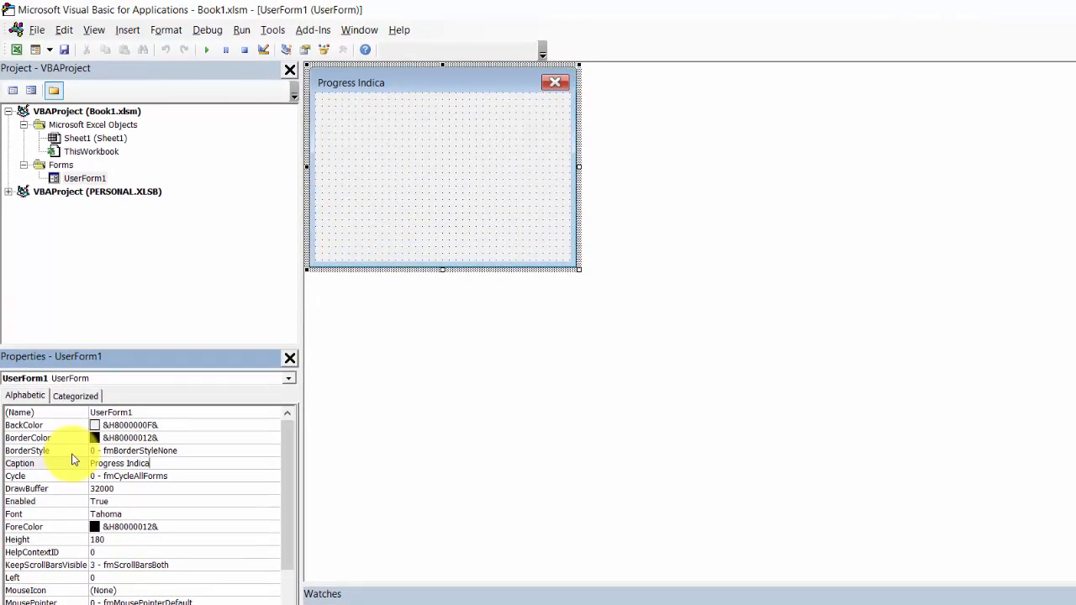
text(tor)
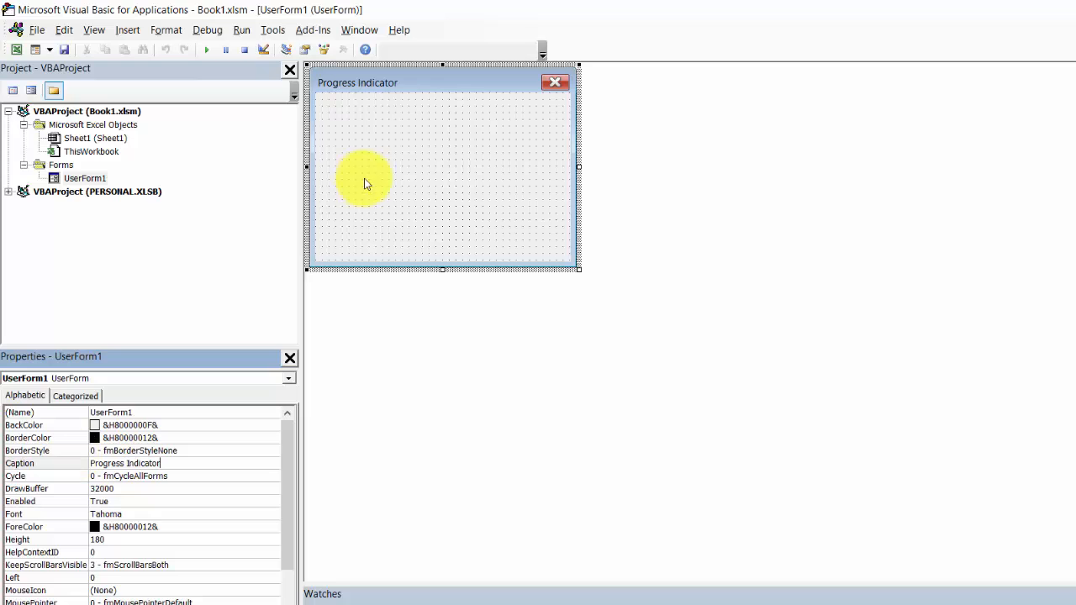
Draw a wide Frame across the form's top and blank out its caption
click(342, 49)
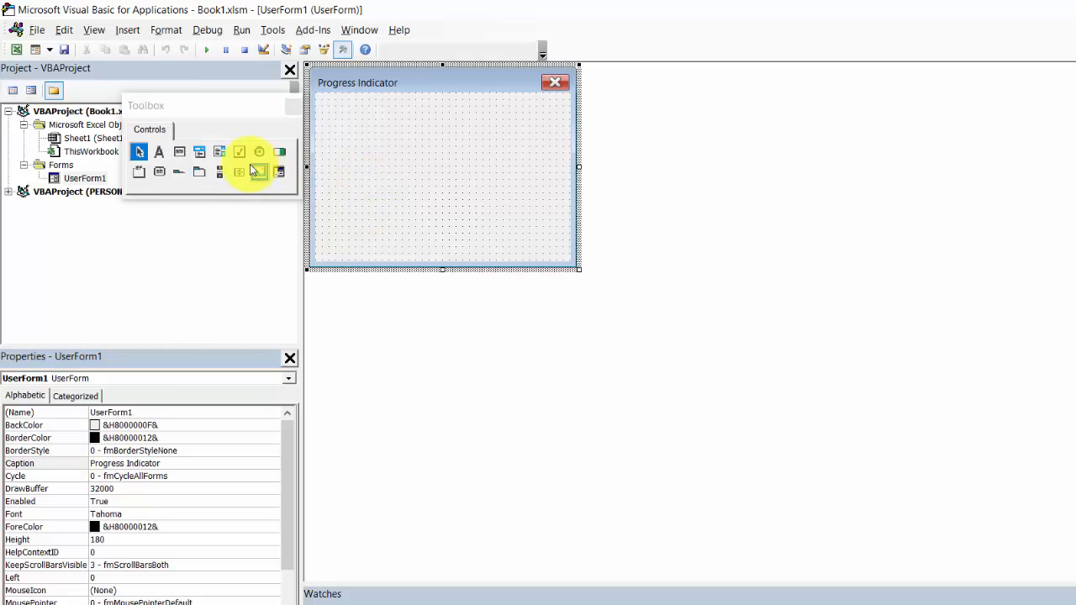
mouse_move(160, 173)
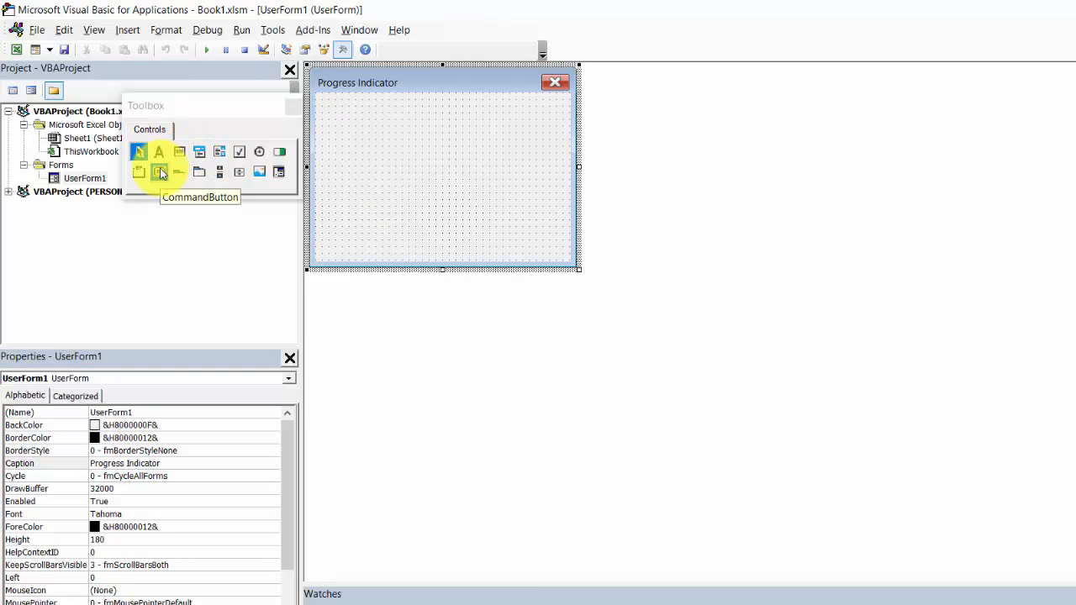
click(159, 171)
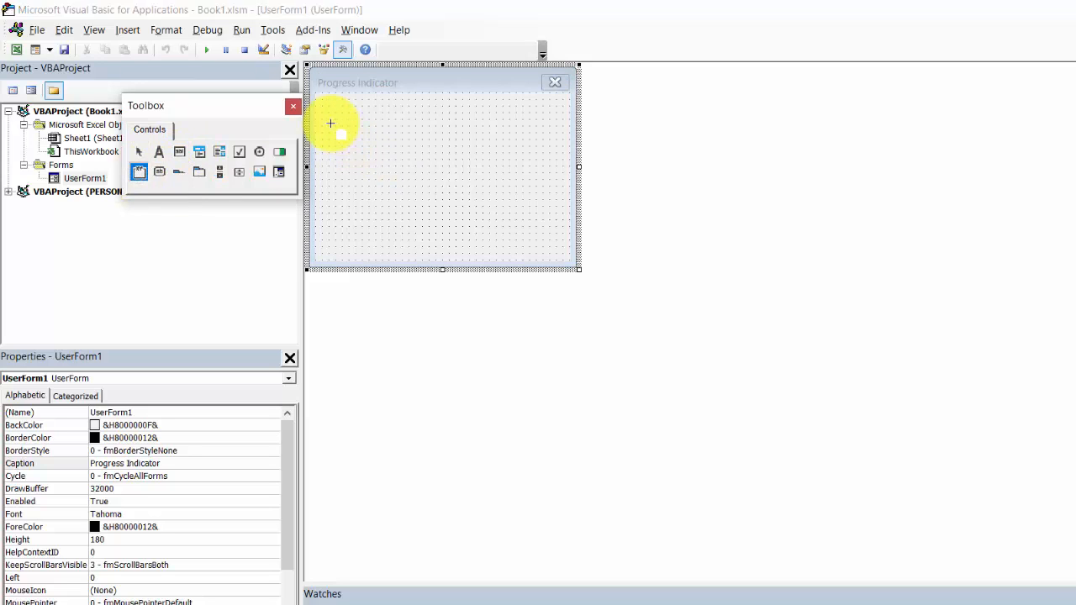
drag(331, 124, 539, 155)
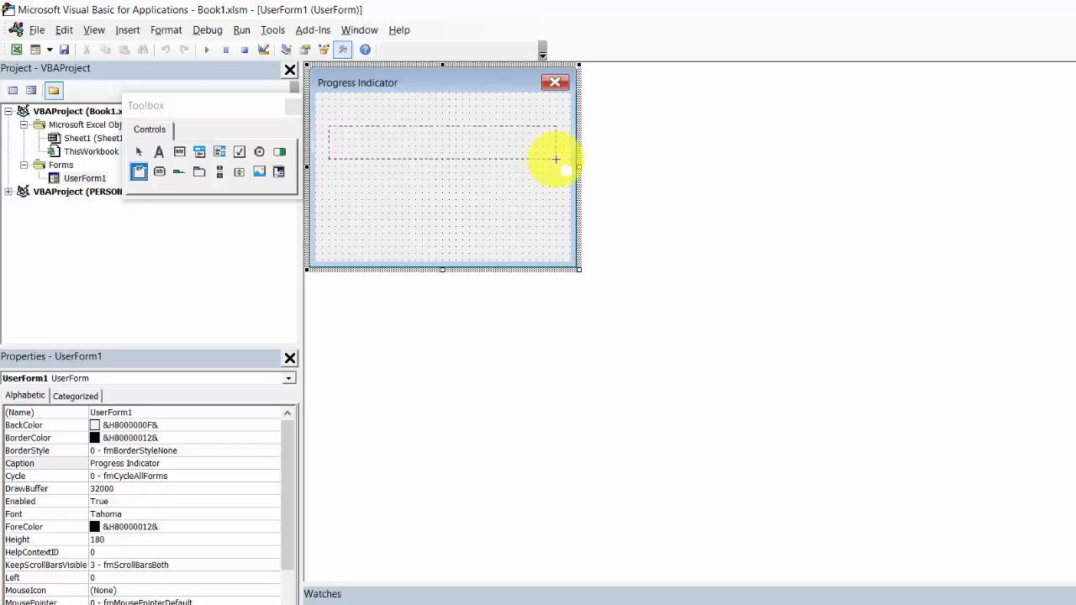
drag(330, 136, 558, 160)
text(FrameProgress)
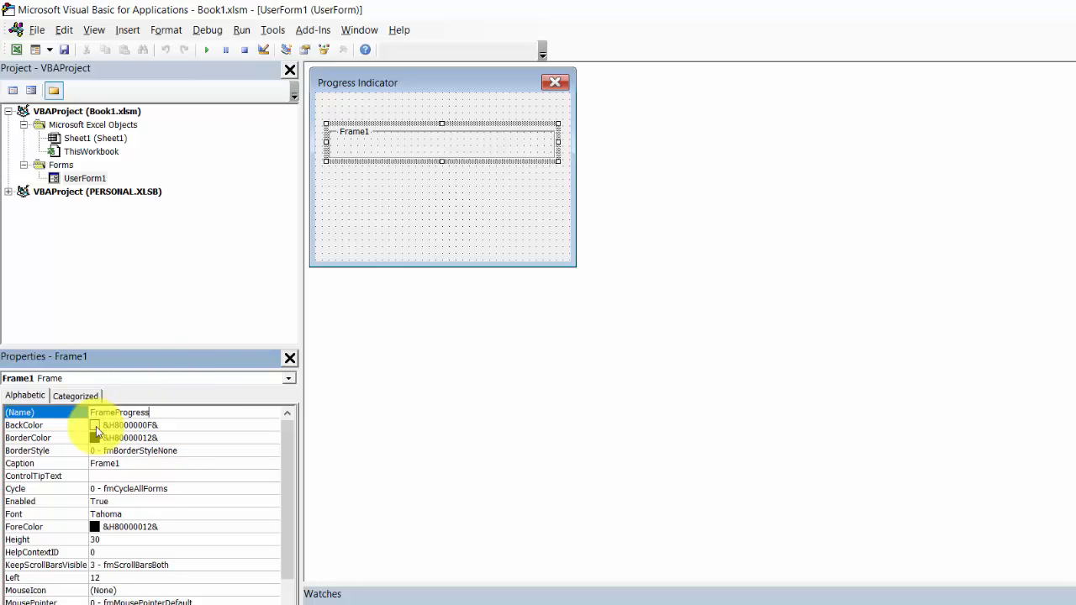
click(45, 463)
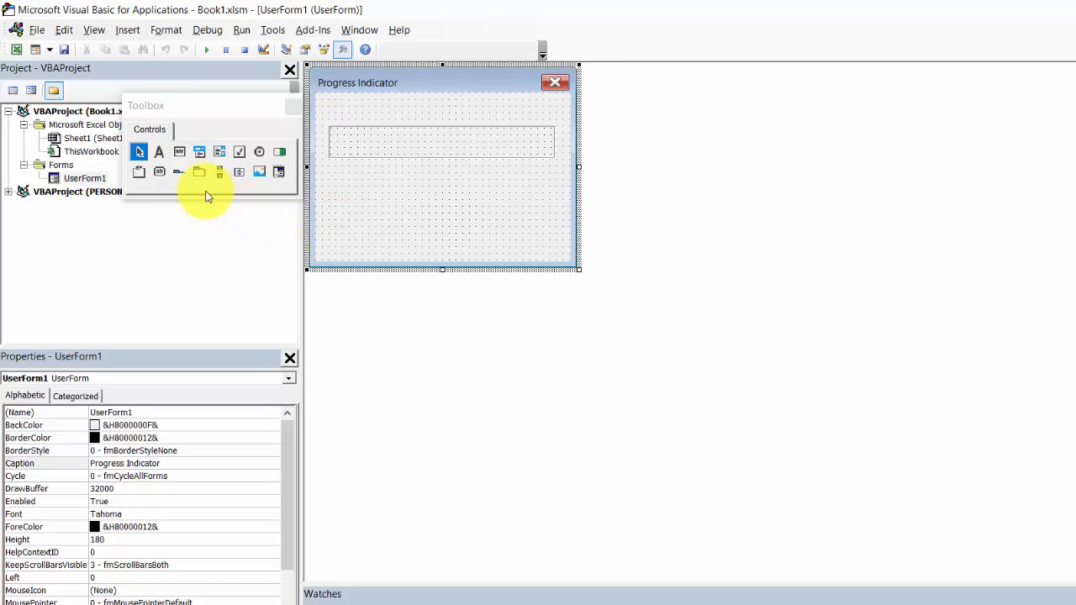
mouse_move(158, 153)
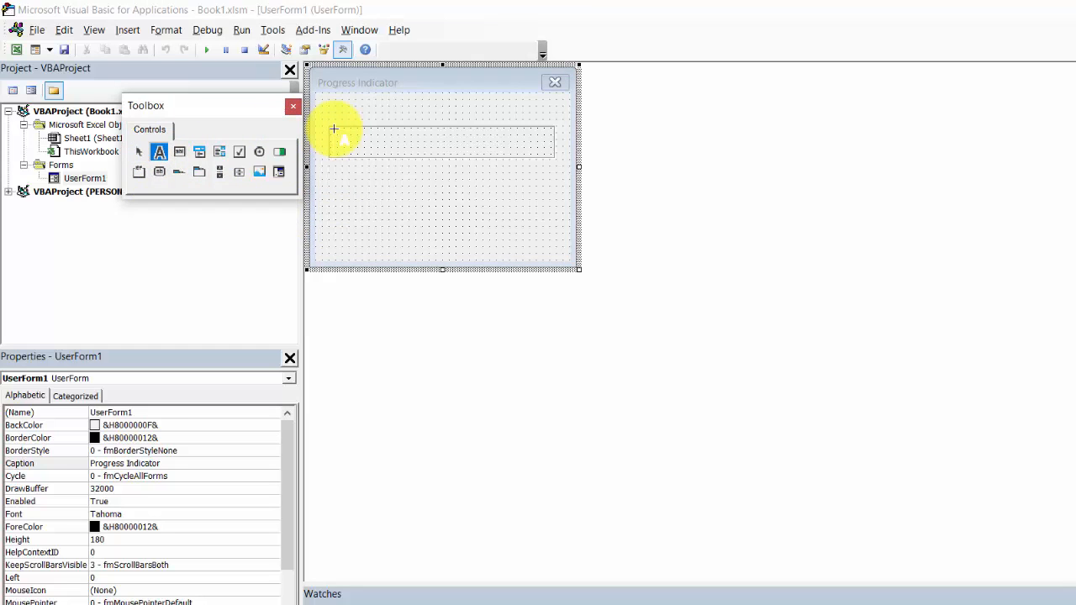
Draw a label inside the frame, rename it LabelProgress, and open its BackColor palette
drag(326, 124, 559, 160)
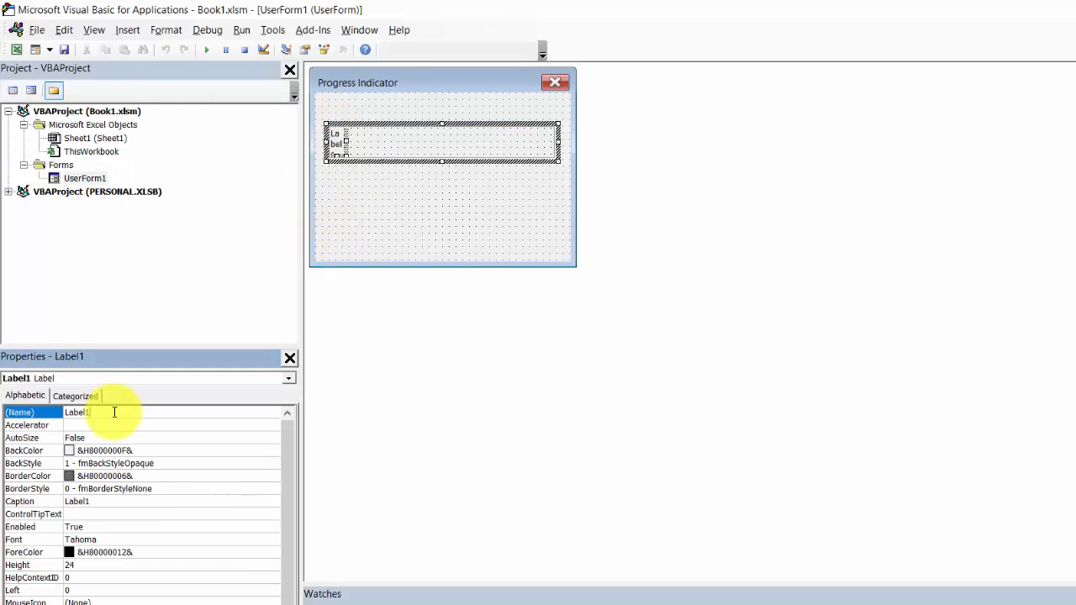
key(Backspace)
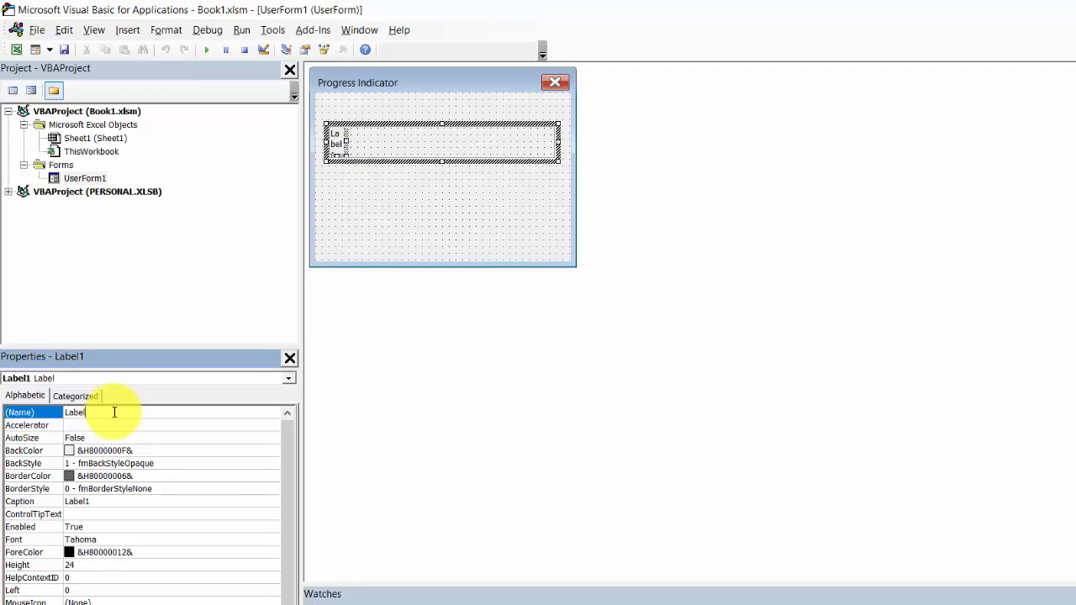
text(Prod)
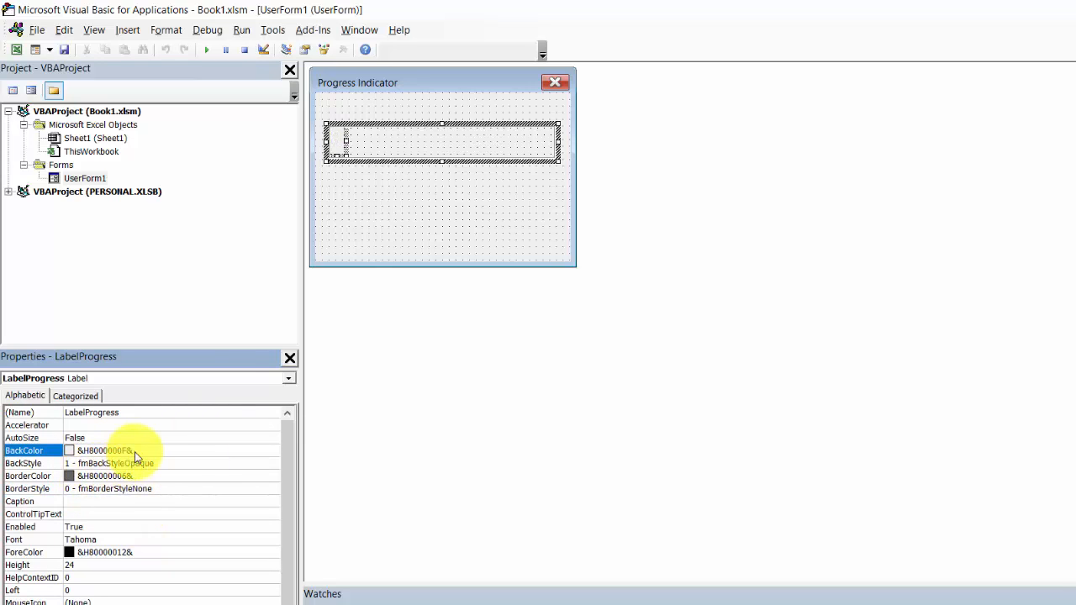
click(285, 449)
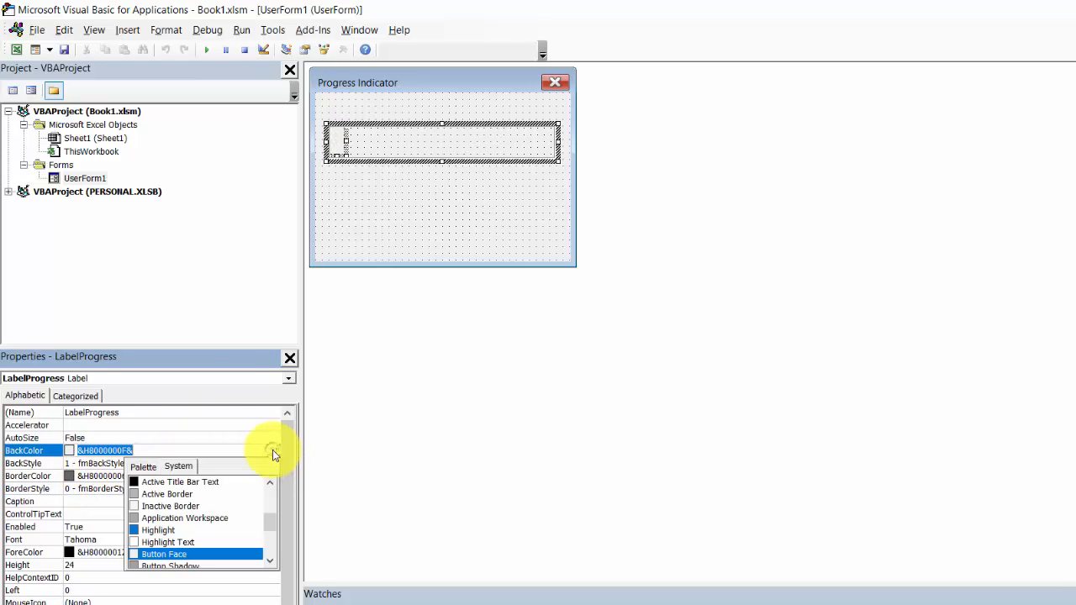
click(143, 466)
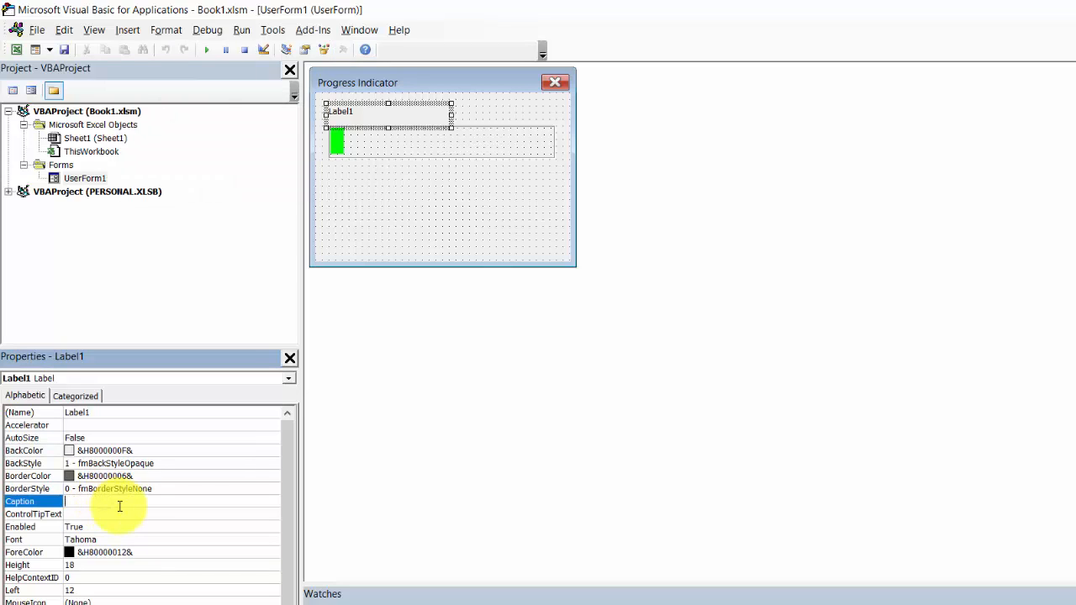
Caption the label above the frame '0% Completed' and shorten the form to fit
text(0)
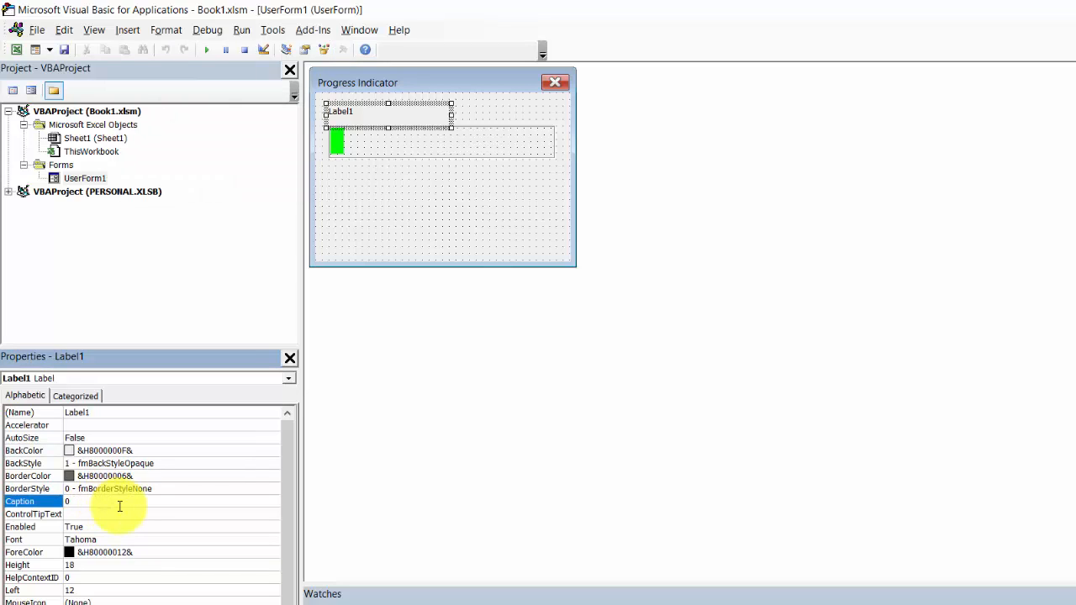
text(0%)
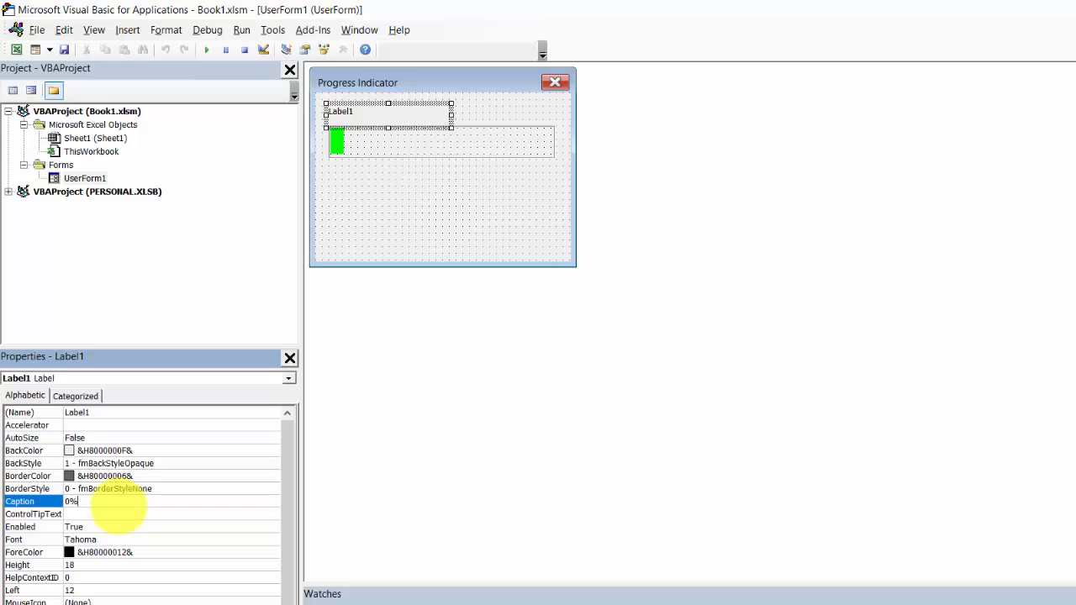
text(C)
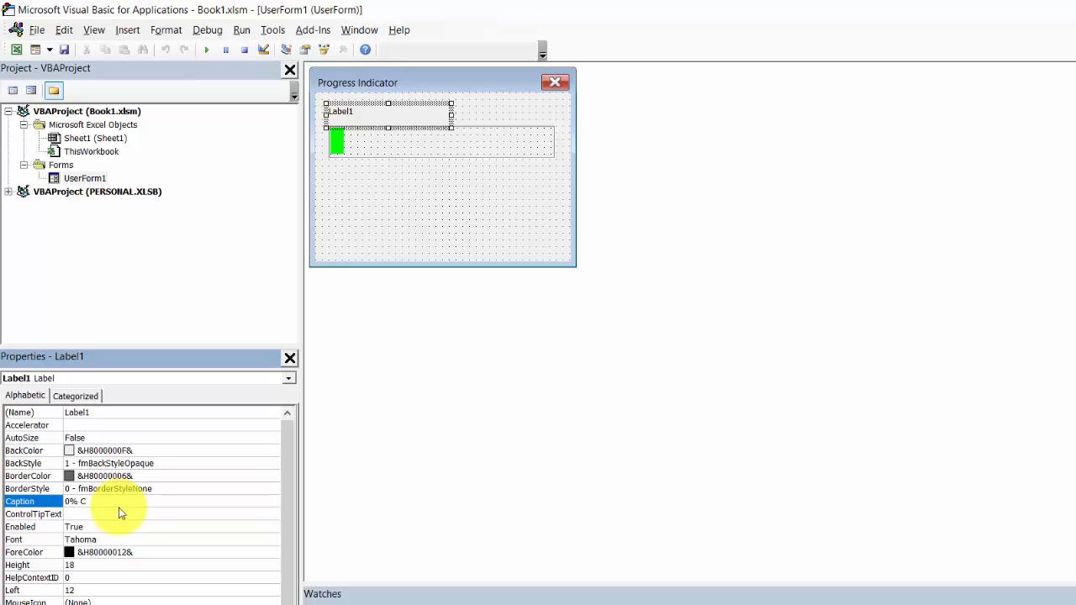
text(ompleted)
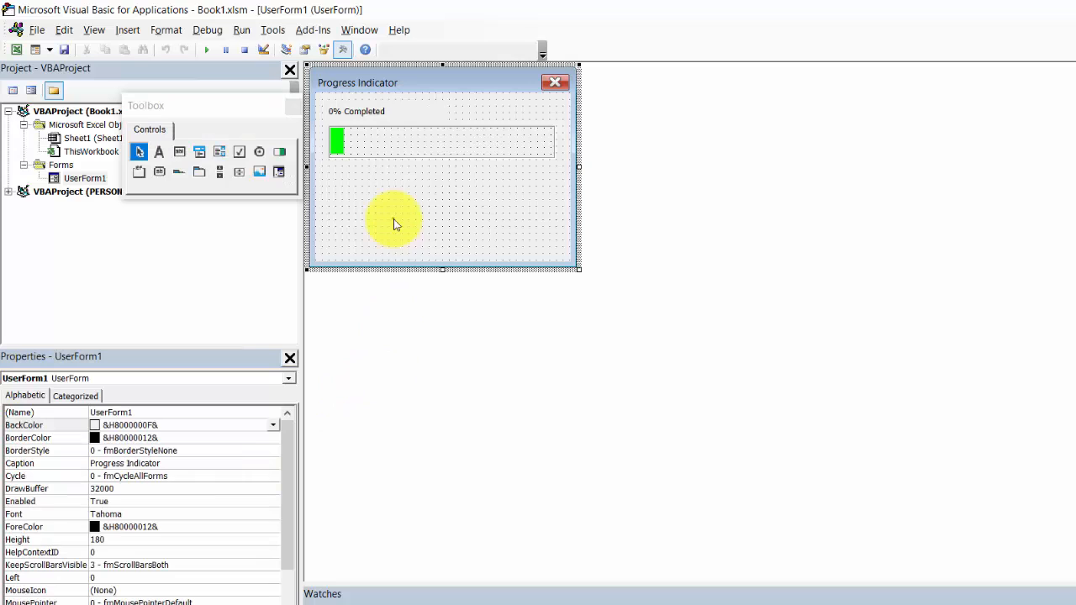
mouse_move(446, 271)
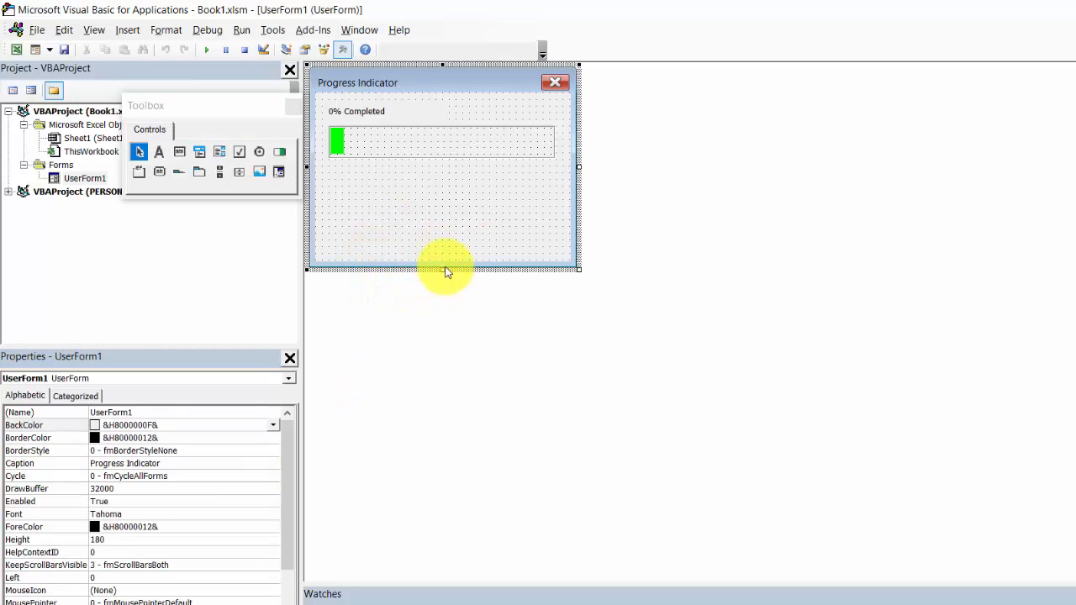
drag(443, 269, 455, 181)
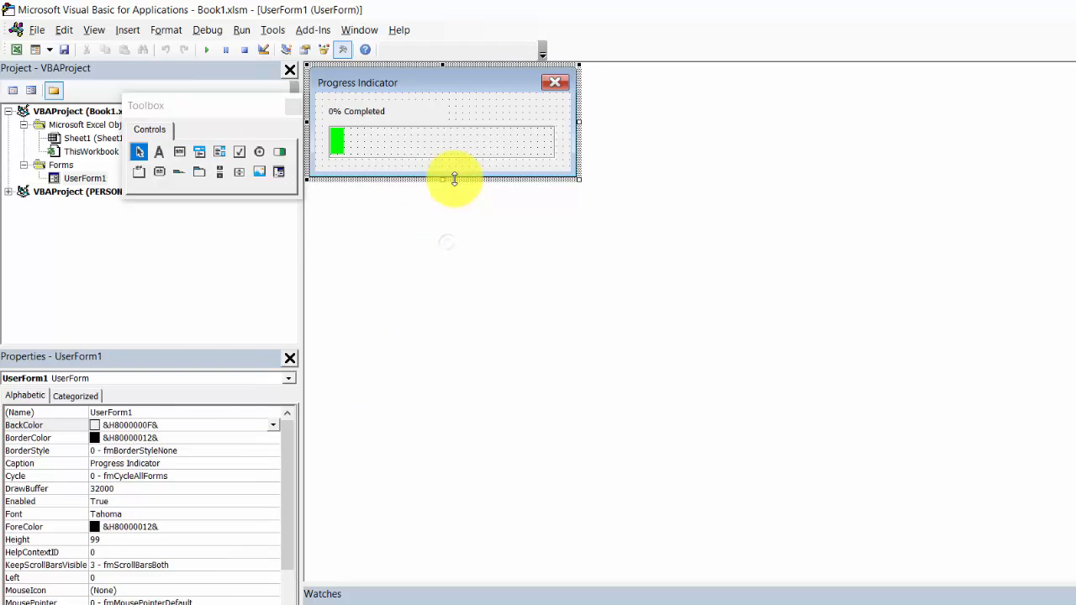
right_click(453, 178)
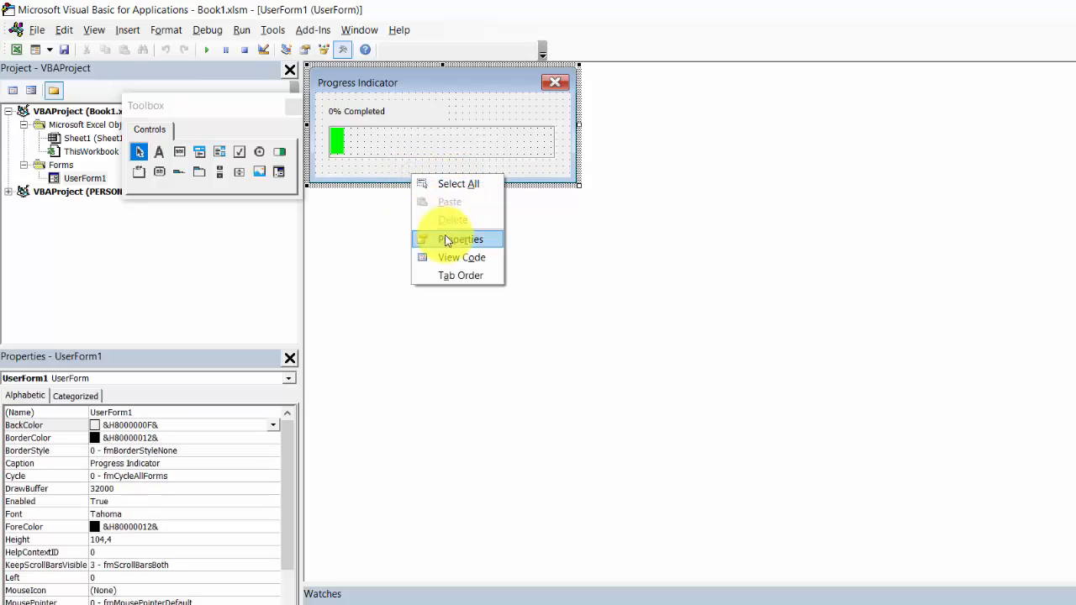
In the form's code window, replace the default code with Private Sub Main()
click(462, 257)
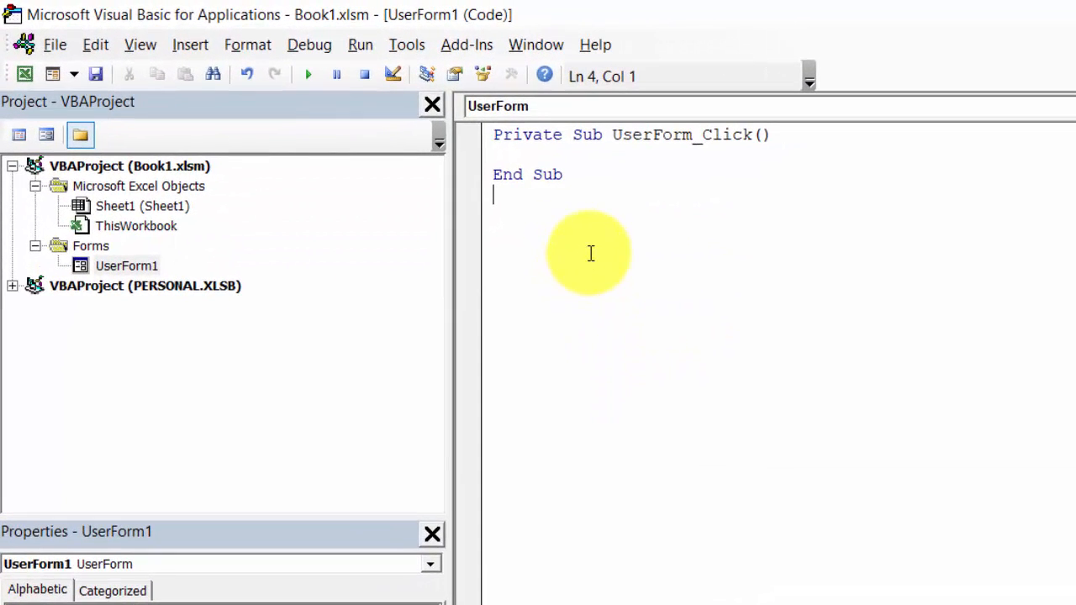
key(ctrl+a)
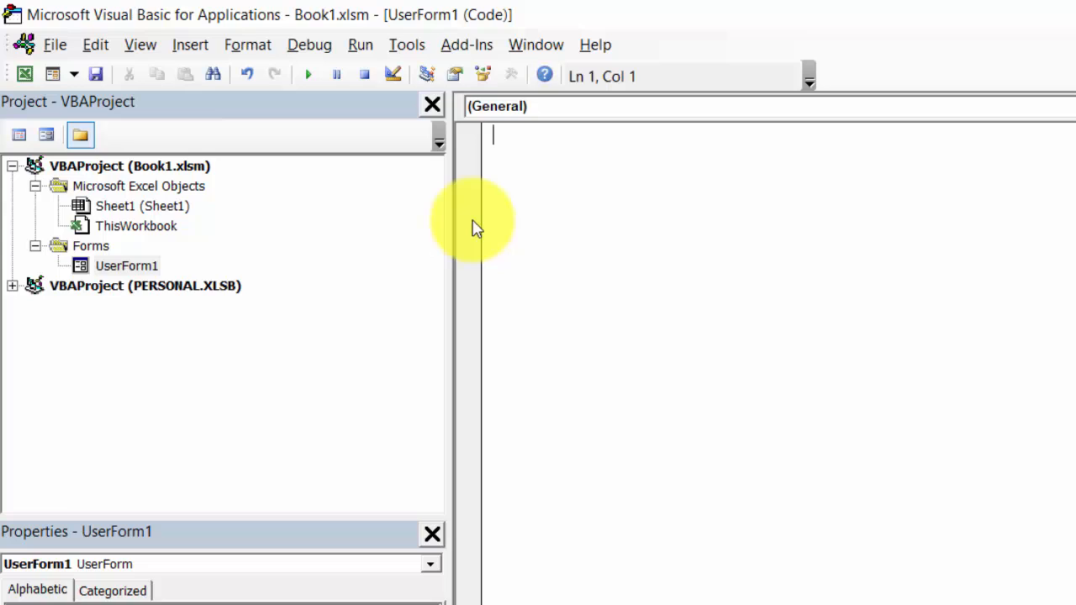
text(Private)
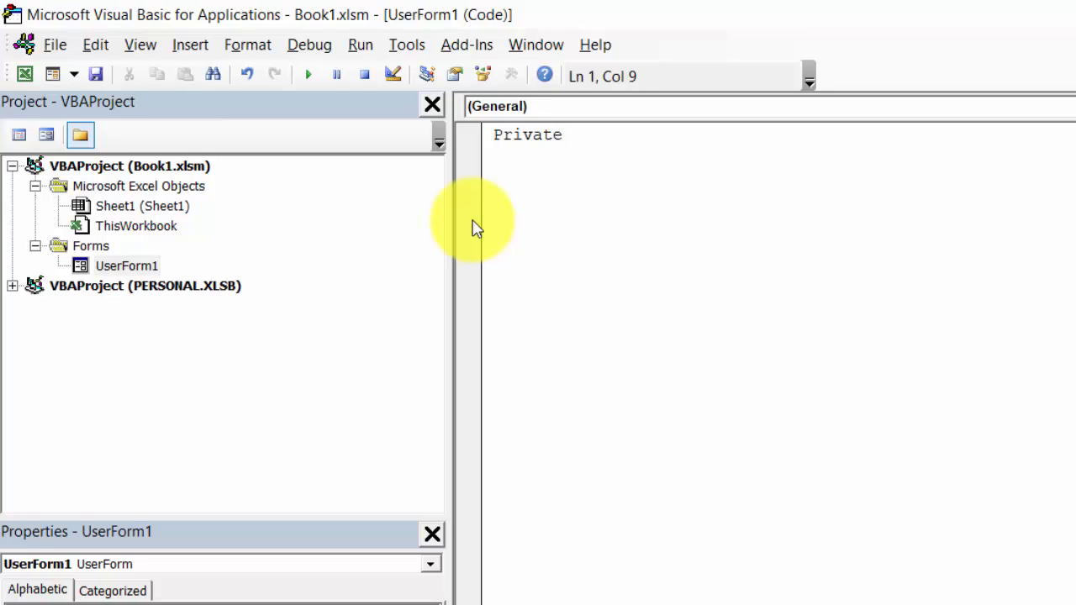
text(Sub)
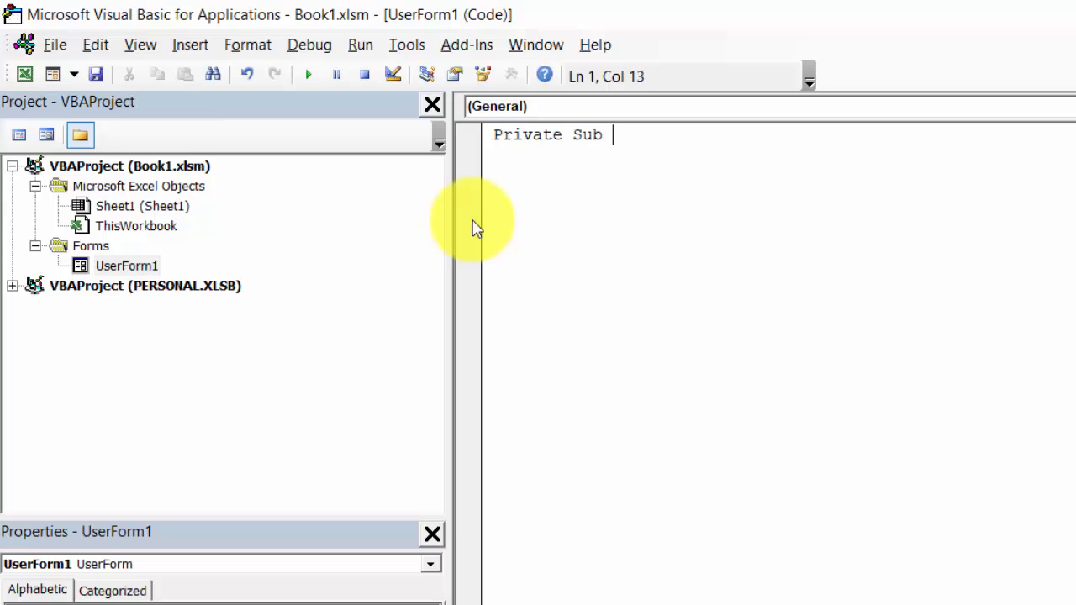
text(Main())
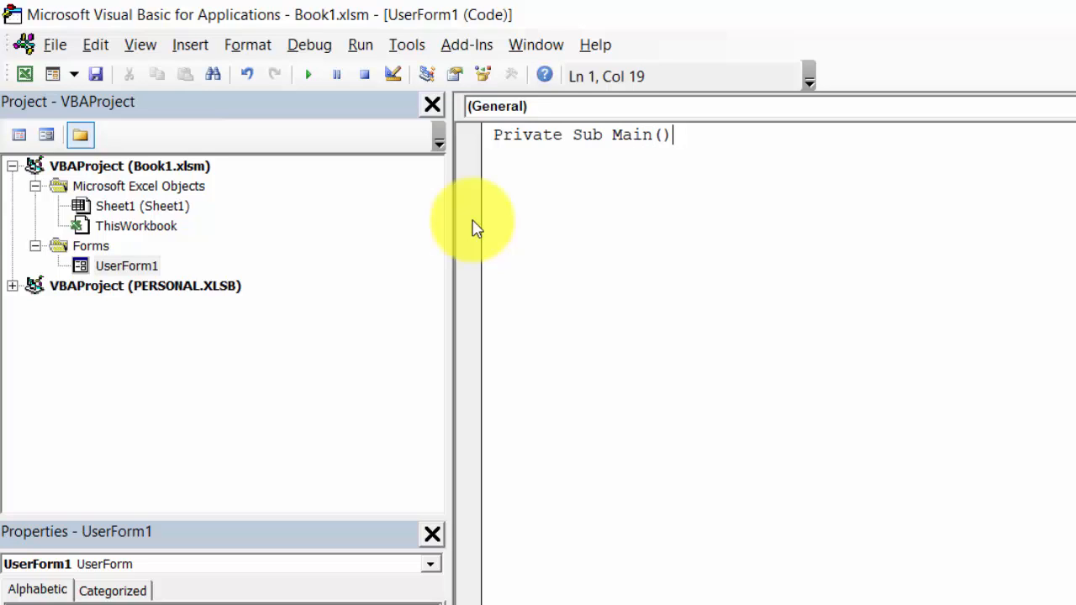
key(Return)
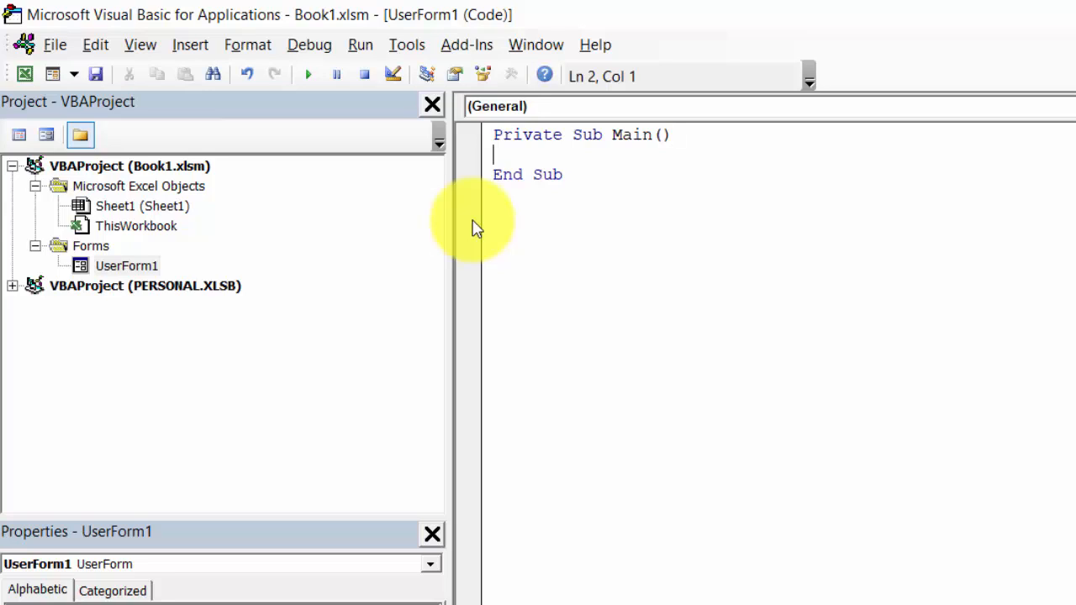
Declare j As Integer and set j = 10000
text(di)
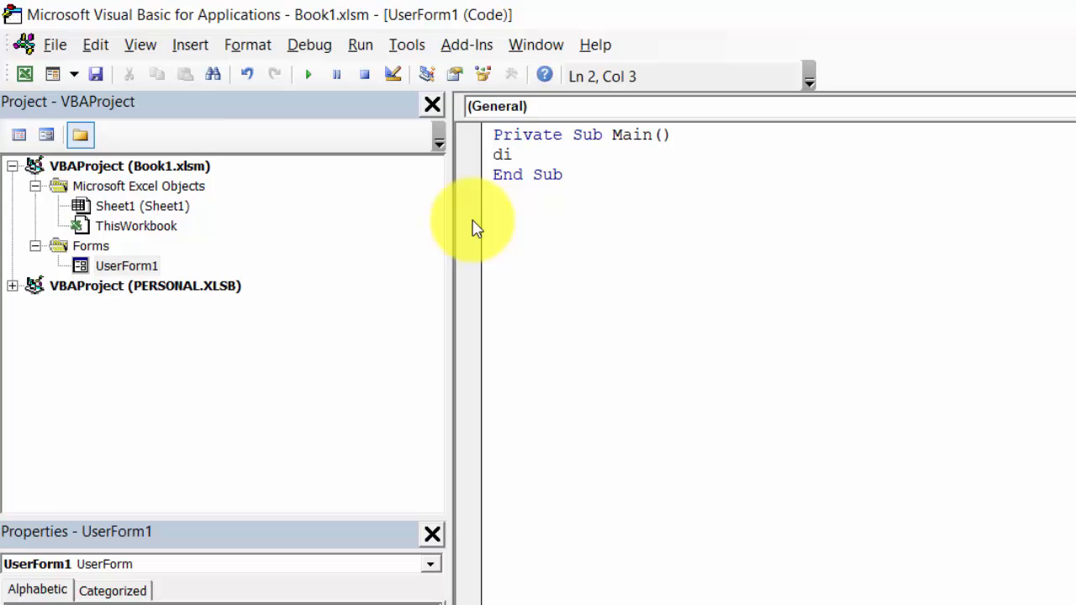
text(m j)
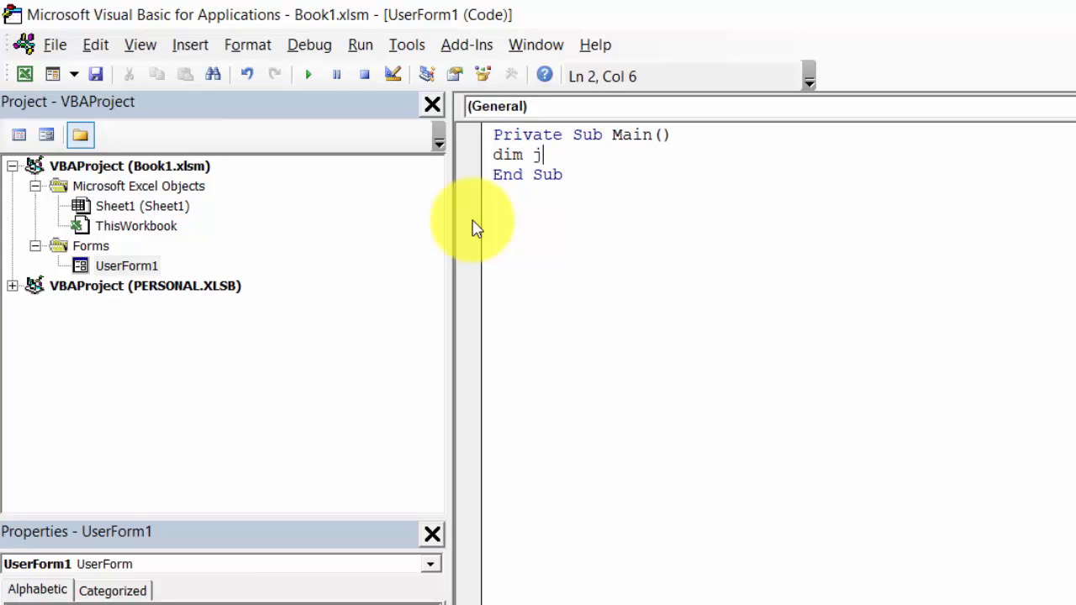
text(as)
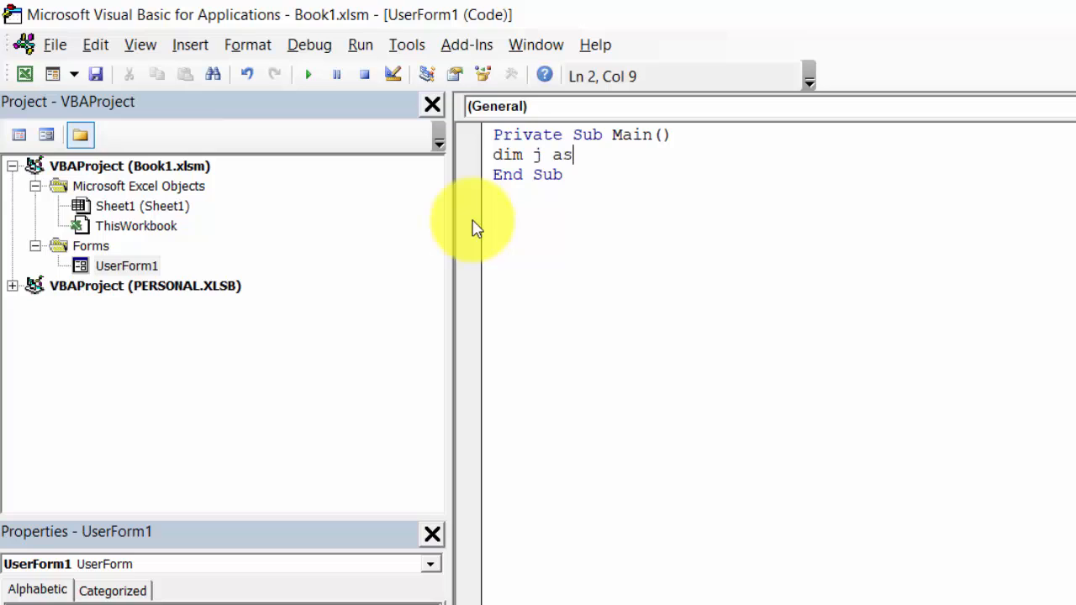
text(in)
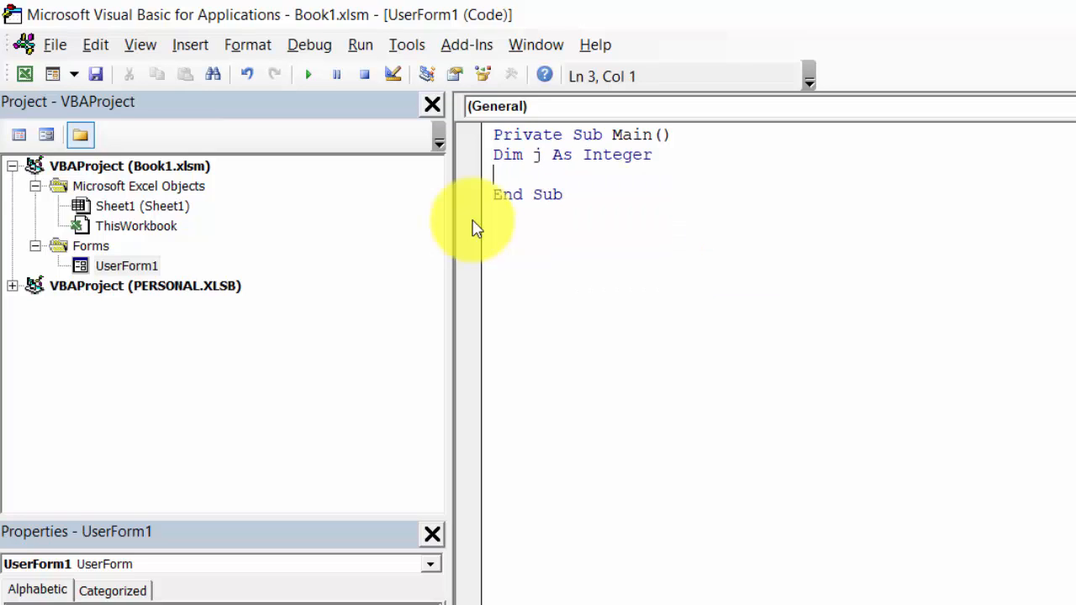
text(j=100)
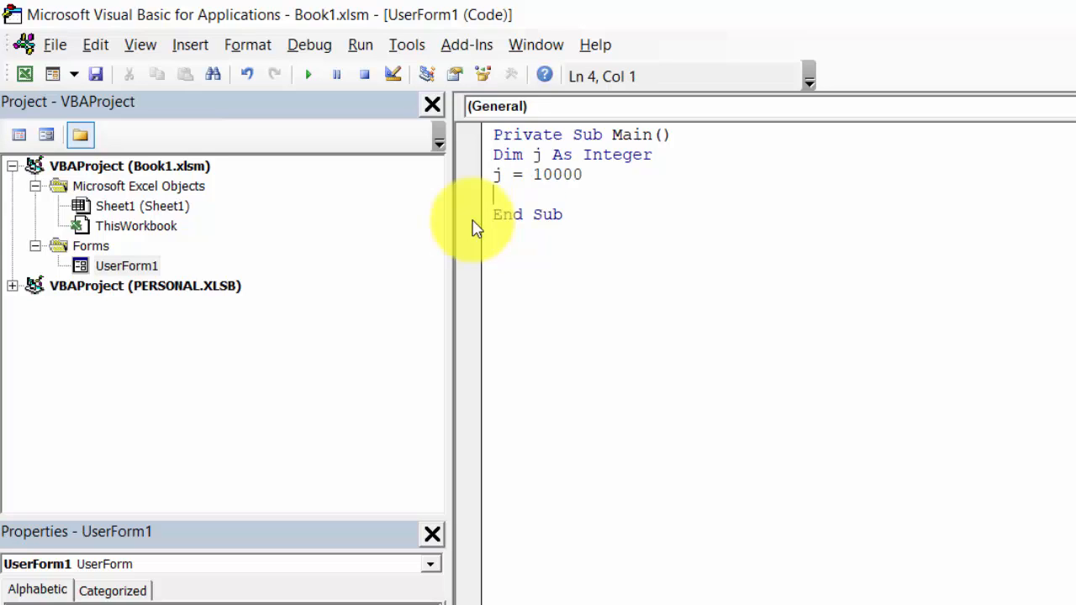
Add a For i = 1 To j ... Next loop that calls progress
text(for)
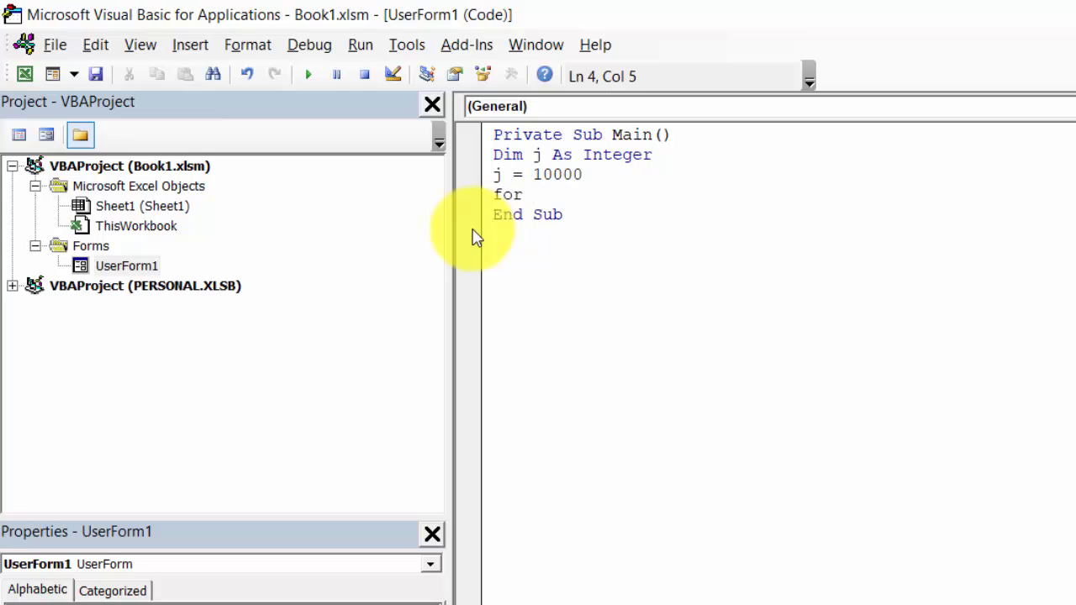
text(i = 1)
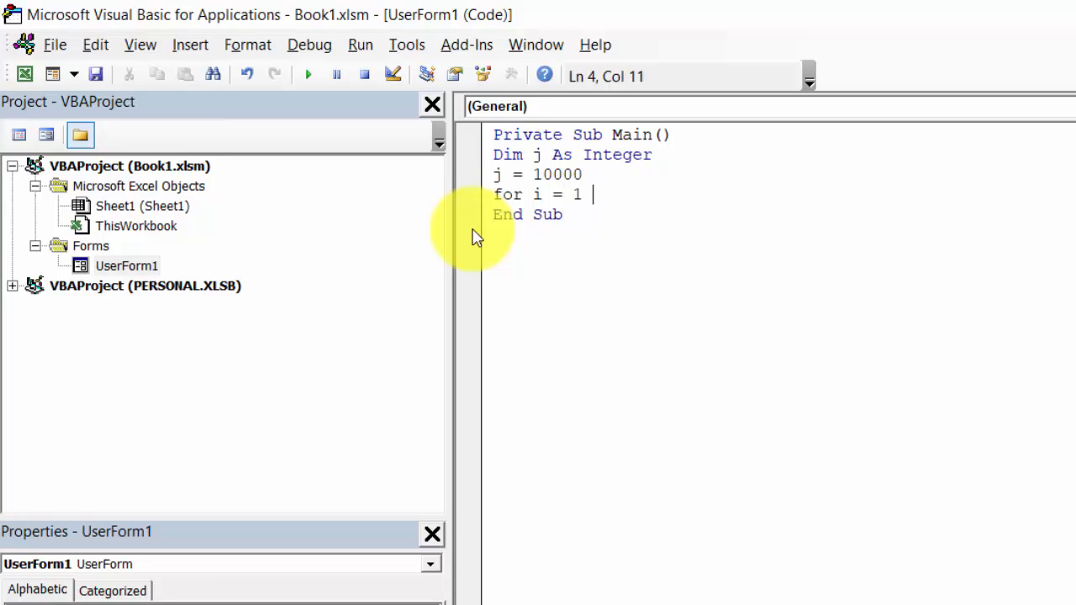
text(to)
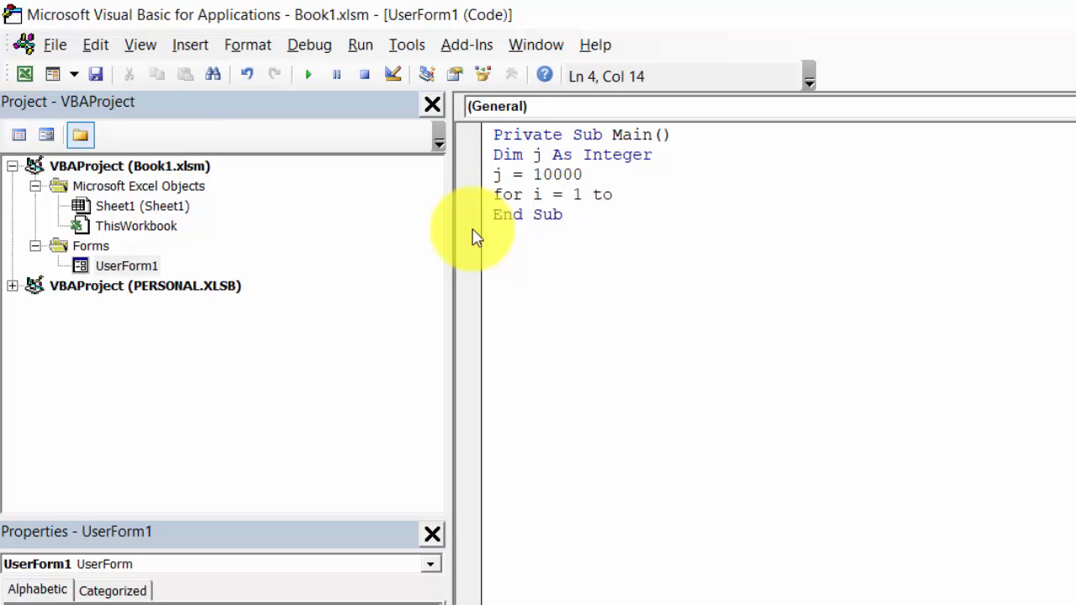
text(j)
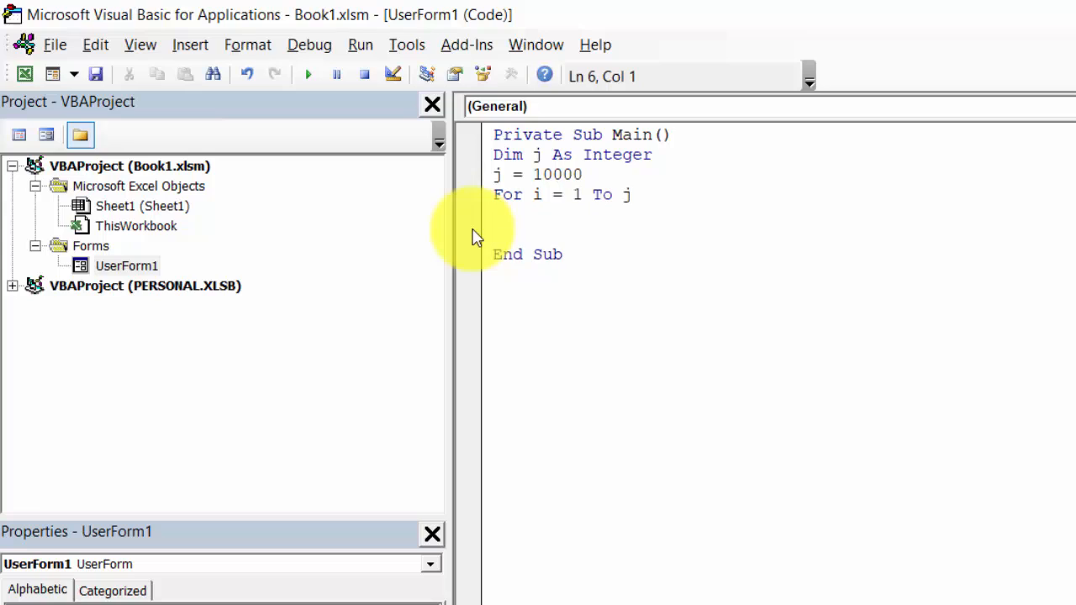
text(Next)
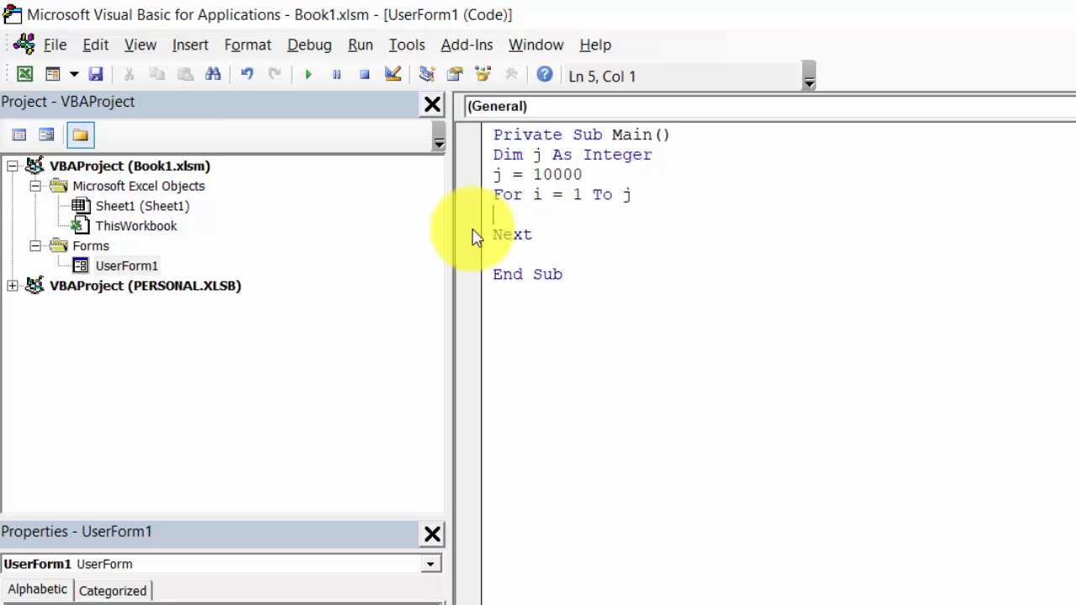
text(Call)
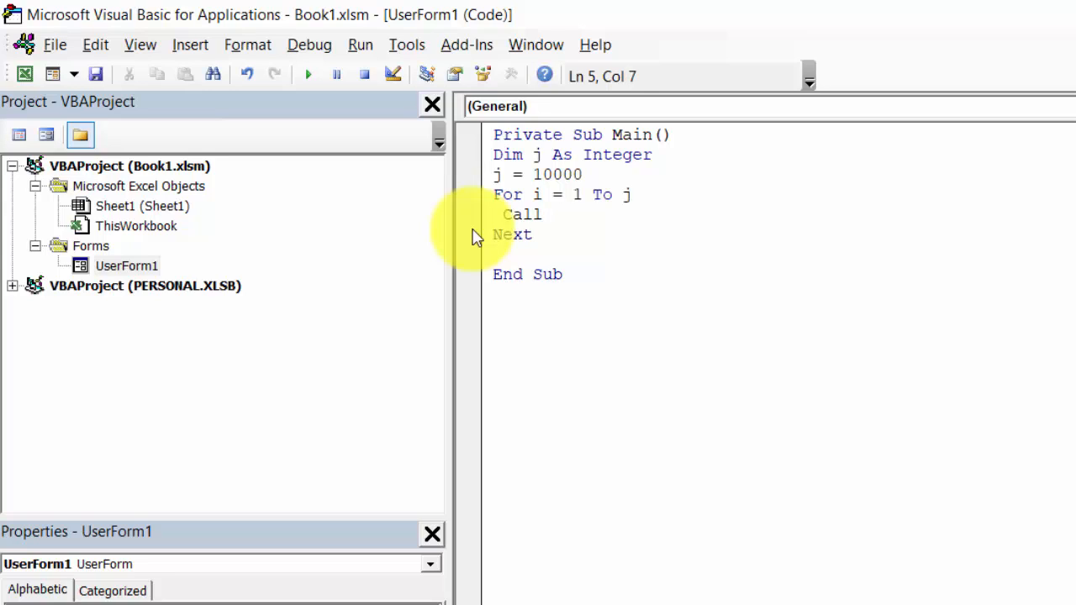
text(progre)
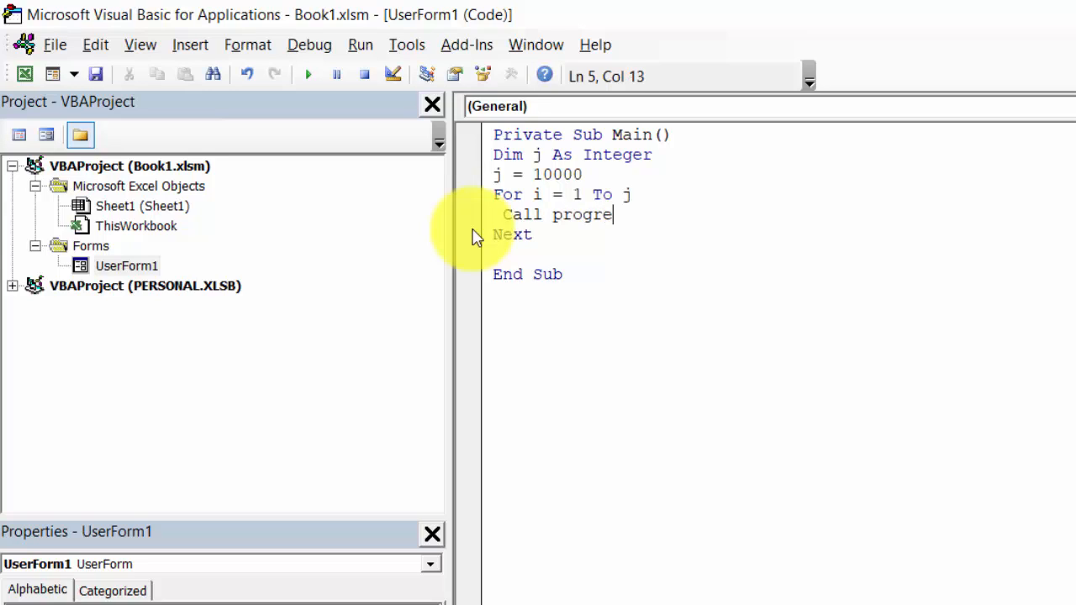
text(ss)
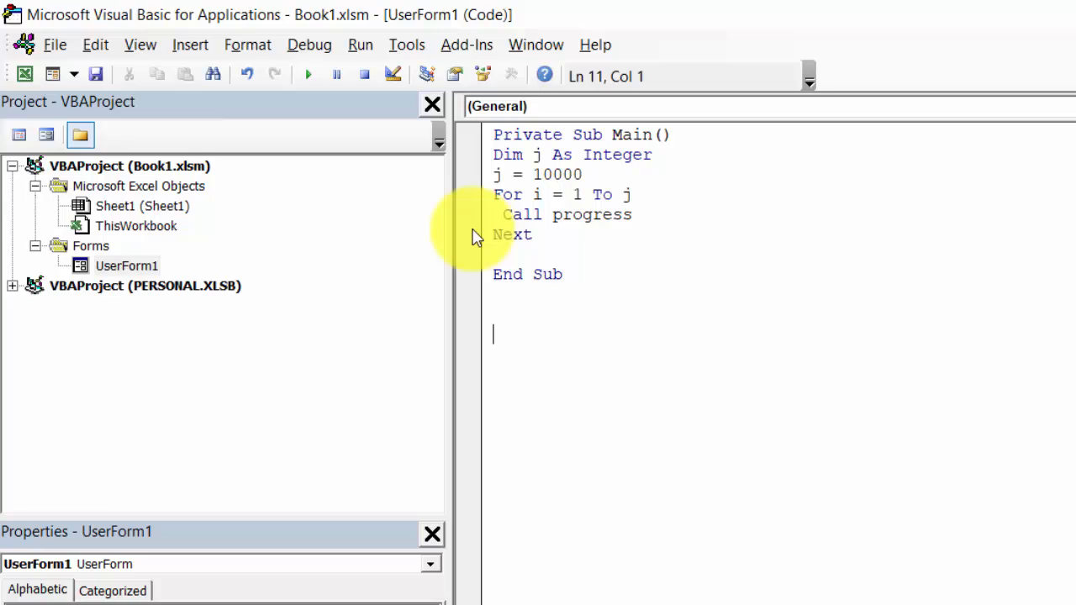
Add a new Sub progress(Procent) procedure below Main
text(Sub)
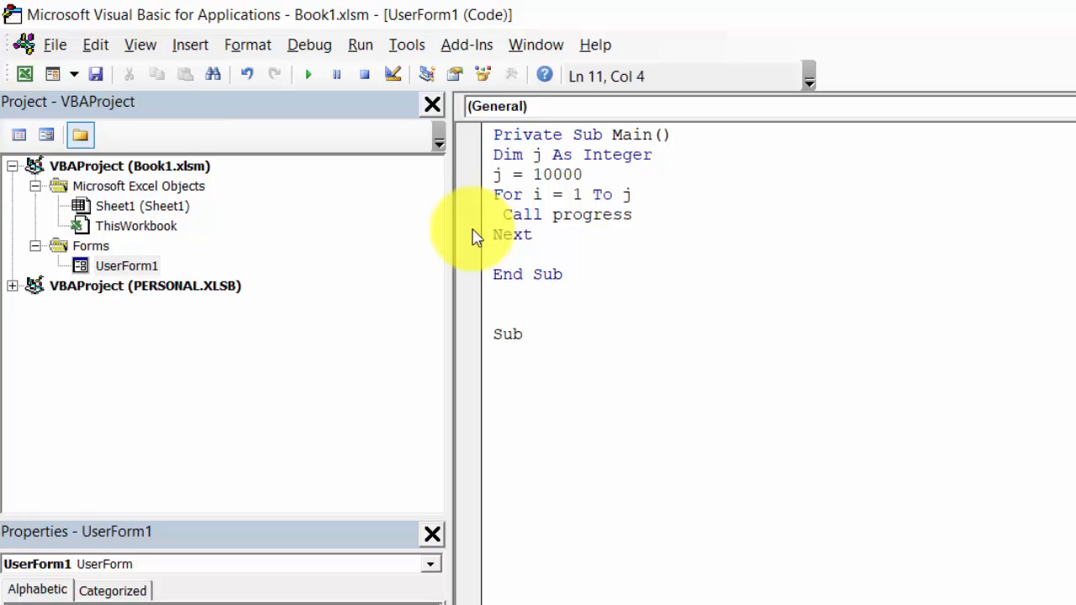
text(progres)
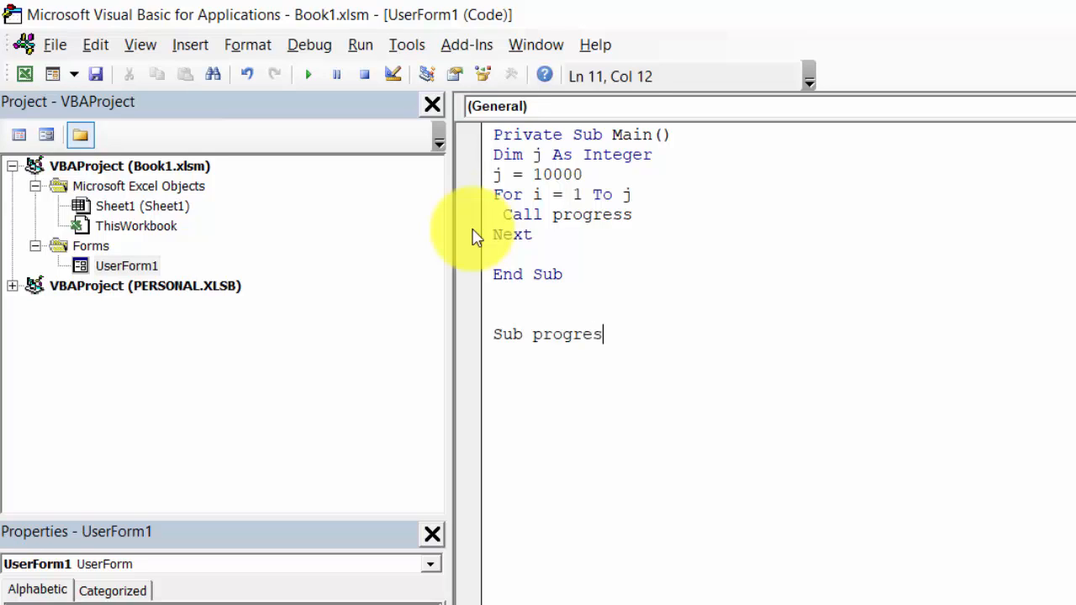
text(s())
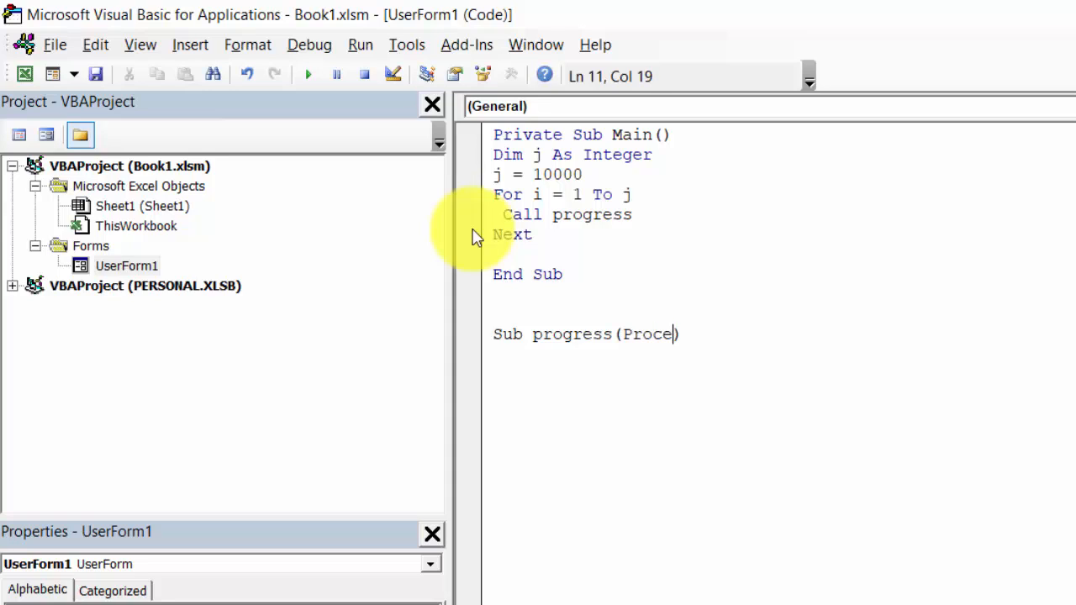
text(nt)
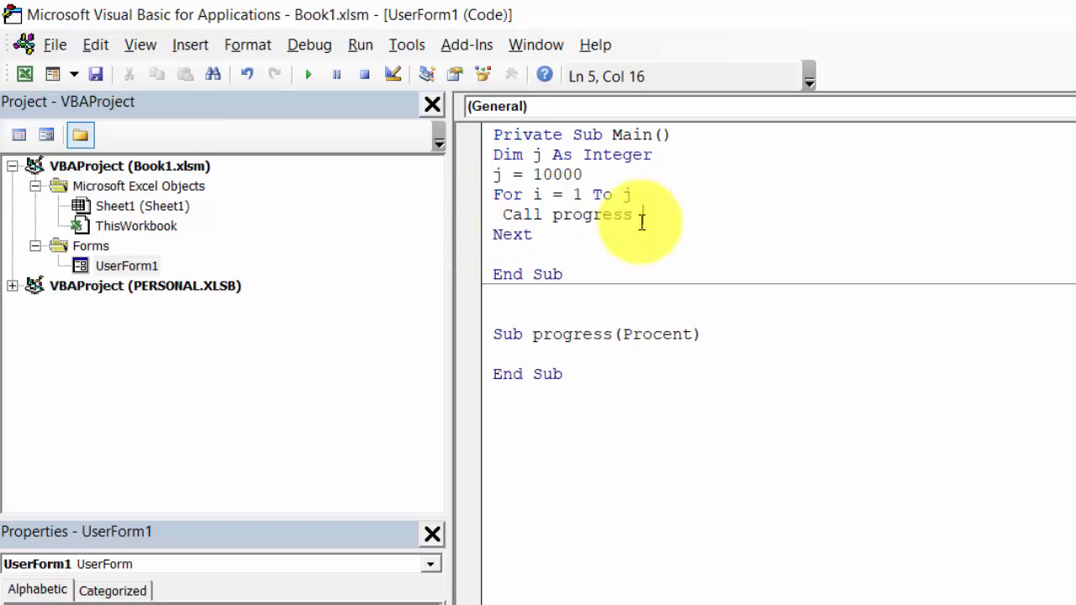
Pass i / j in the progress call and add Unload UserForm1 after the loop
text(())
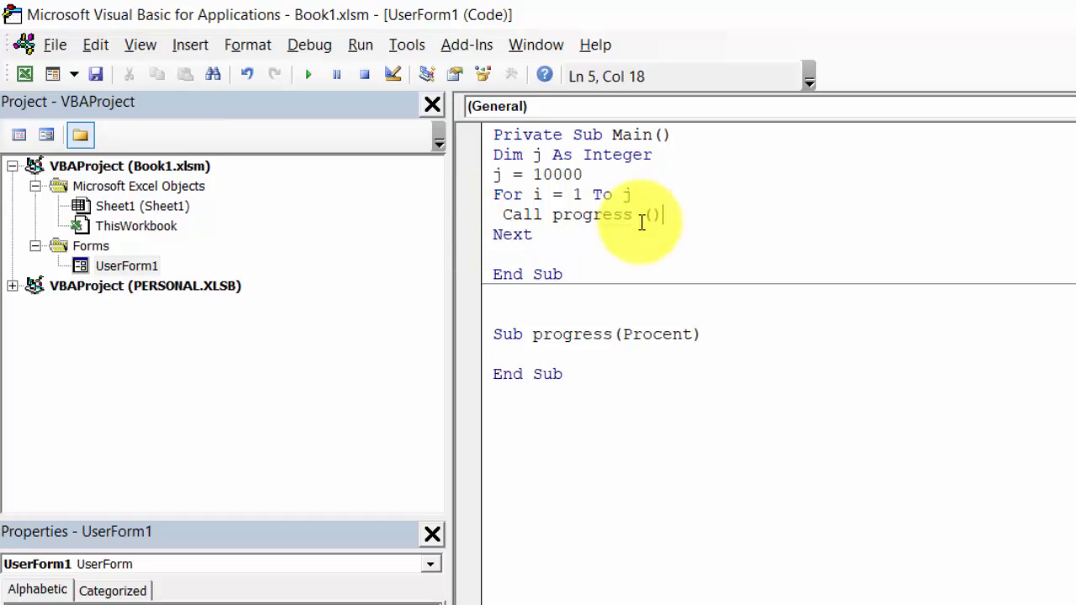
text(i)
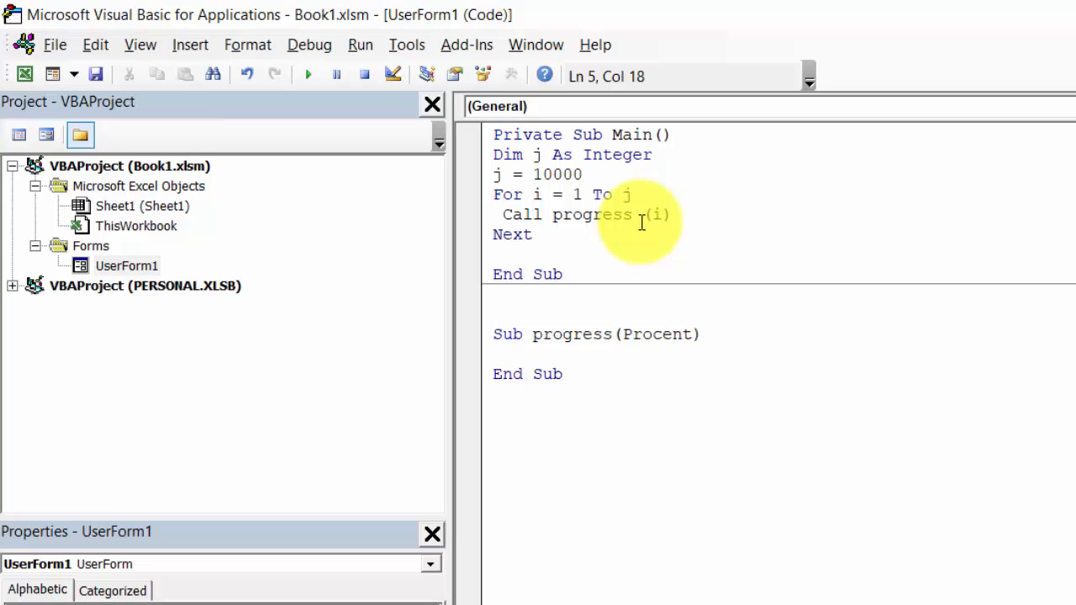
text(/j)
click(784, 254)
text(un)
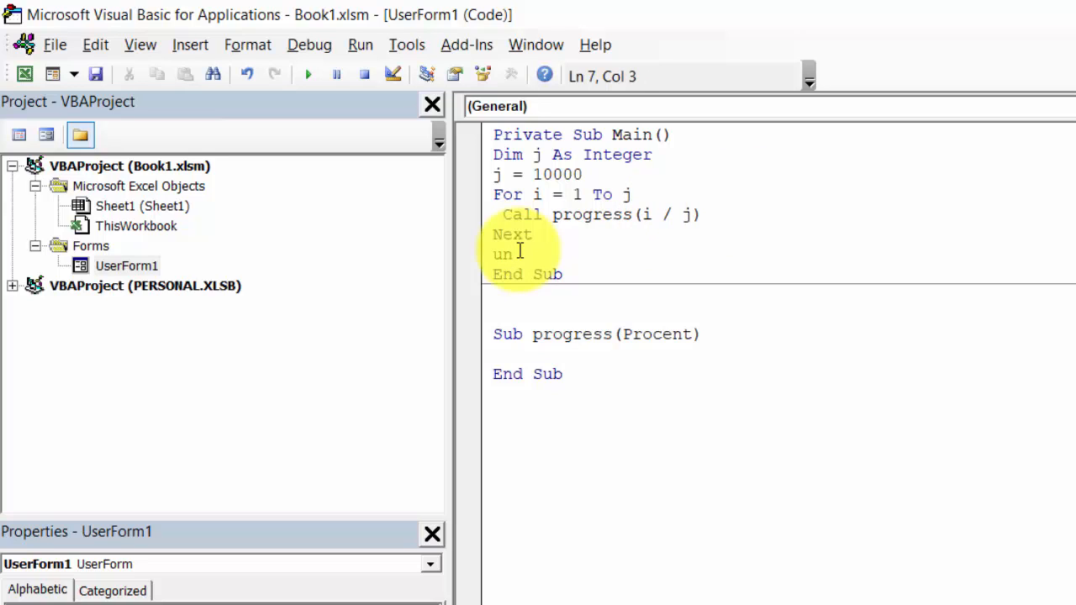
text(load Us)
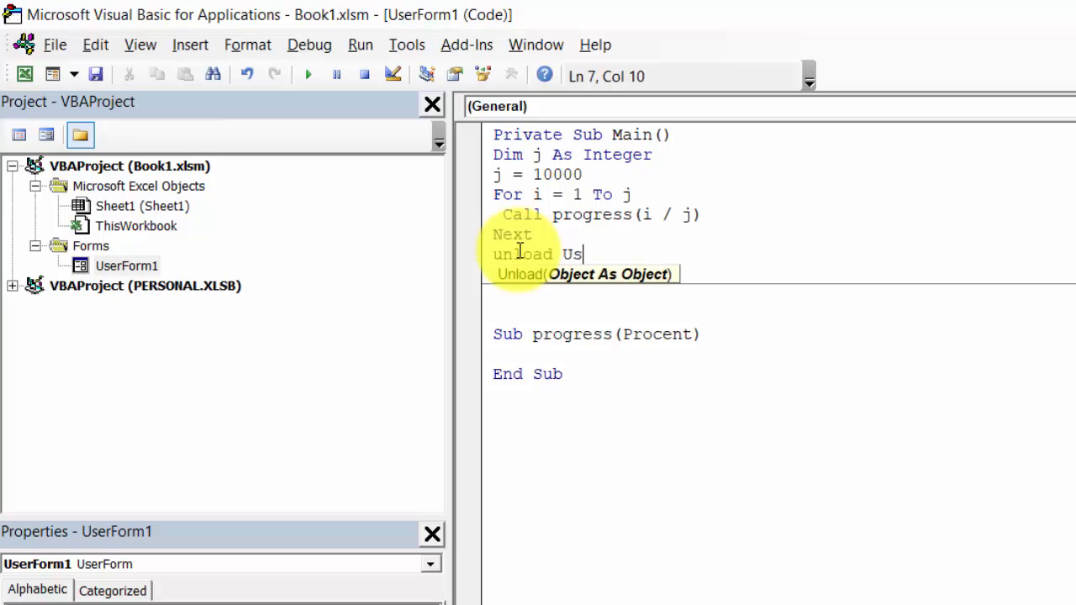
text(erFo)
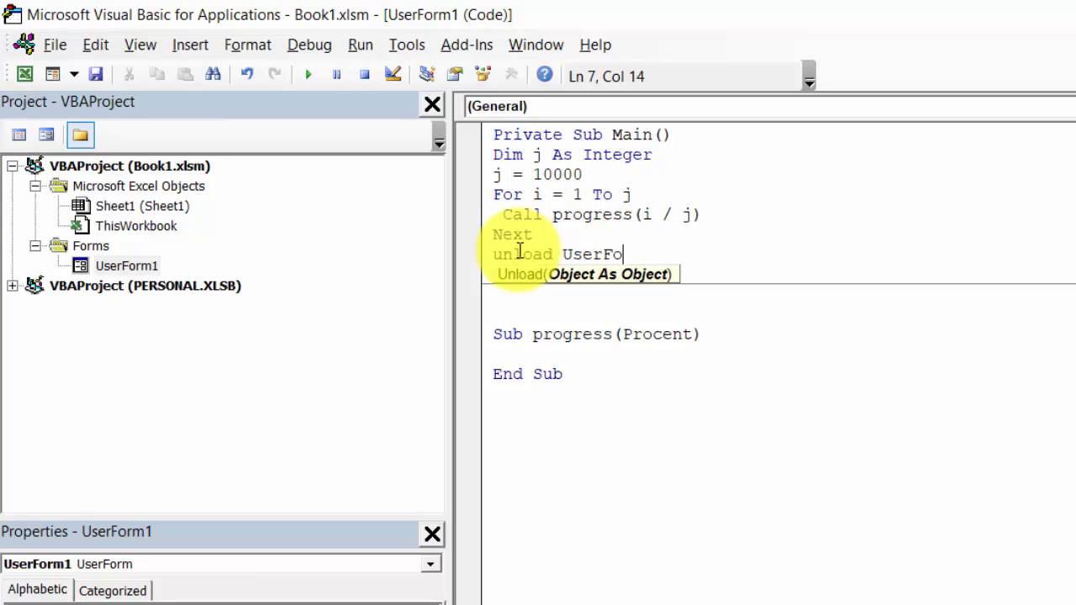
text(rm1)
click(784, 294)
text(End Sub)
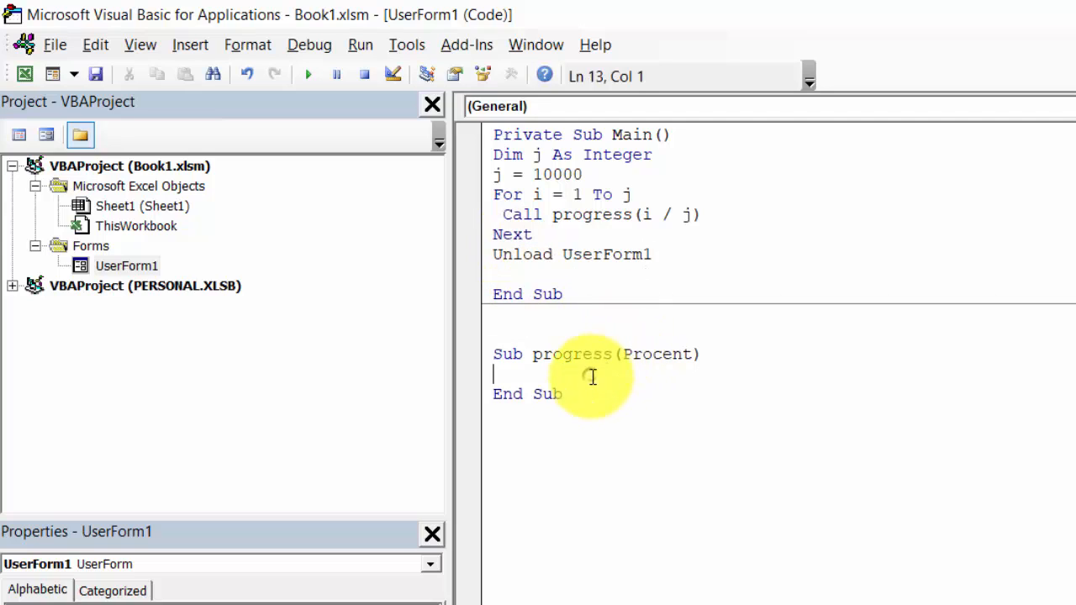
Add a With UserForm1 ... End With block inside progress
text(With)
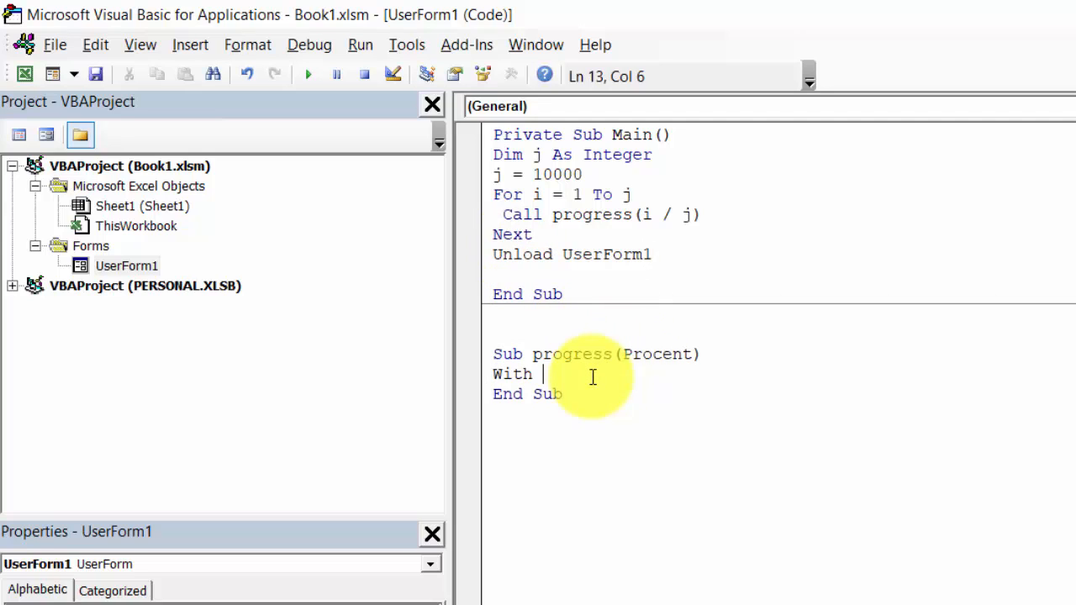
text(User)
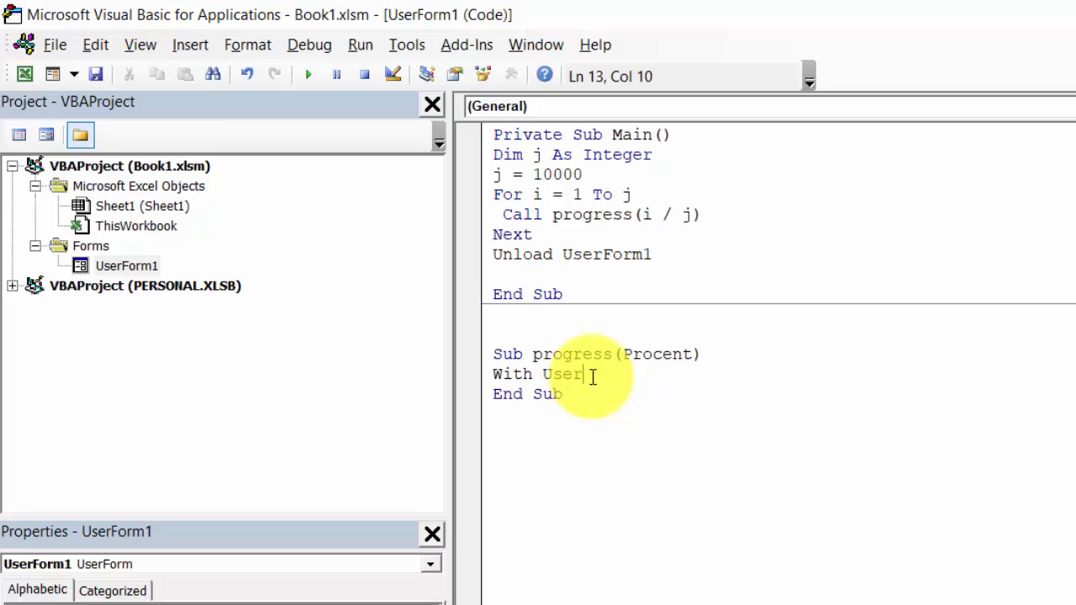
text(Form1)
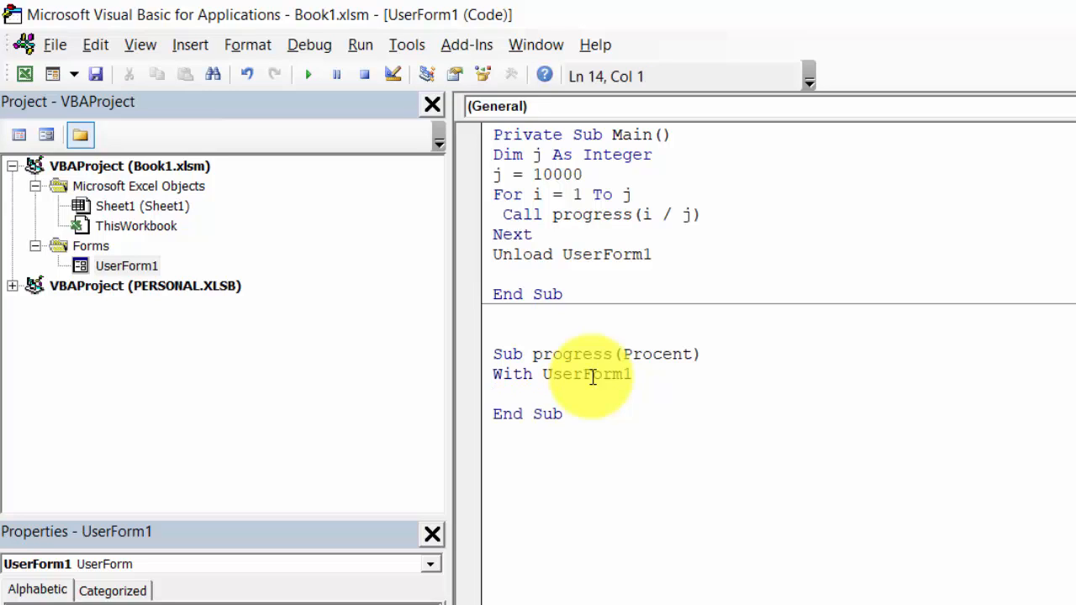
text(End With)
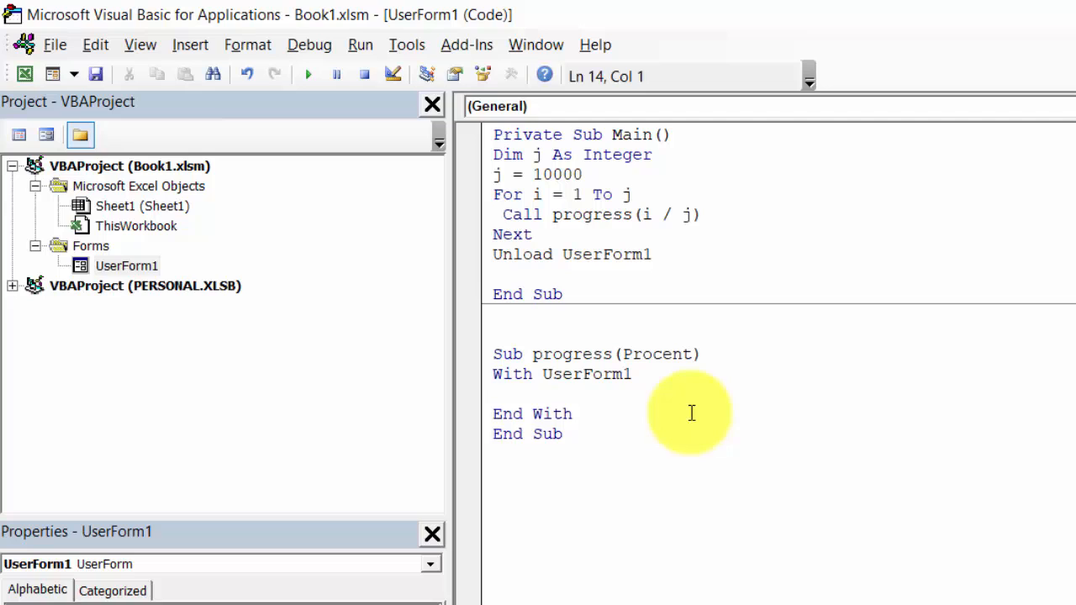
Start a .LabelProgress.Width line inside the With block
text(.l)
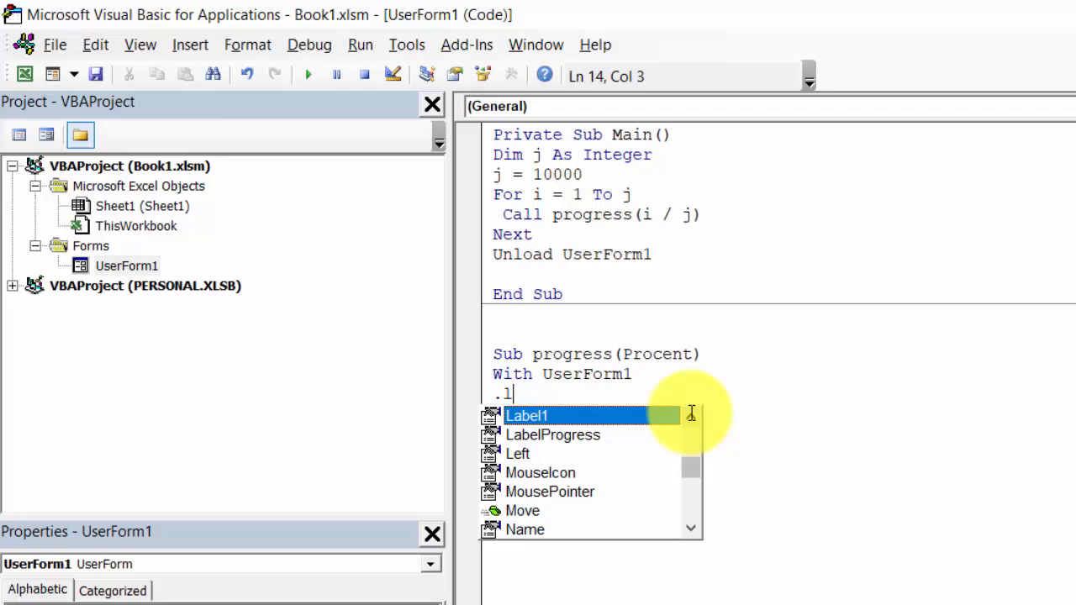
text(abel)
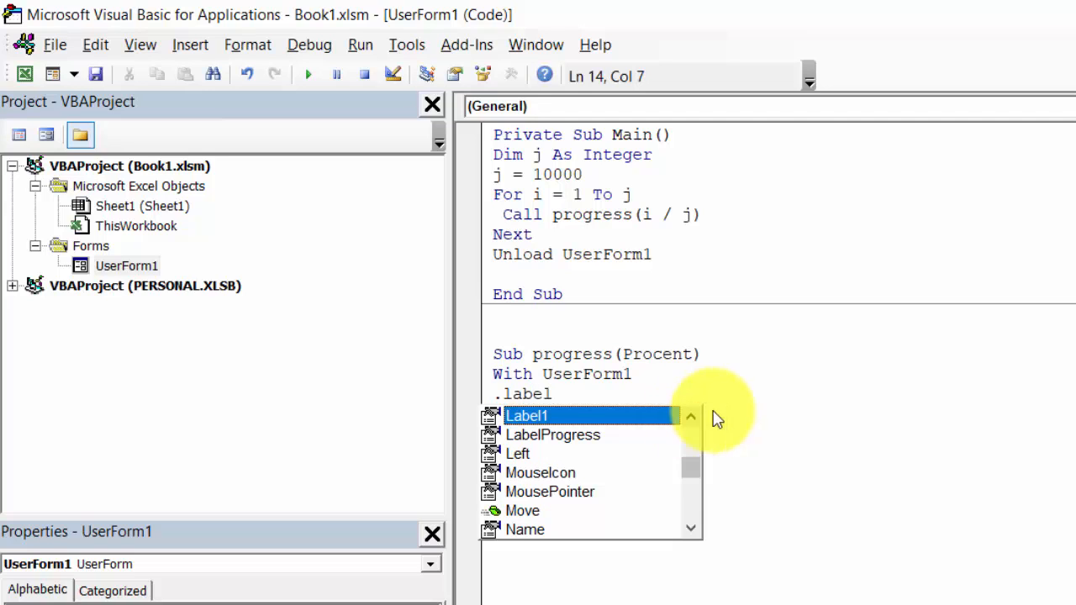
mouse_move(552, 435)
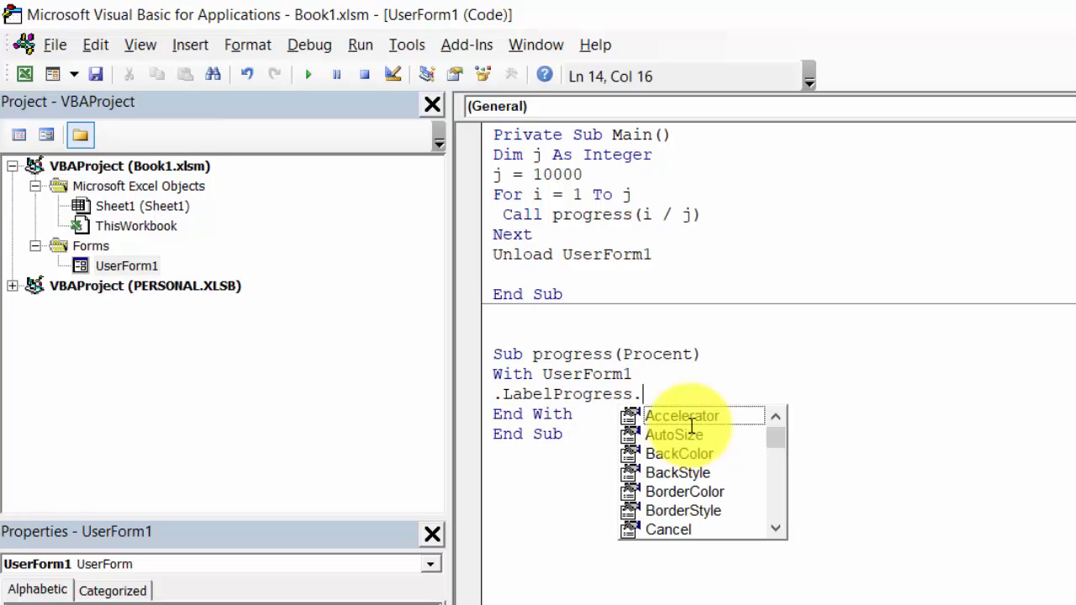
text(wi)
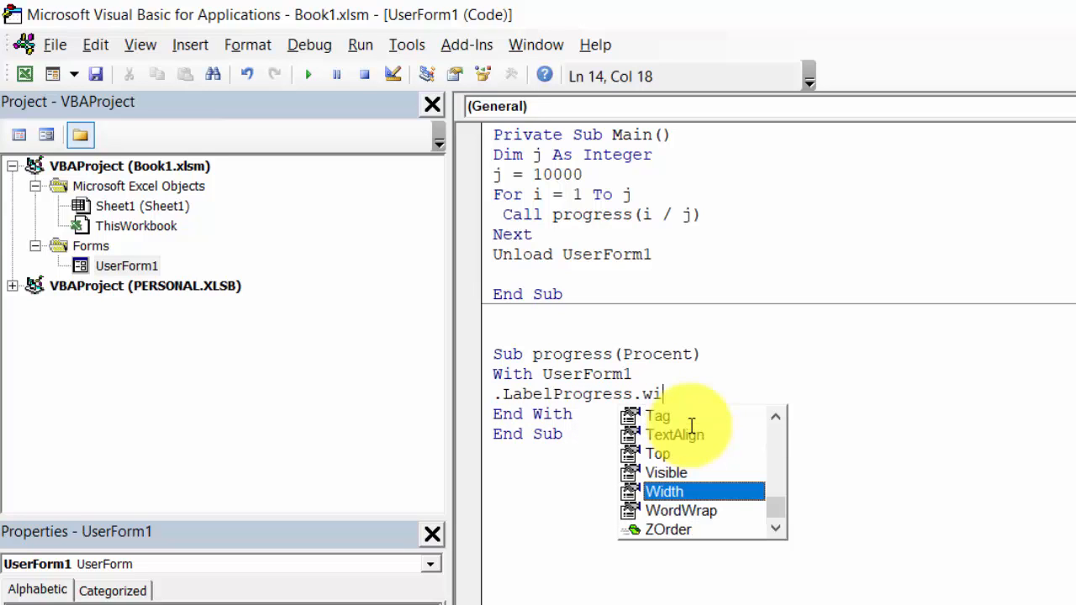
text(dth =)
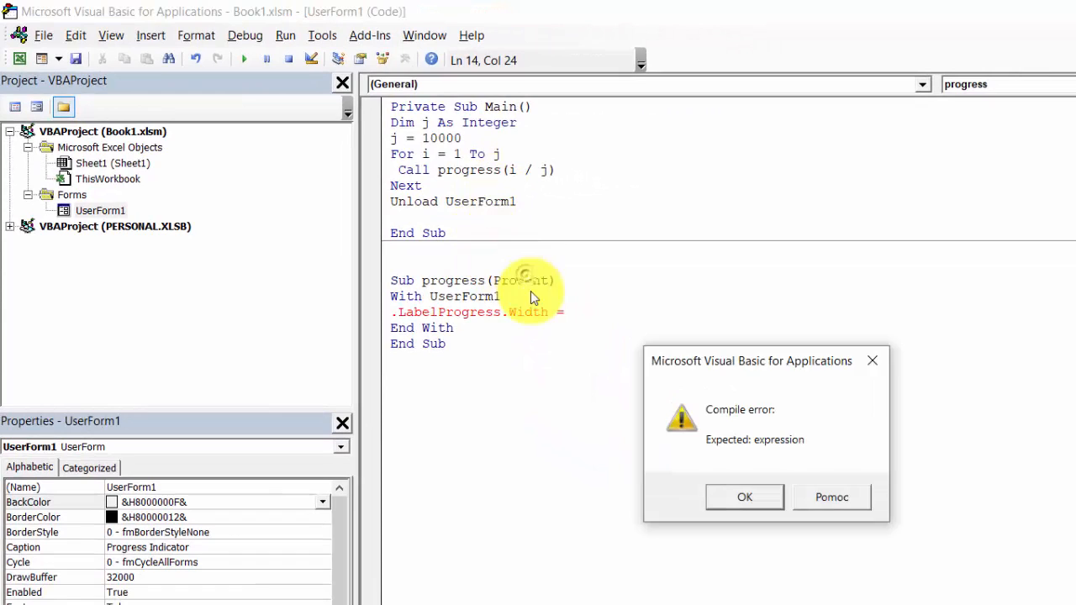
Dismiss the compile error and finish the line as LabelProgress.Width = Procent * (.FrameProgress.Width)
click(744, 497)
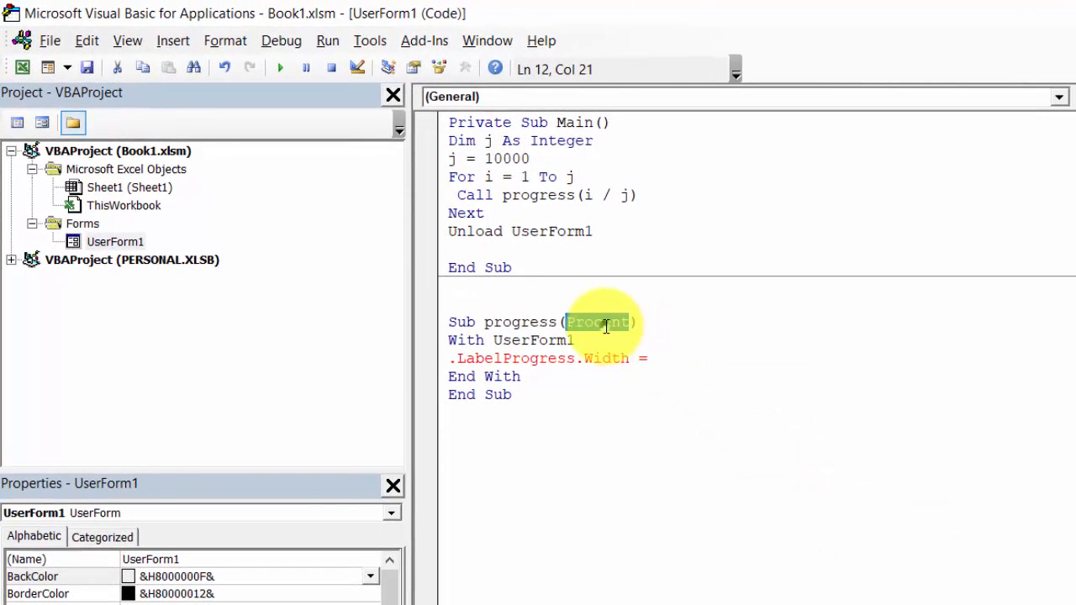
right_click(598, 322)
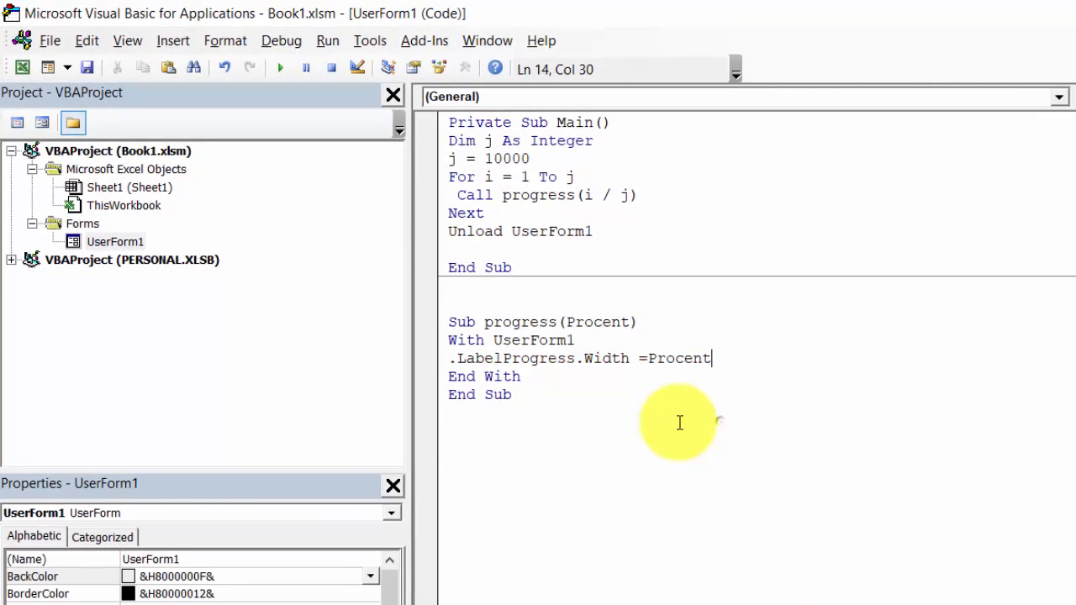
mouse_move(673, 422)
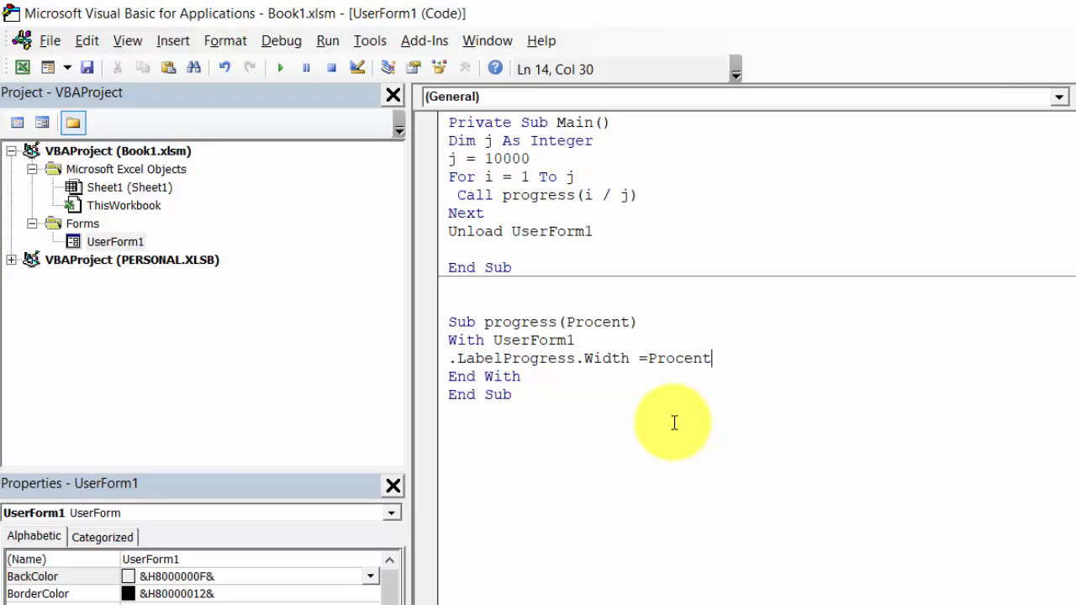
text(*)
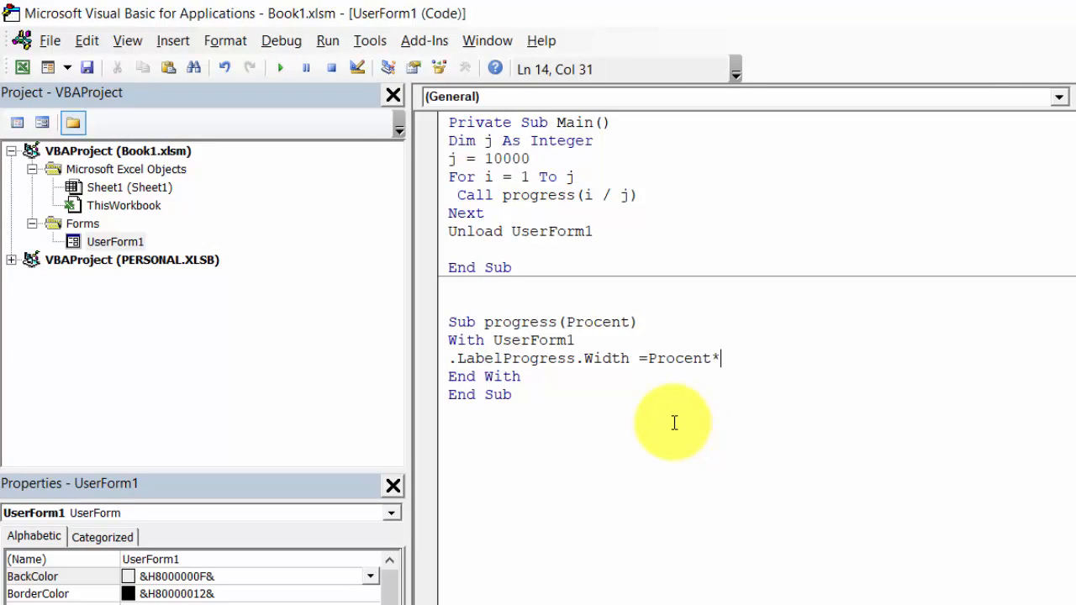
text(())
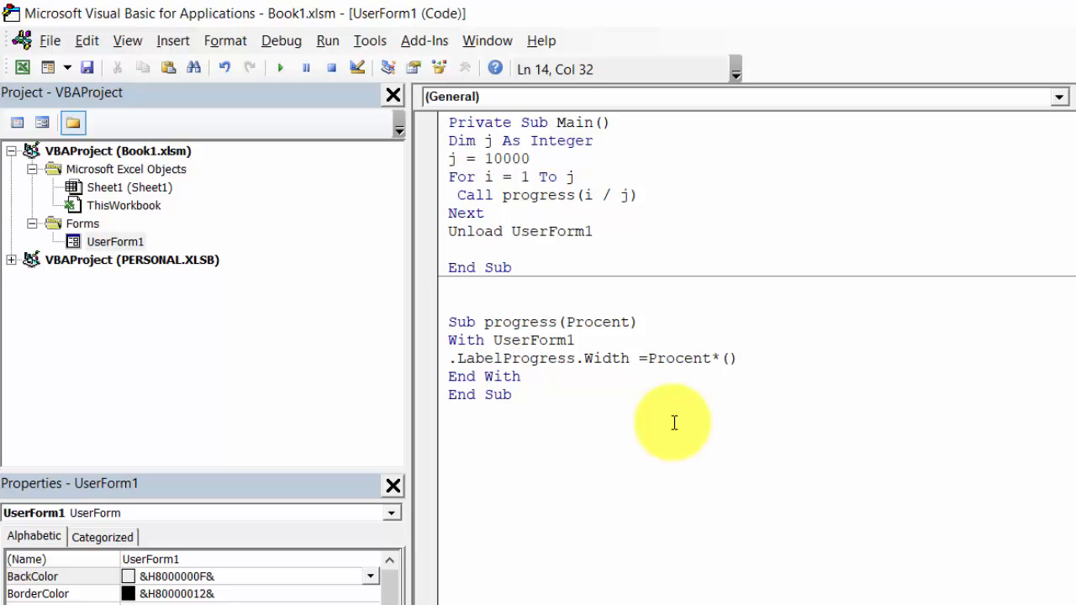
text((.fram)
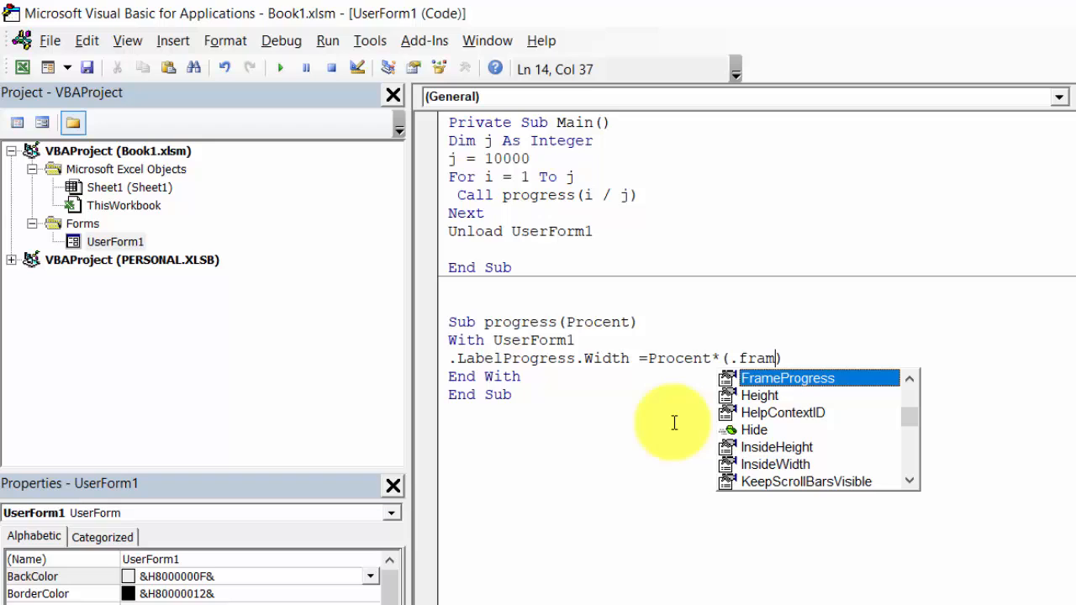
text(eProgress.Width)
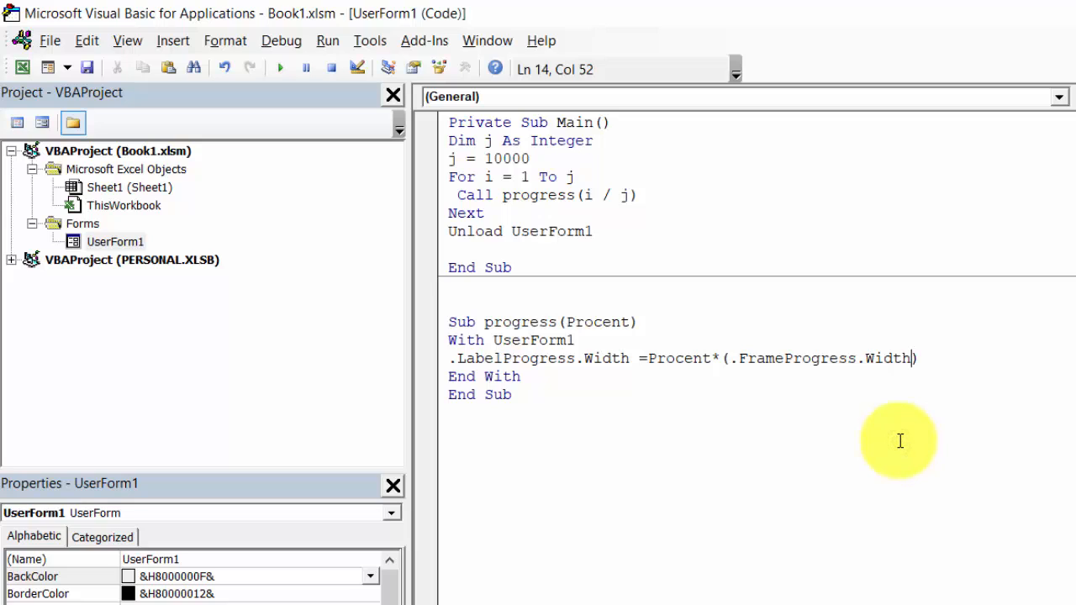
key(Return)
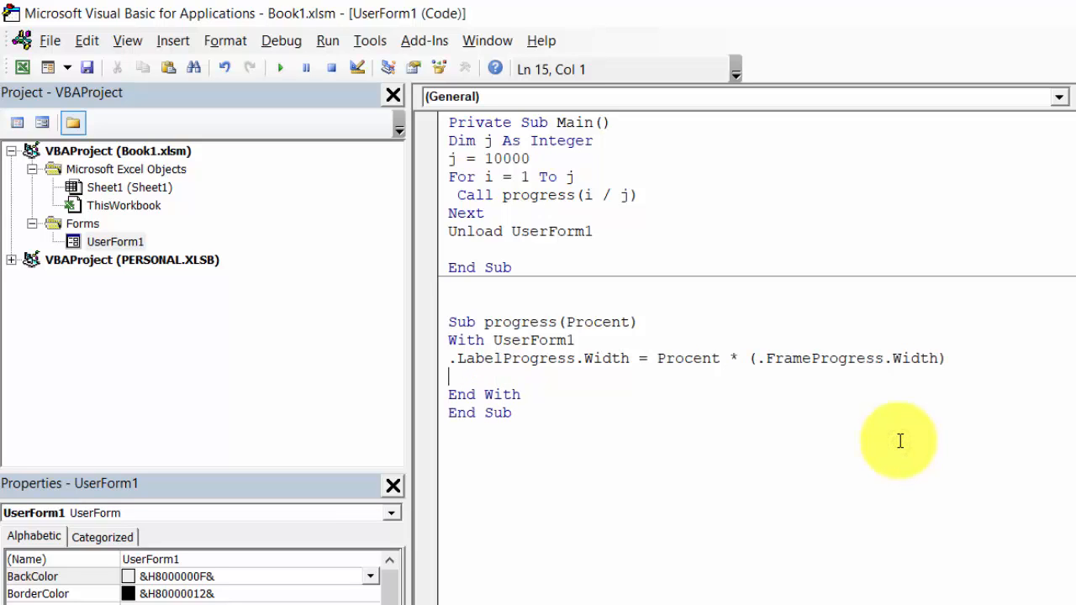
Type .Label1.Caption = Format(Procent,"0%" & " Completed" without the closing parenthesis
text(.lab)
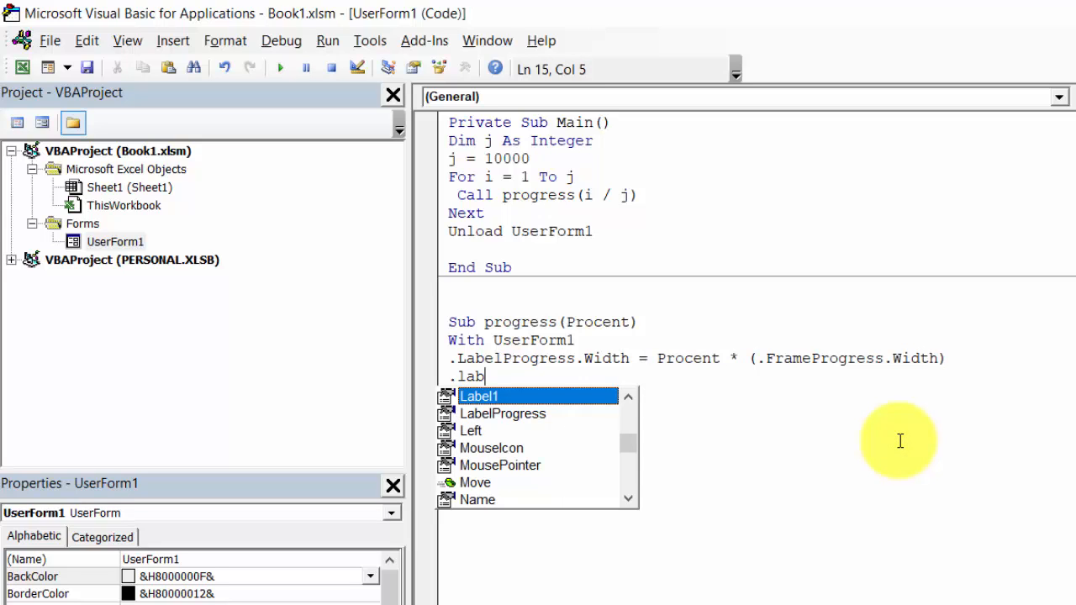
text(el1)
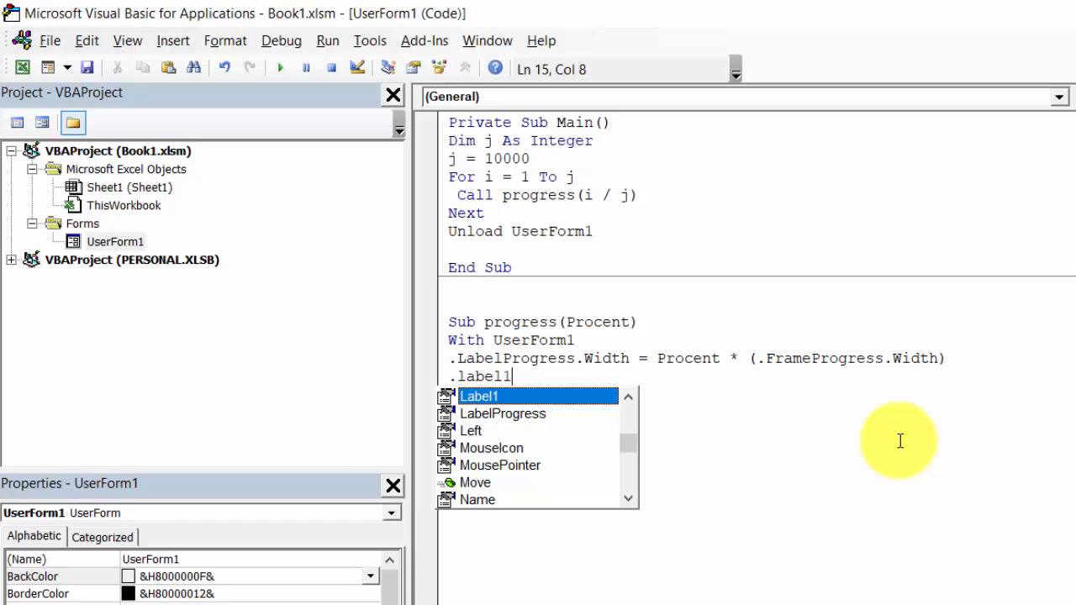
text(.c)
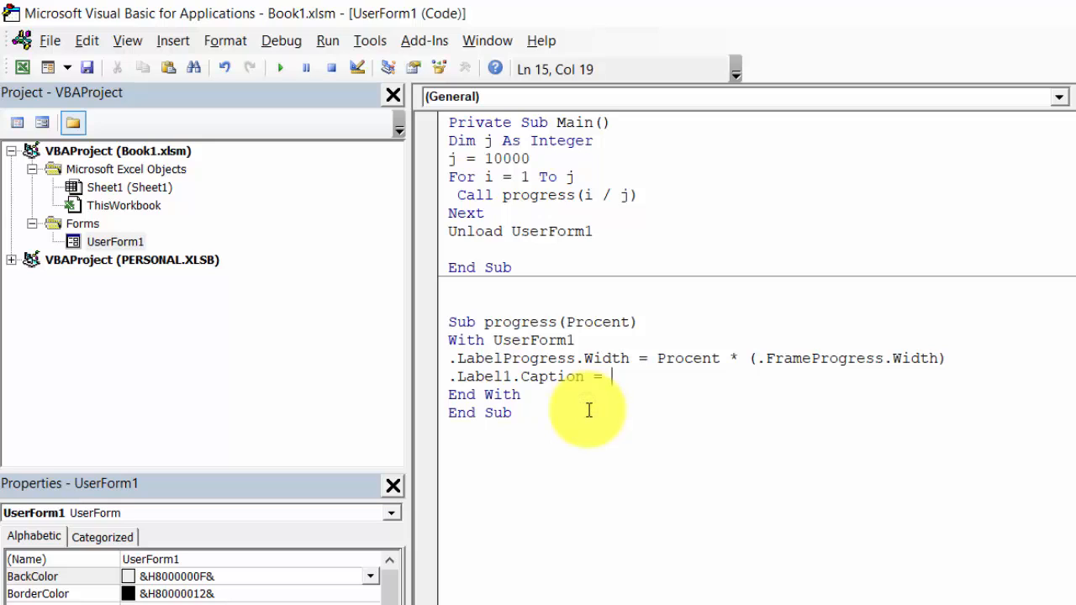
text(Format()
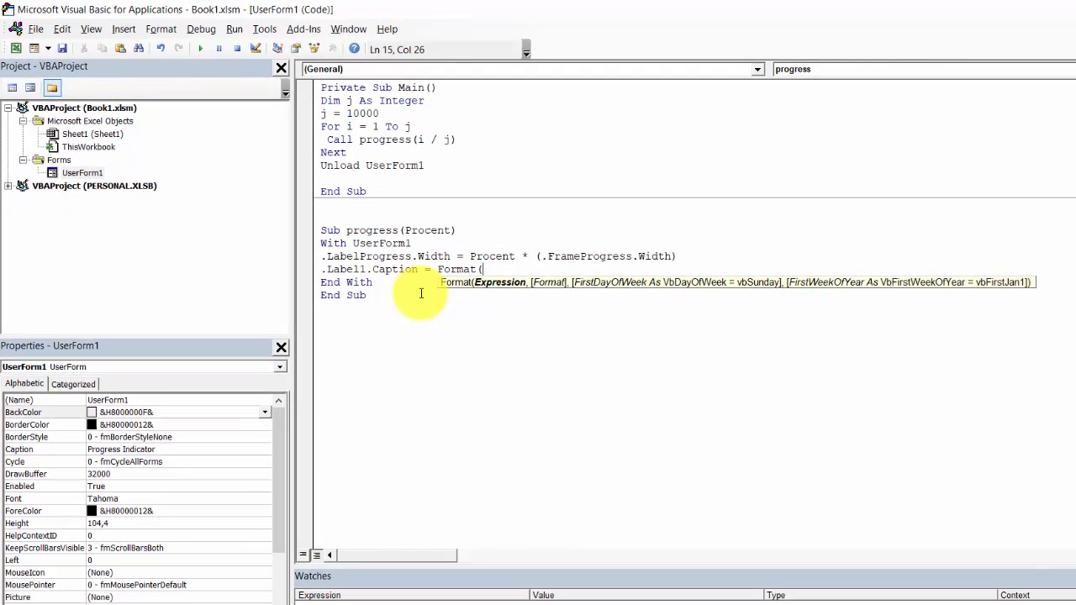
text(Pr)
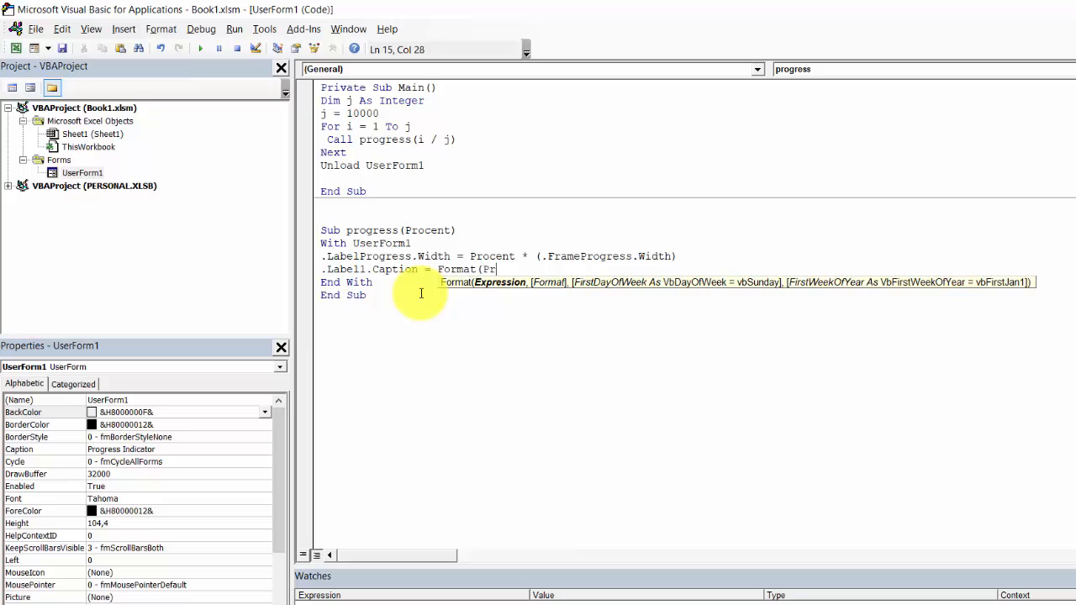
text(ocent)
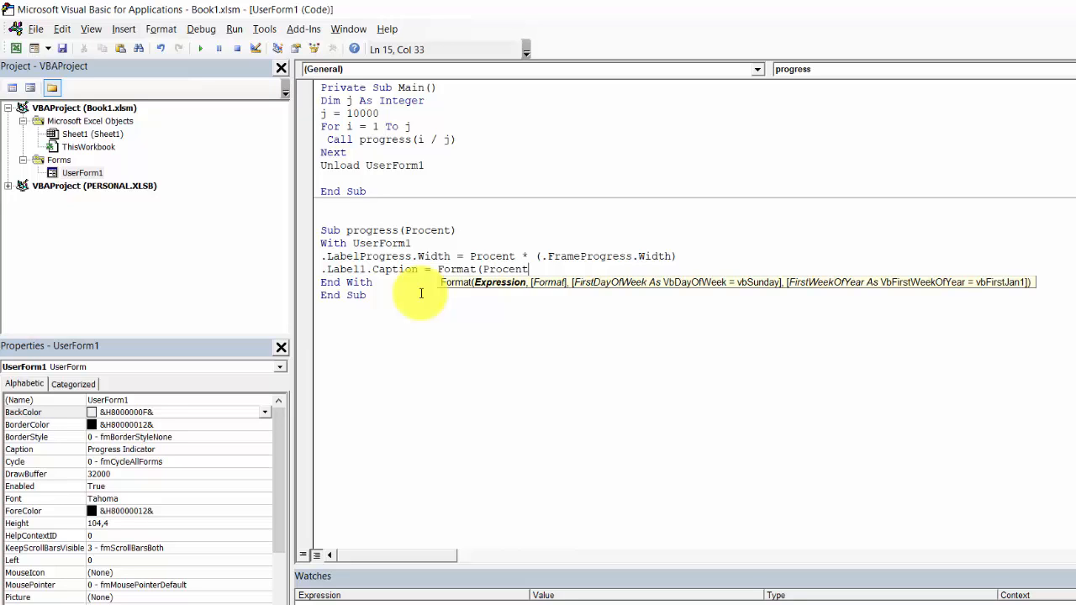
text(,"")
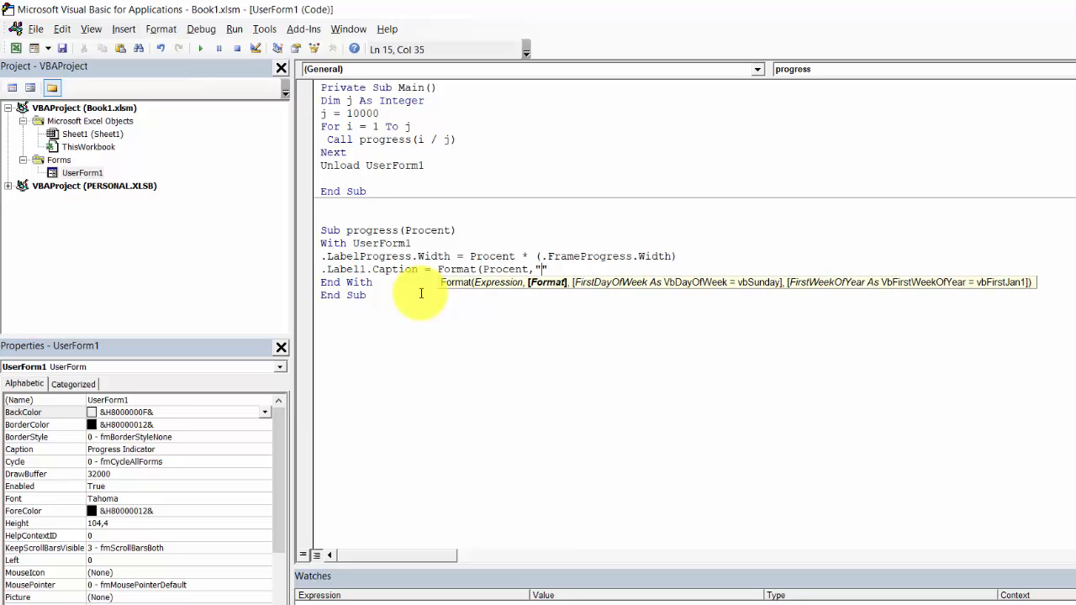
text(0%")
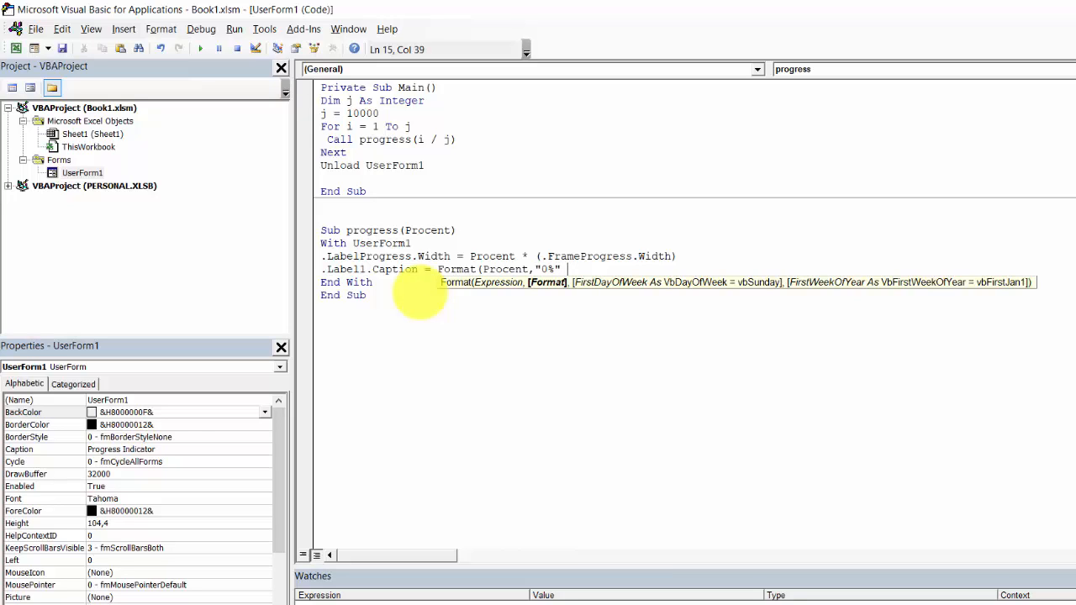
text(&)
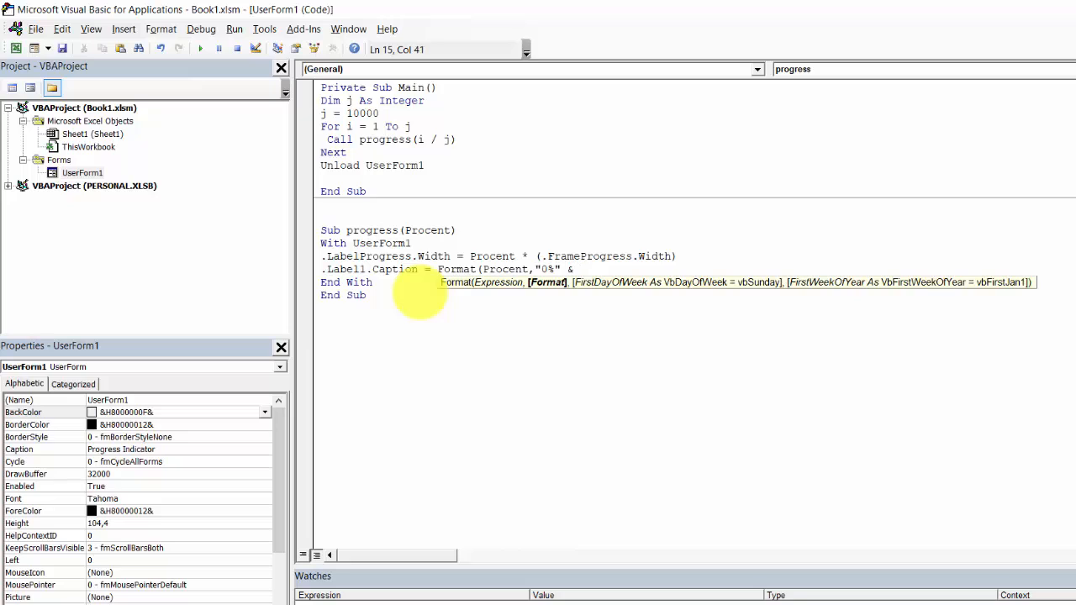
text("")
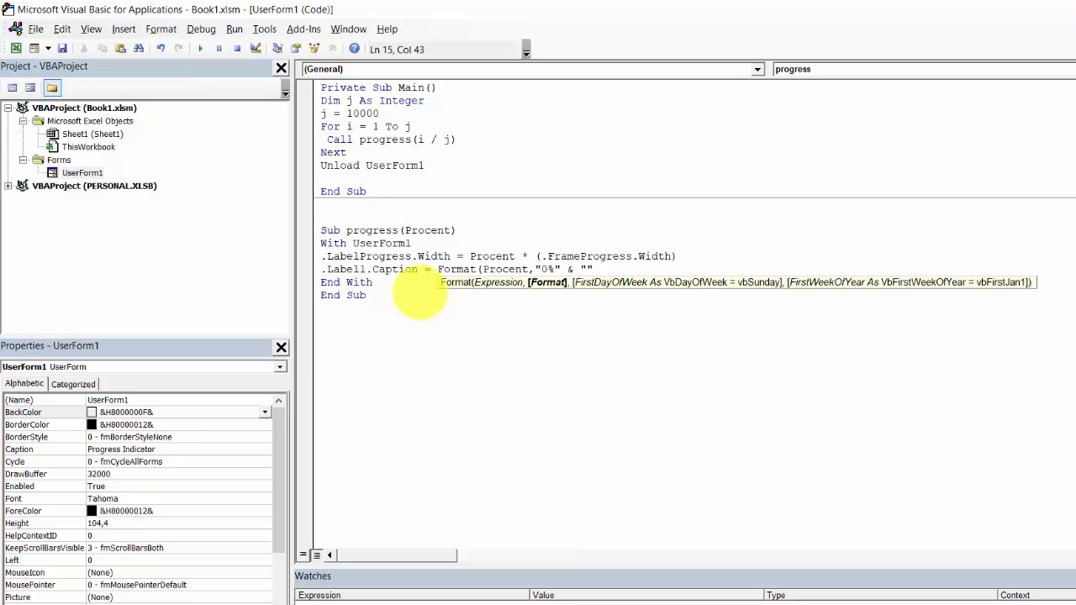
text(Com)
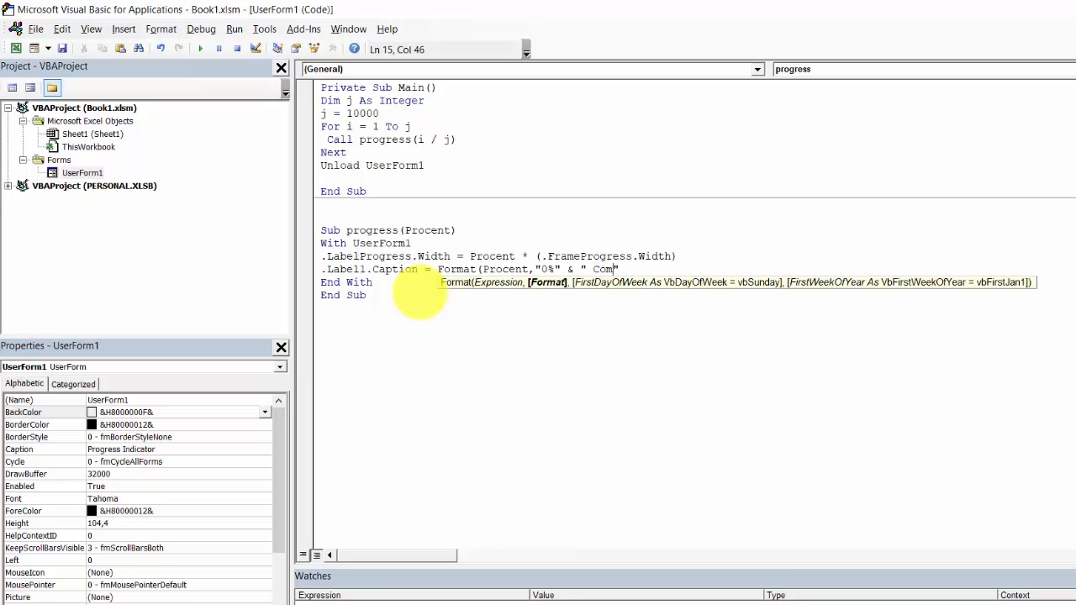
text(pleted)
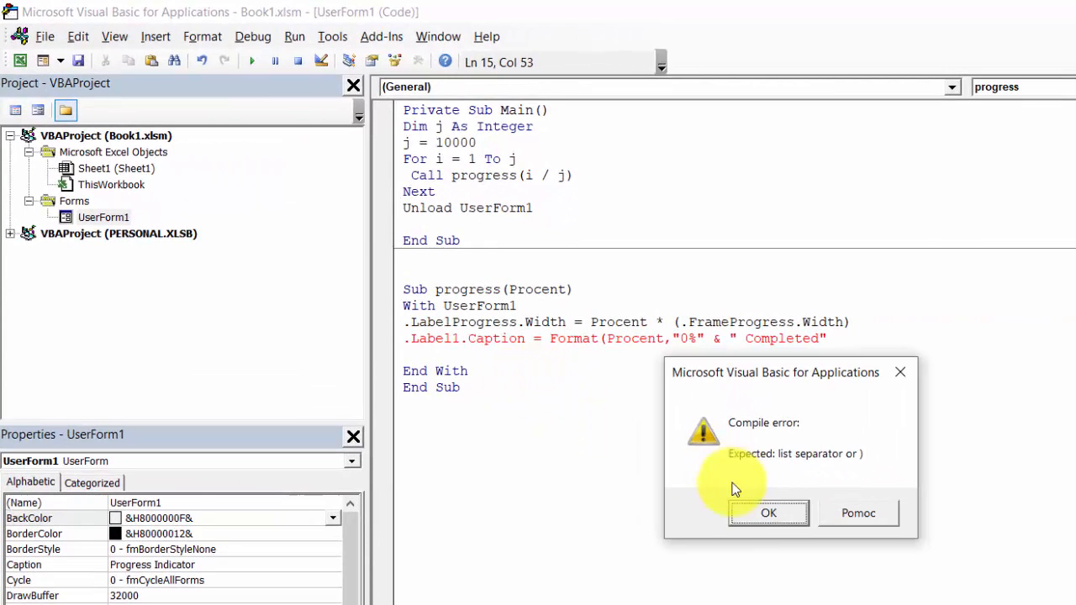
Dismiss the compile error and add a .Repaint line before End With
click(767, 513)
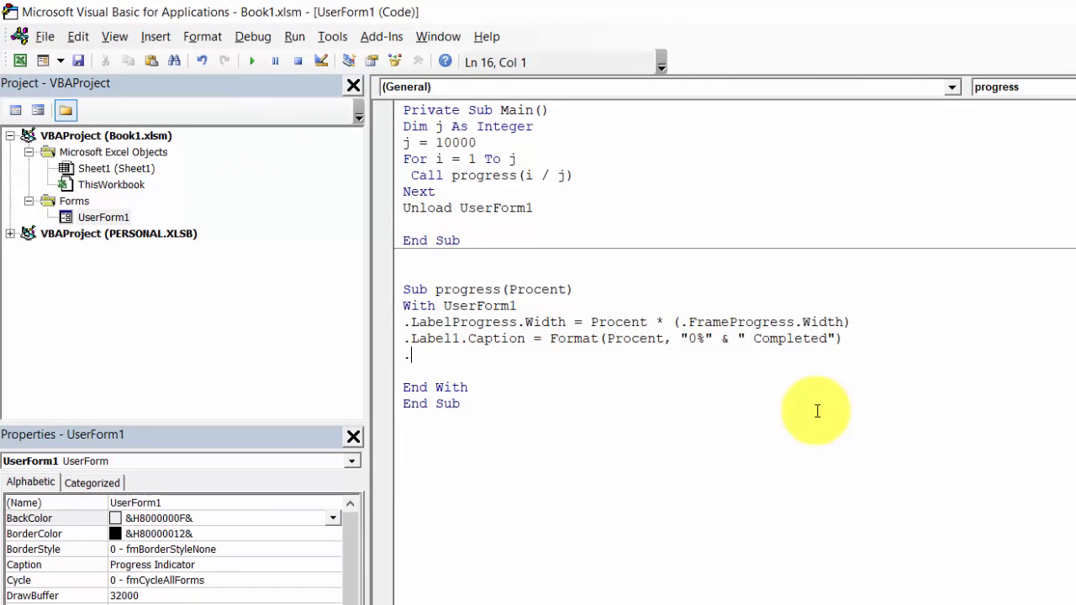
text(Repaint)
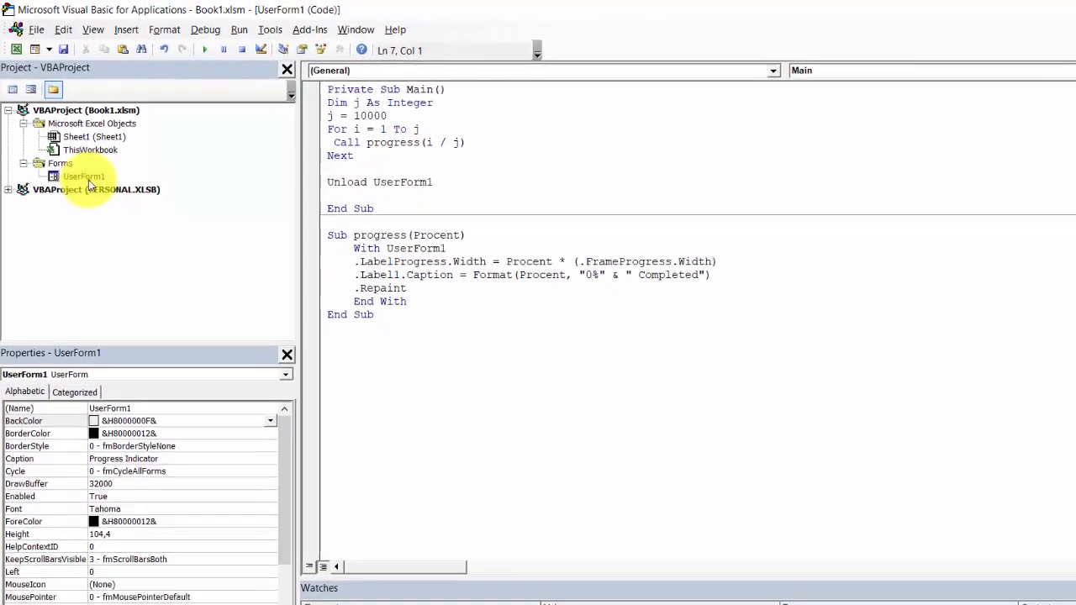
Open the Progress Indicator form design and set LabelProgress's Width to 0
double_click(82, 176)
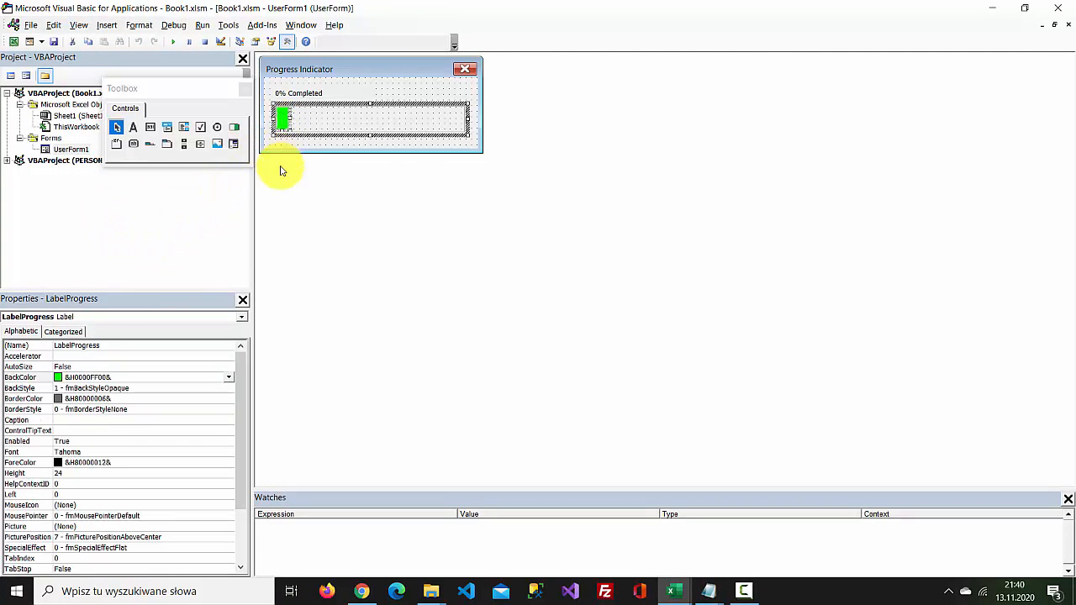
mouse_move(191, 383)
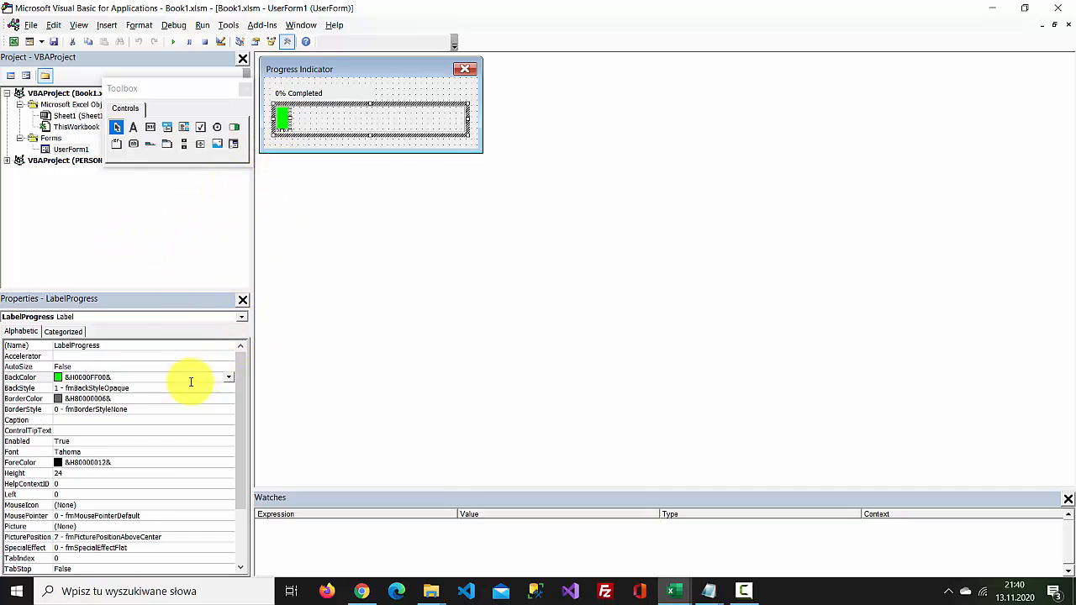
scroll(down, 3)
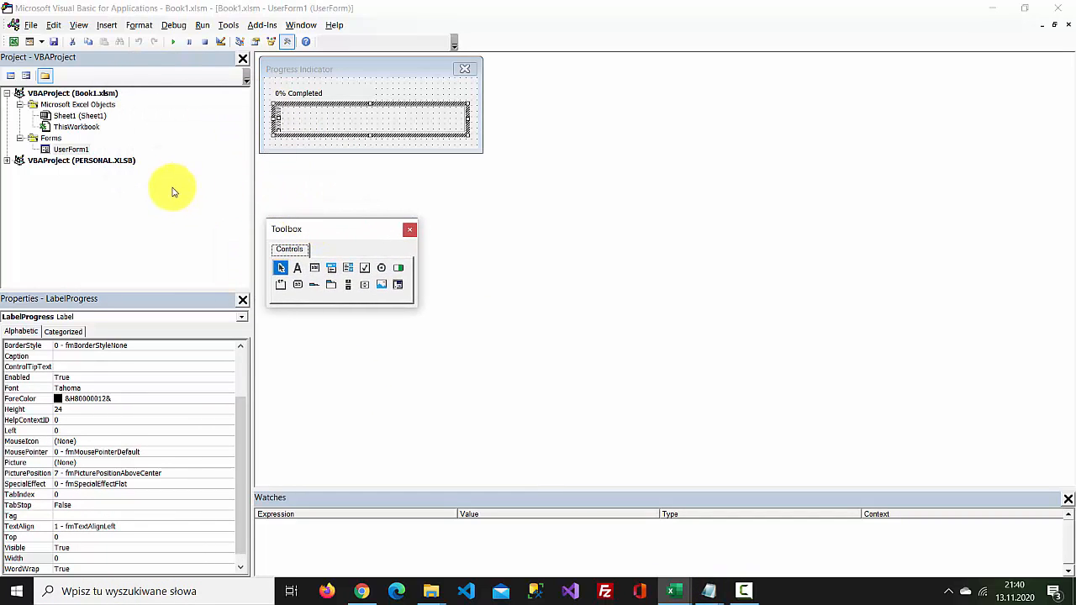
mouse_move(170, 186)
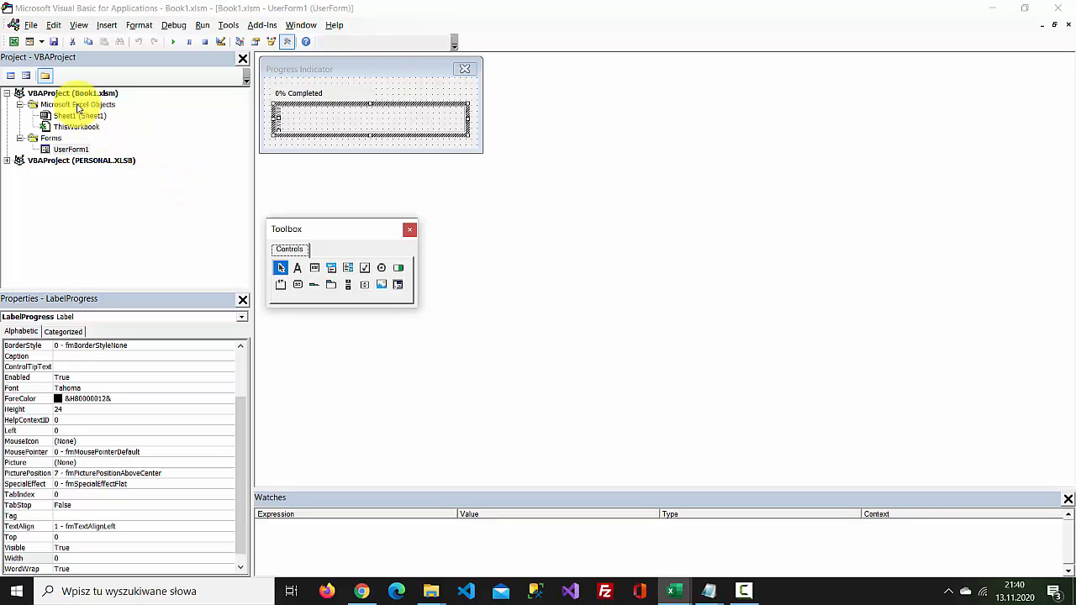
Insert Module1 into Book1 and write Sub ShowProgress() with UserForm1.Show
right_click(59, 93)
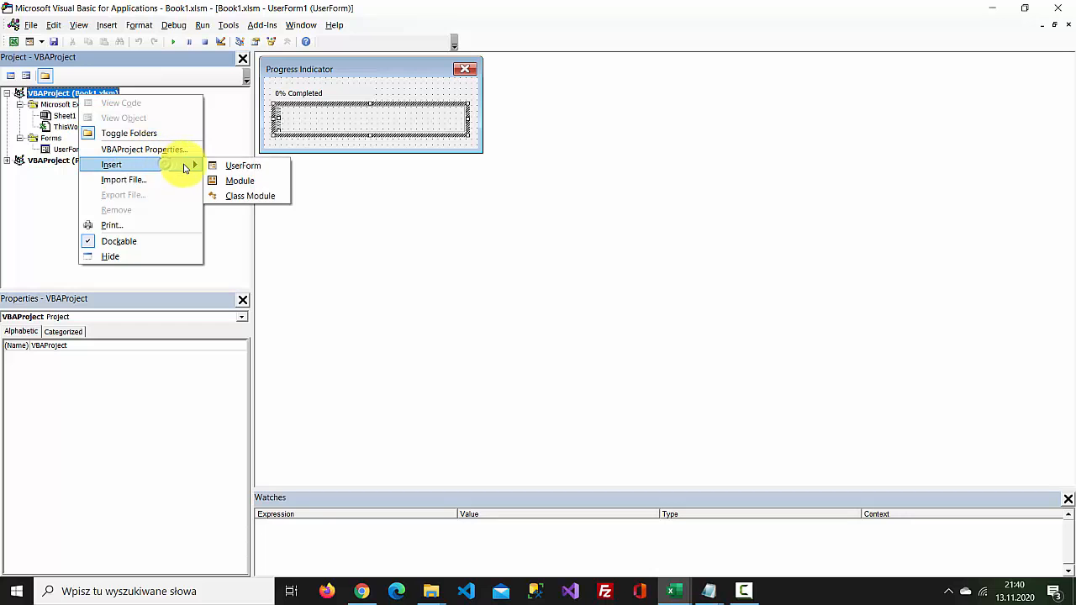
click(239, 180)
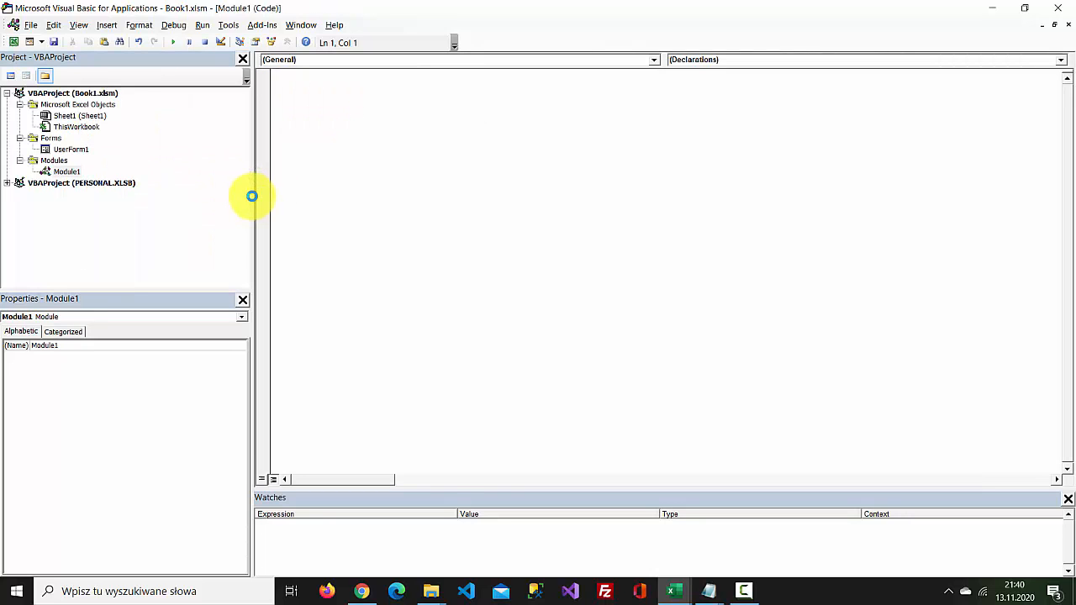
text(S)
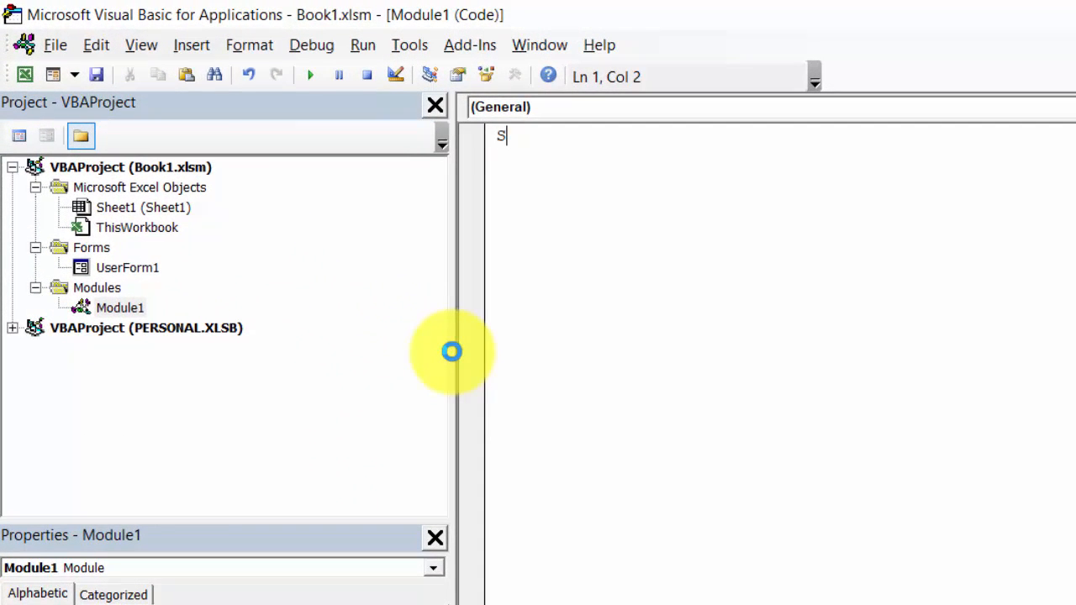
text(ub)
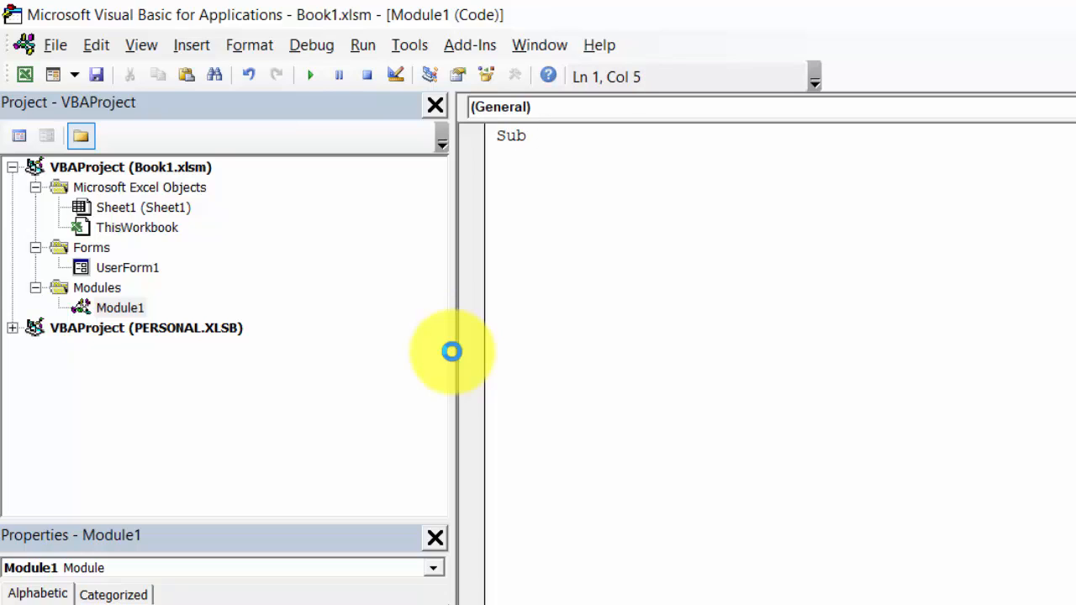
text(Show)
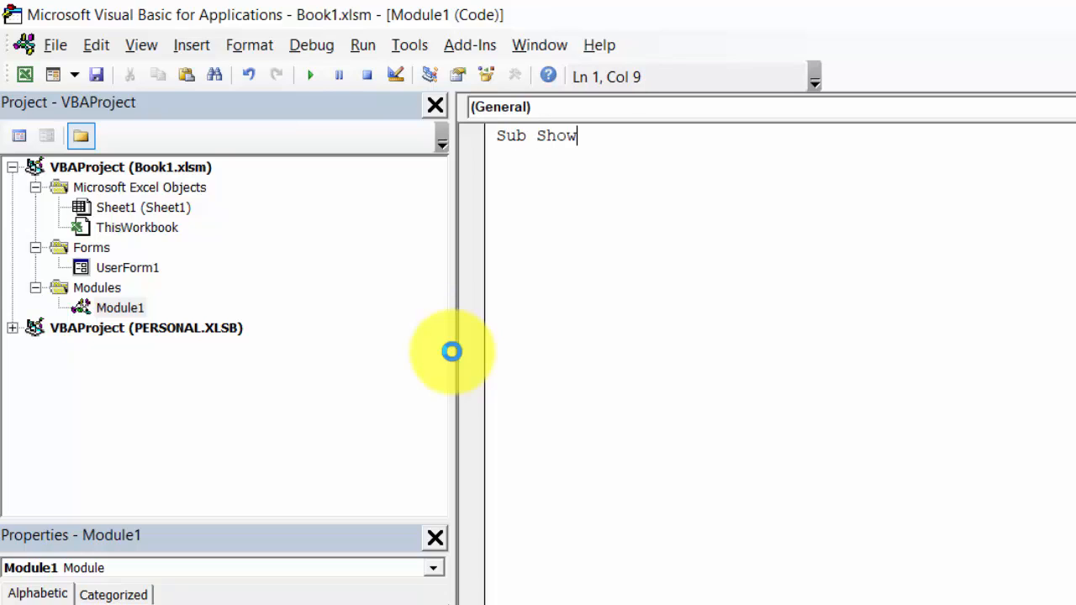
text(Progress()
text(Us)
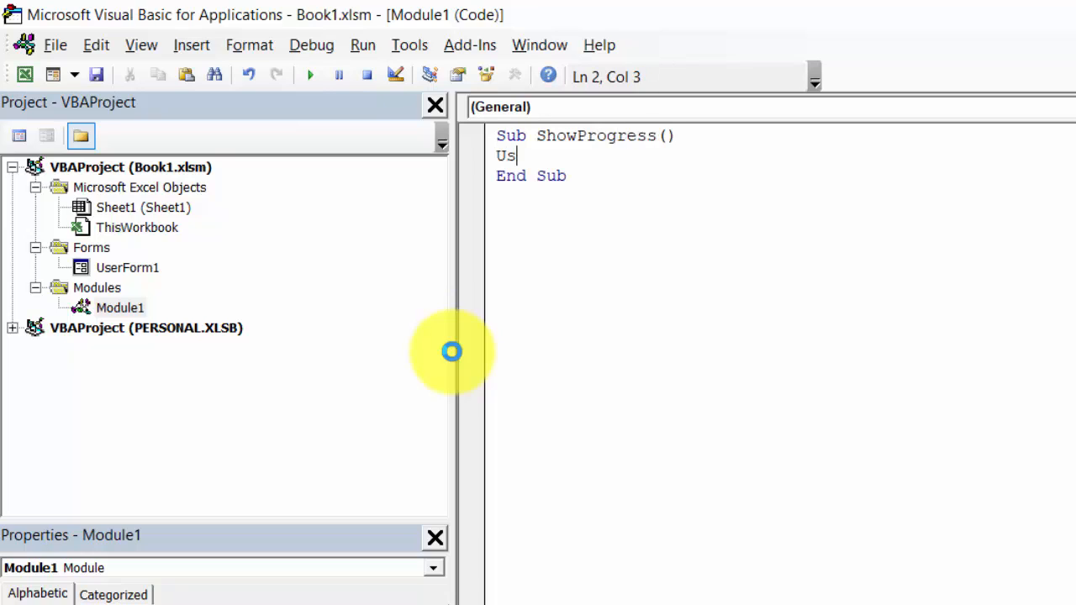
text(erForm)
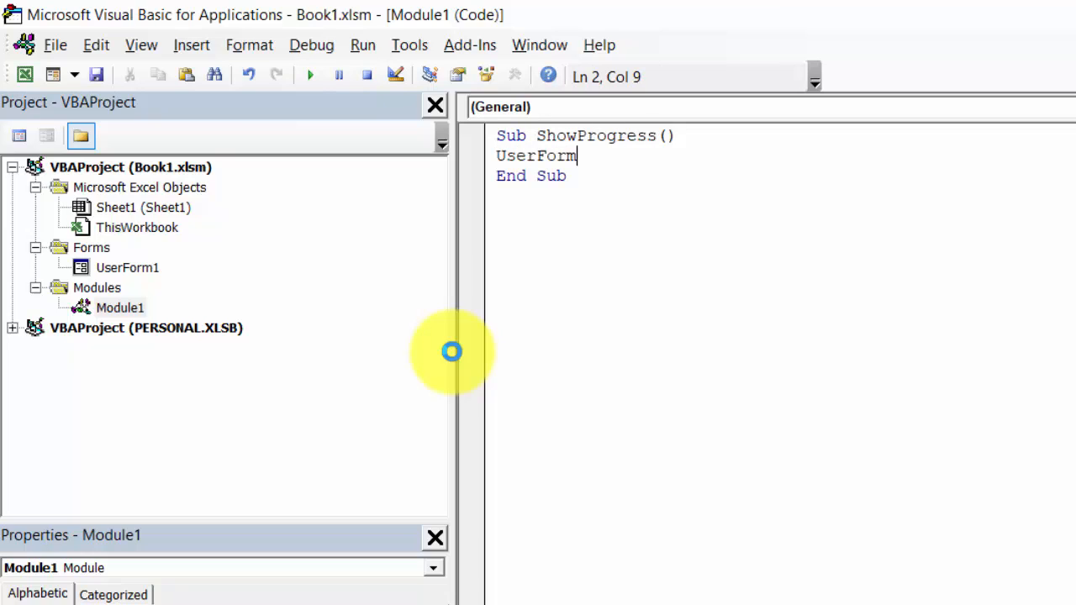
text(1.)
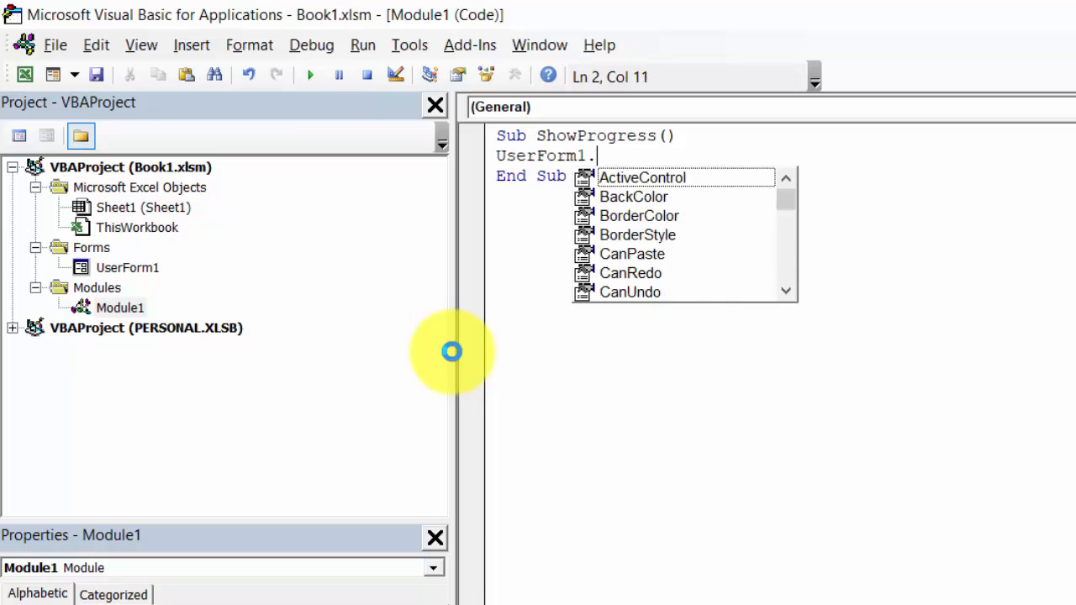
text(sh)
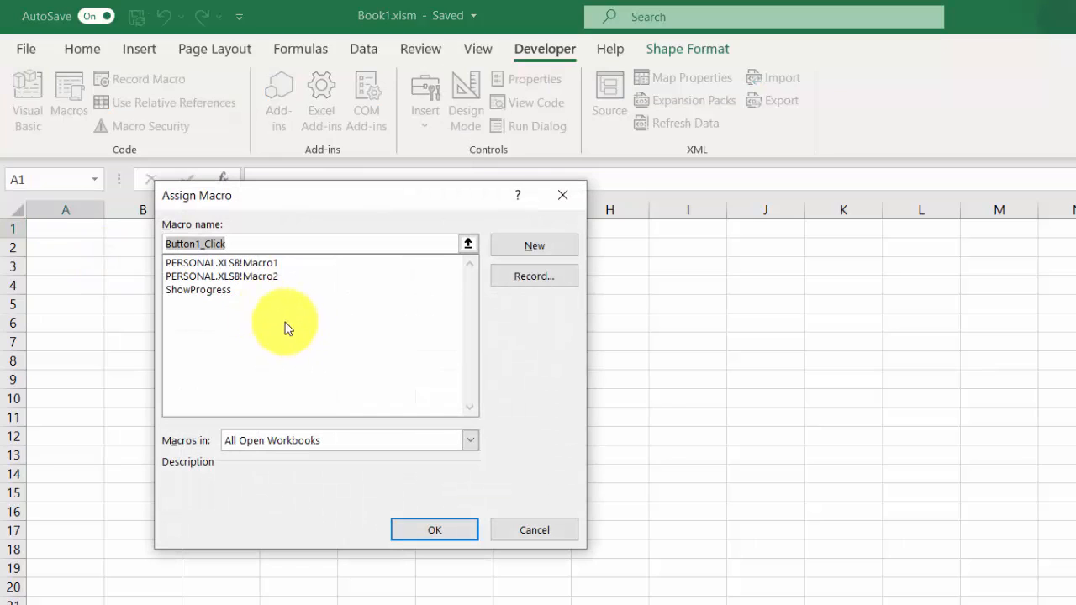
Assign the ShowProgress macro to Button 1 and confirm
click(198, 289)
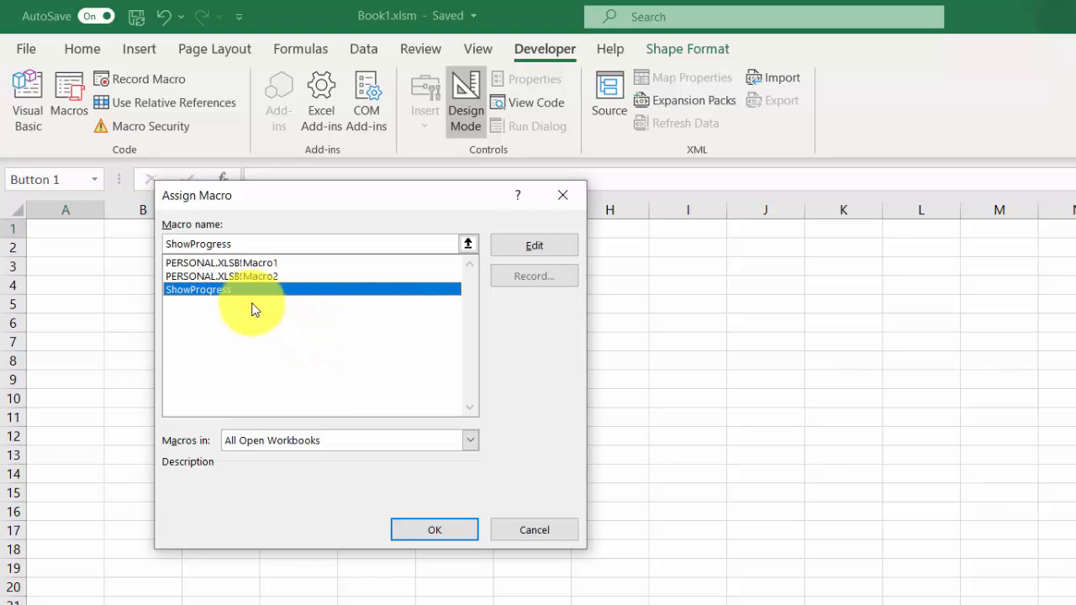
mouse_move(402, 397)
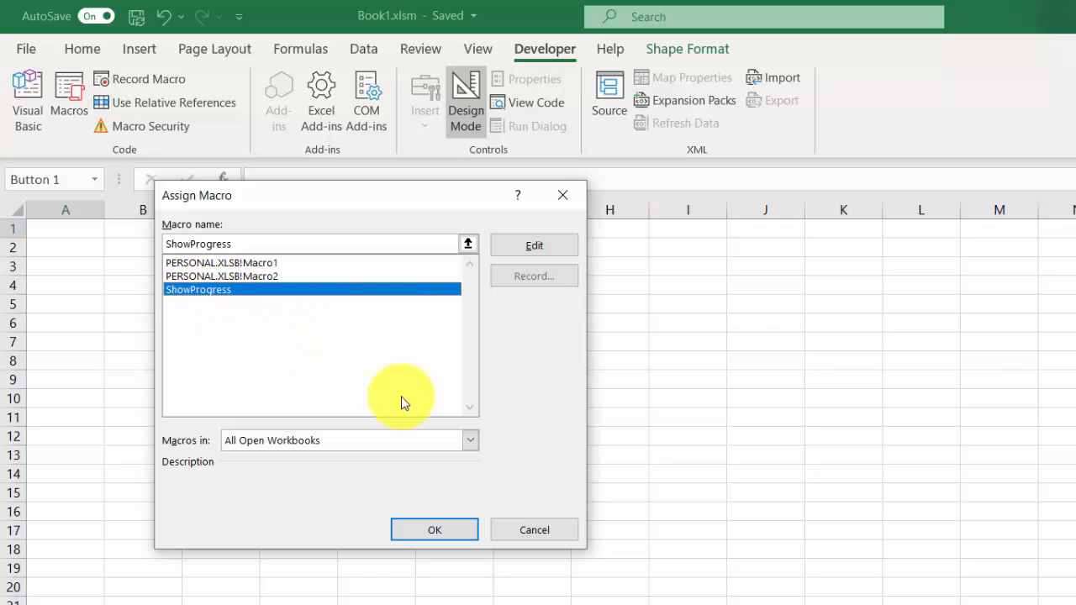
click(435, 529)
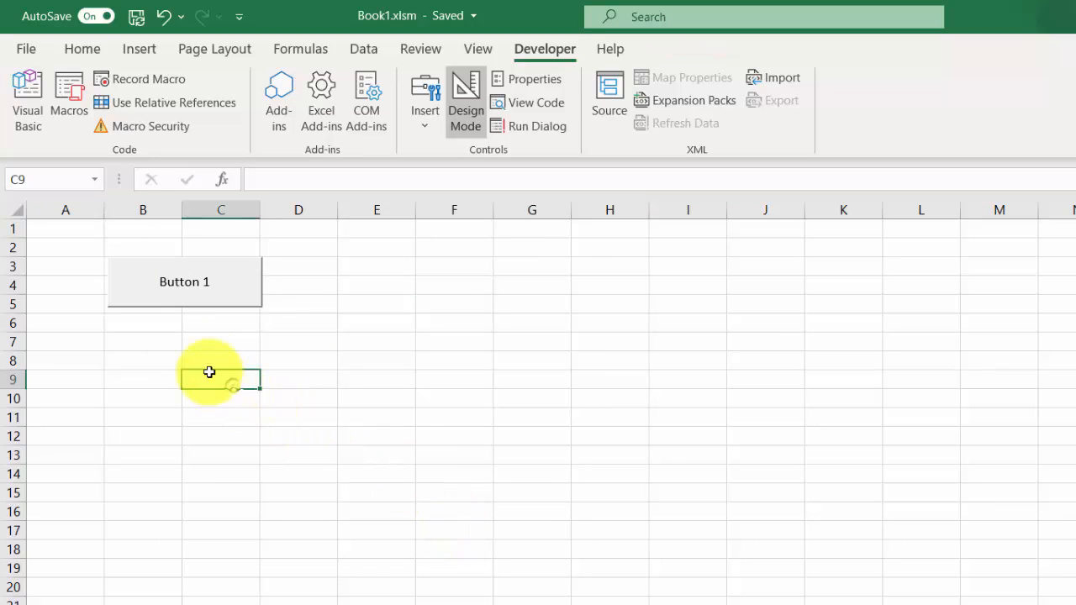
Run Button 1 to show the form at 0% Completed, then return to the VBA editor
click(184, 281)
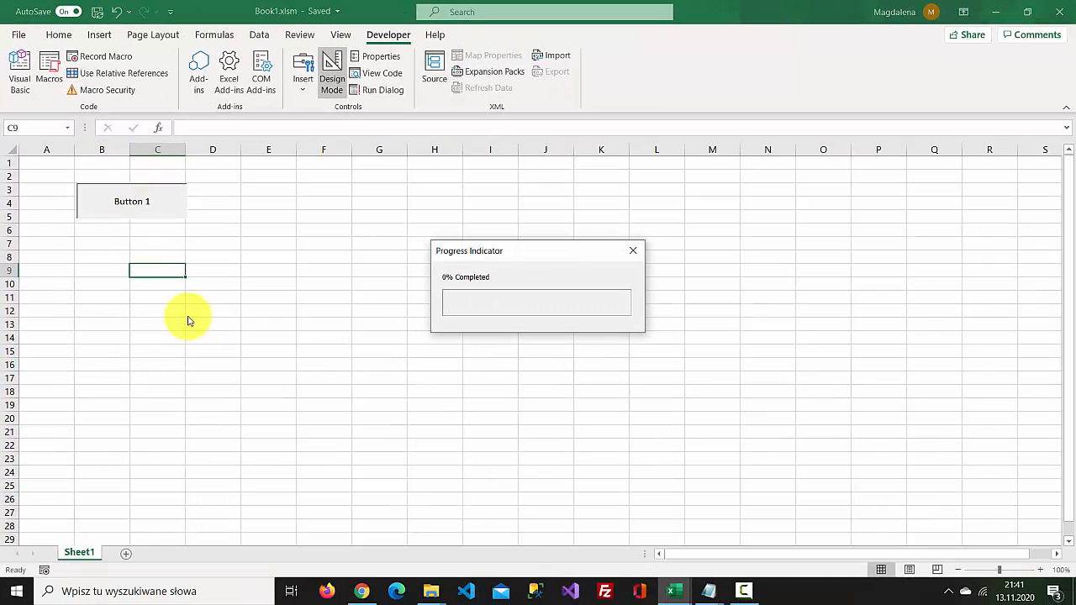
mouse_move(693, 580)
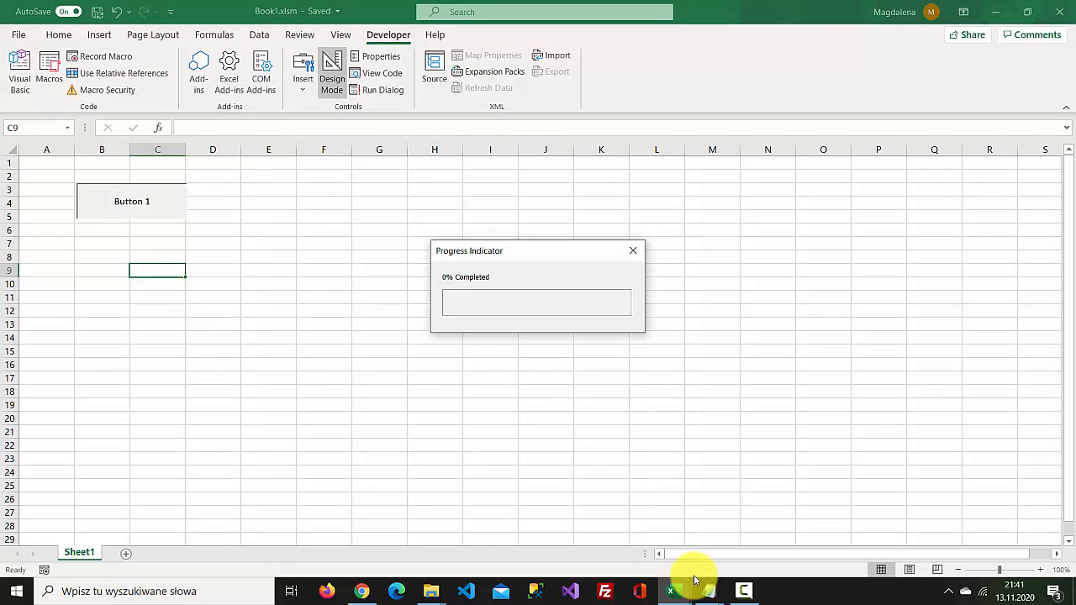
mouse_move(672, 591)
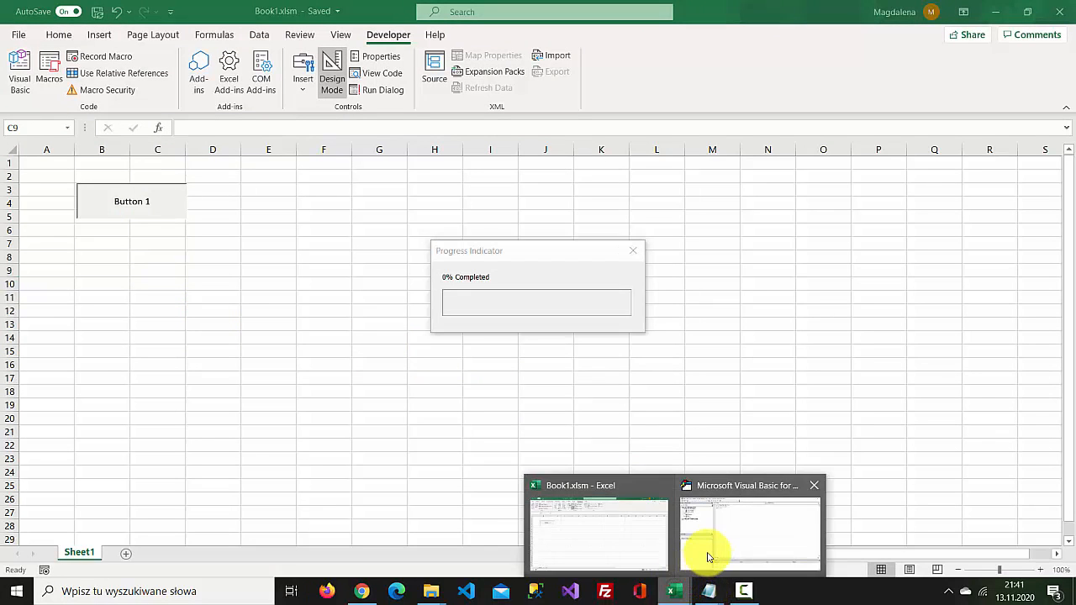
click(748, 534)
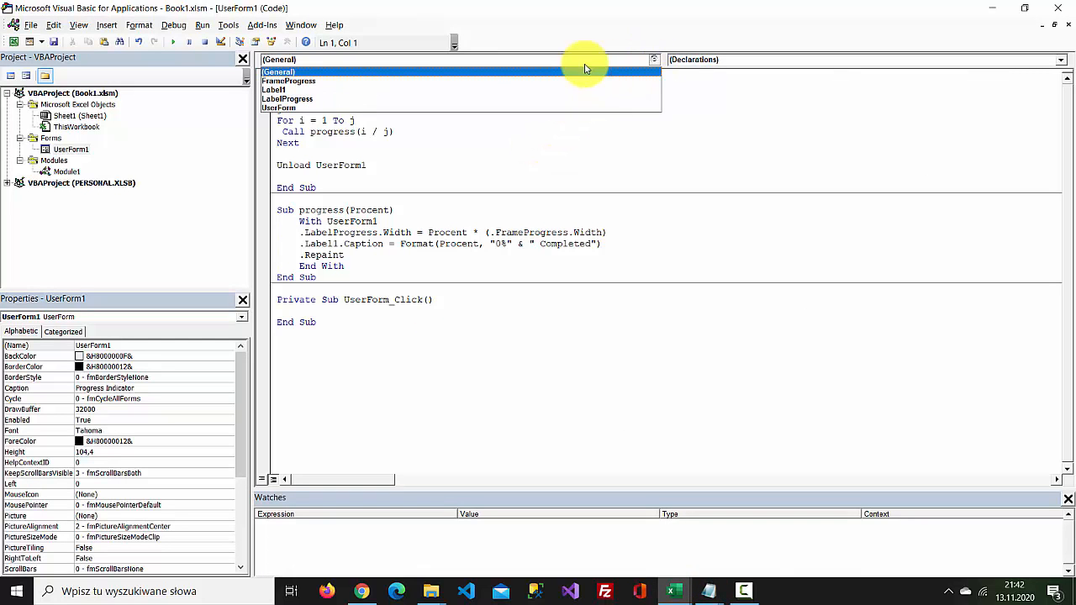
Create a UserForm_Activate procedure in UserForm1 containing Call Main
click(279, 107)
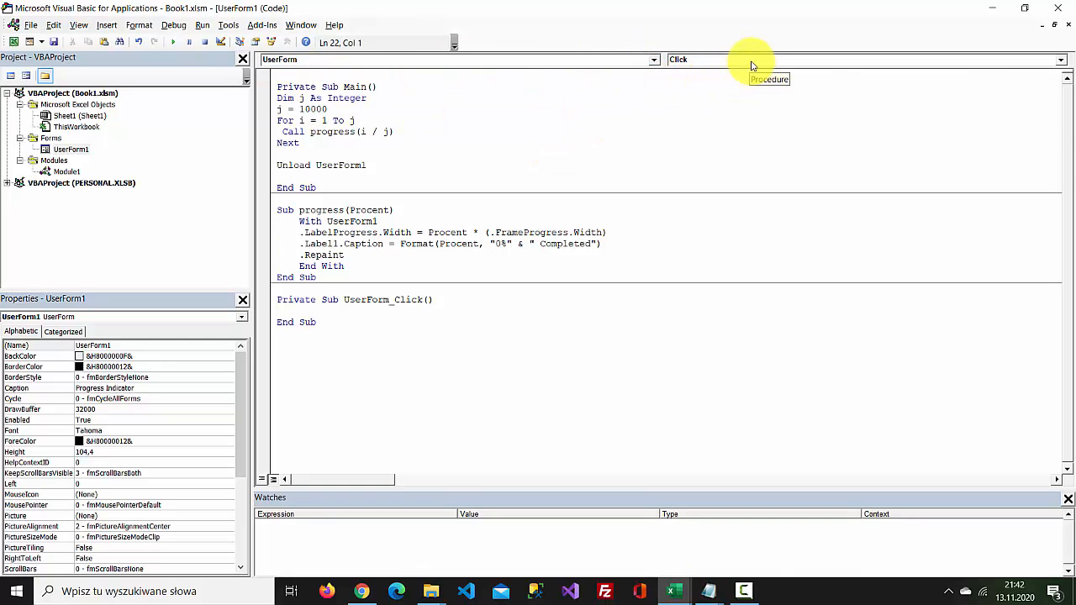
click(1059, 60)
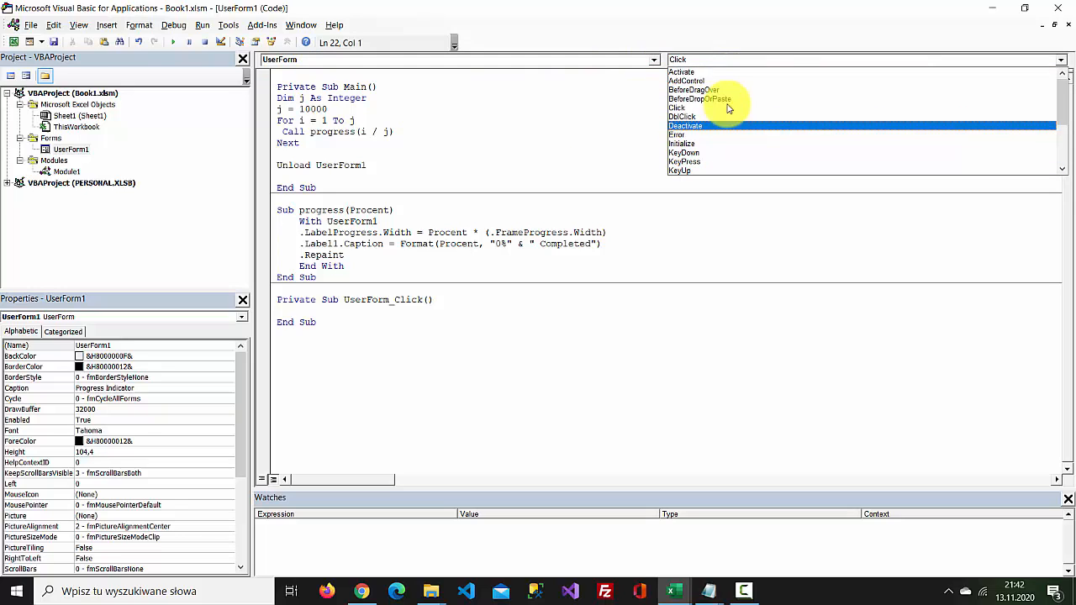
click(681, 72)
text(a)
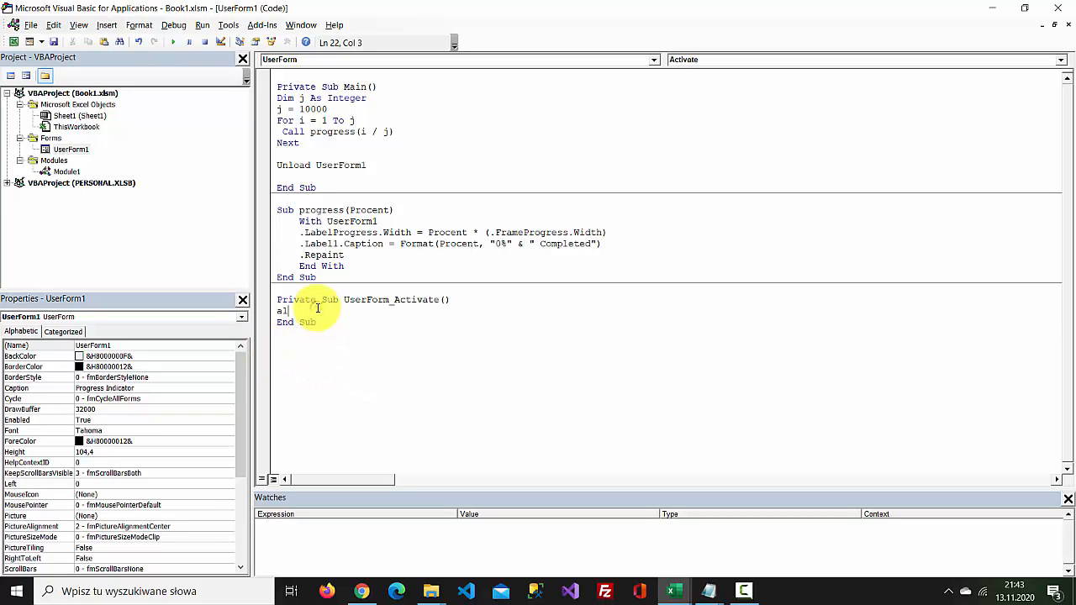
text(l)
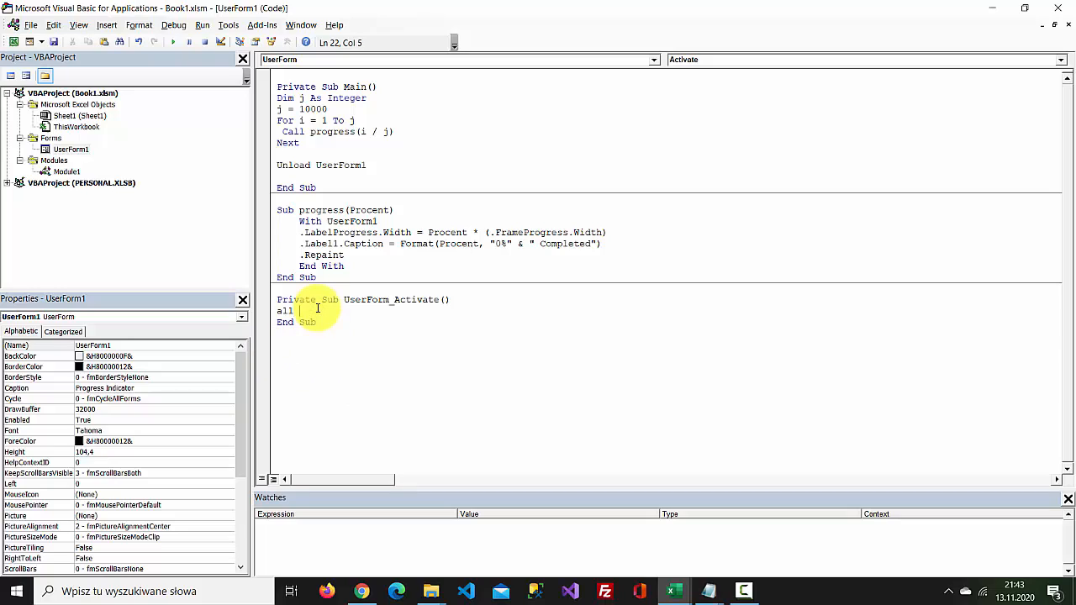
text(Call)
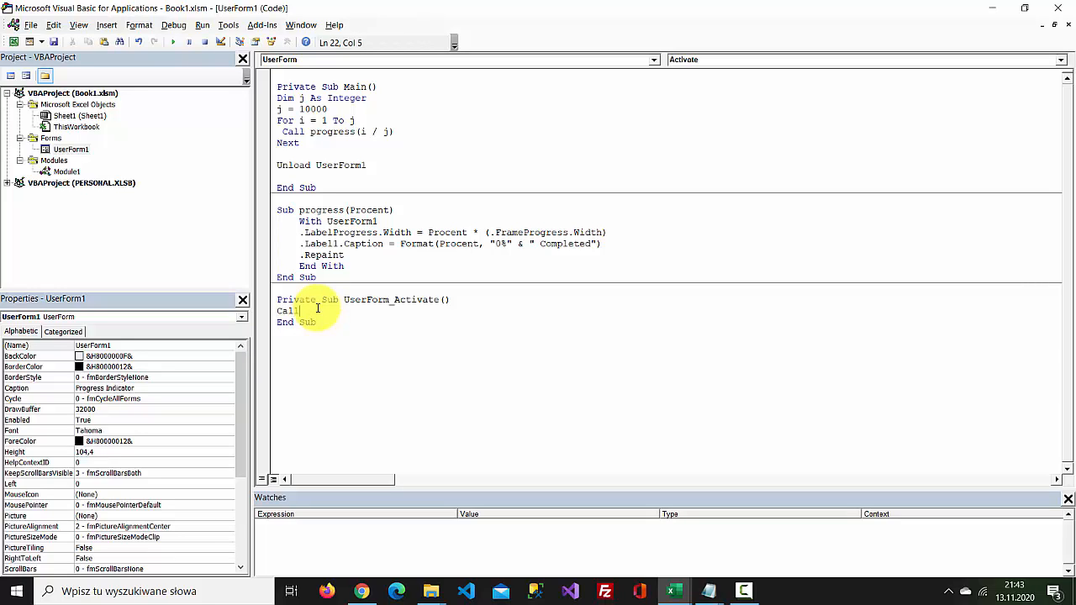
text(Main)
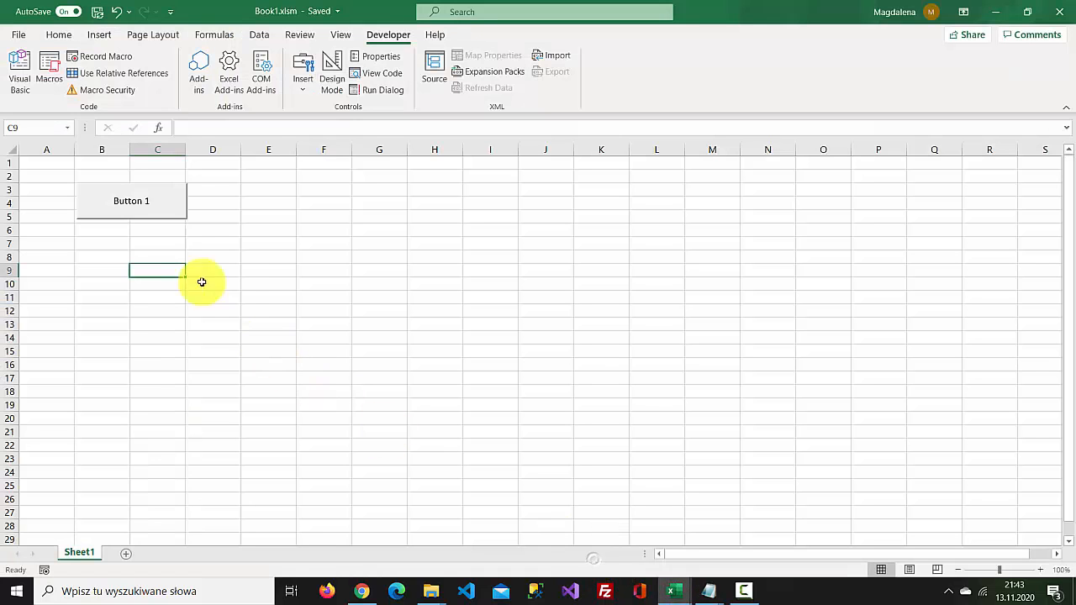
Run Button 1 again and watch the green bar reach 15% Completed
click(131, 201)
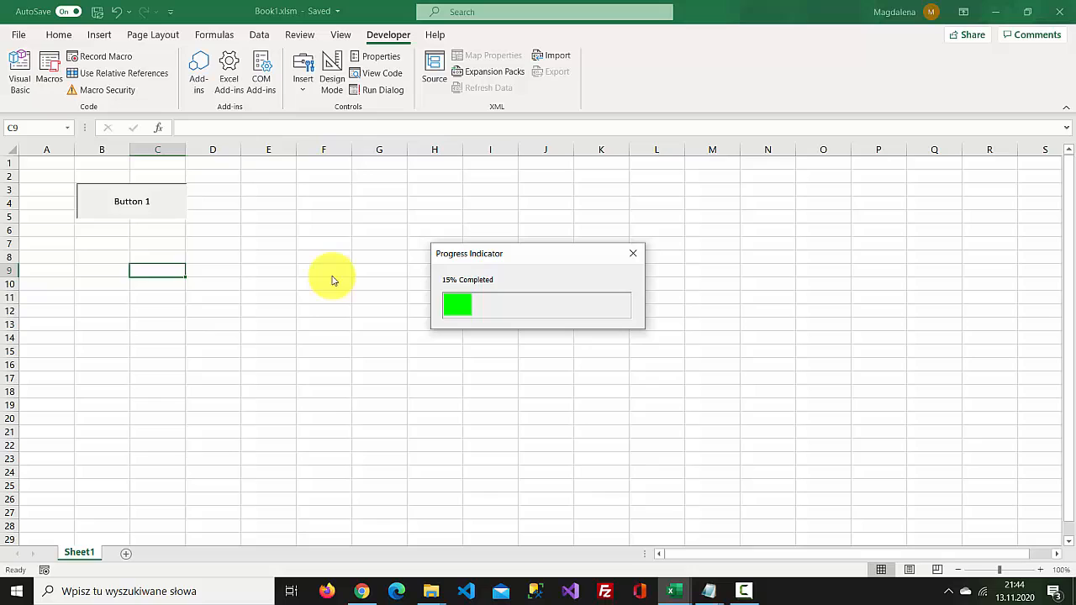